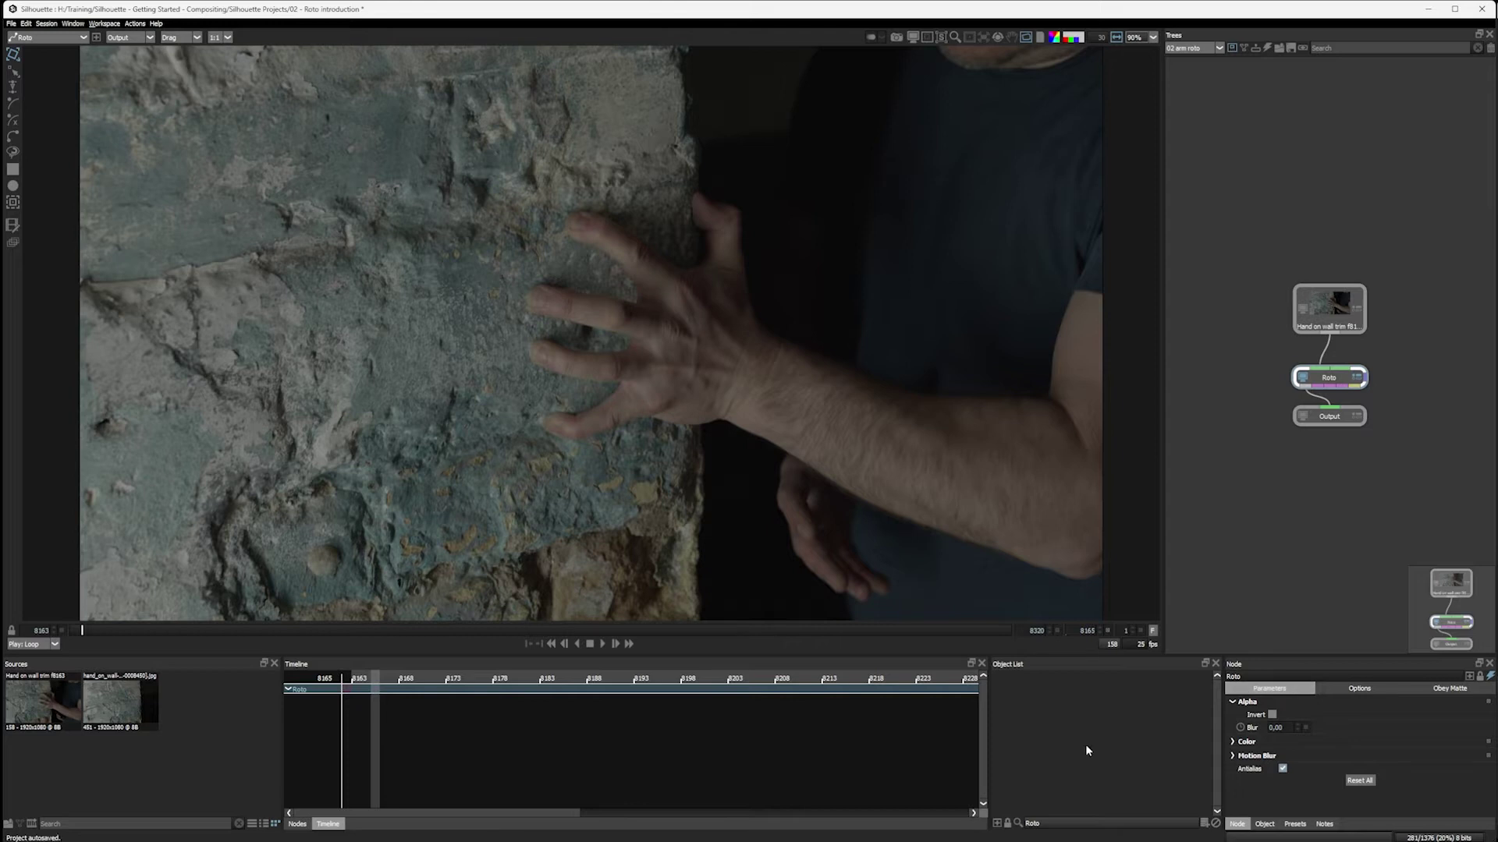
mouse_move(719, 234)
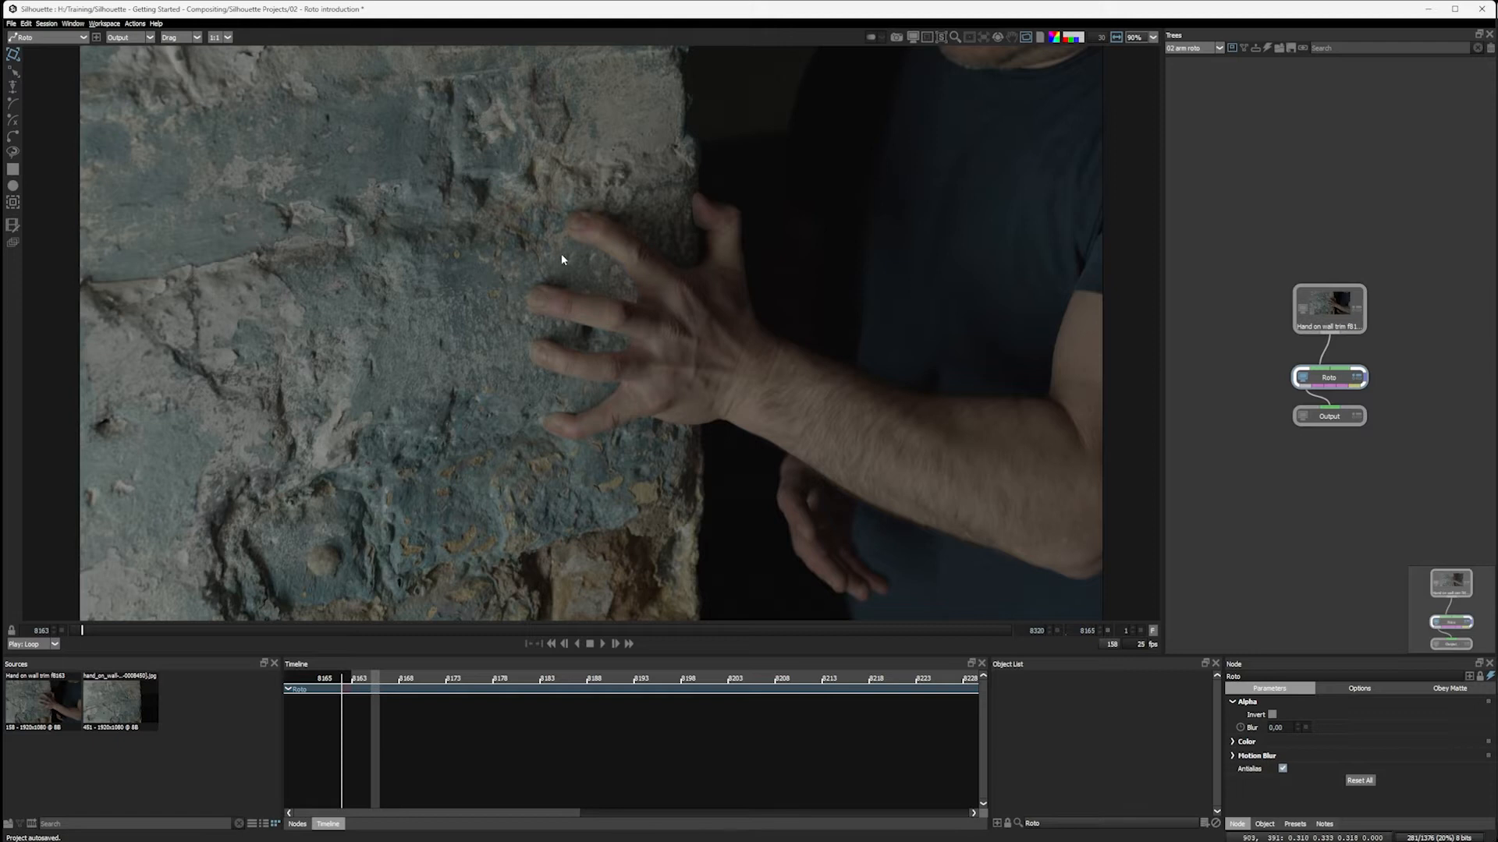
mouse_move(927, 472)
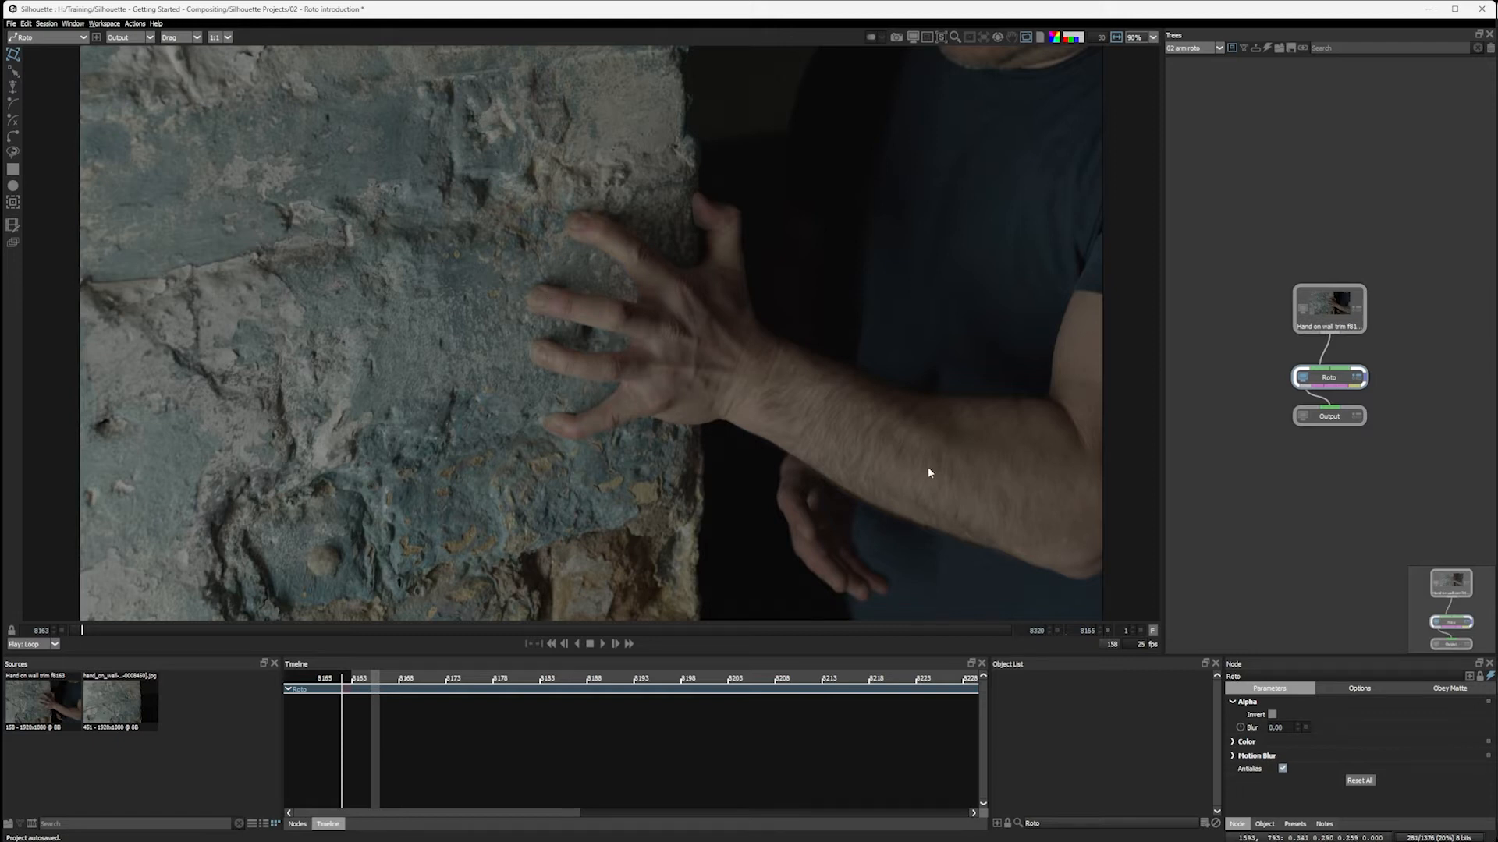
mouse_move(927, 475)
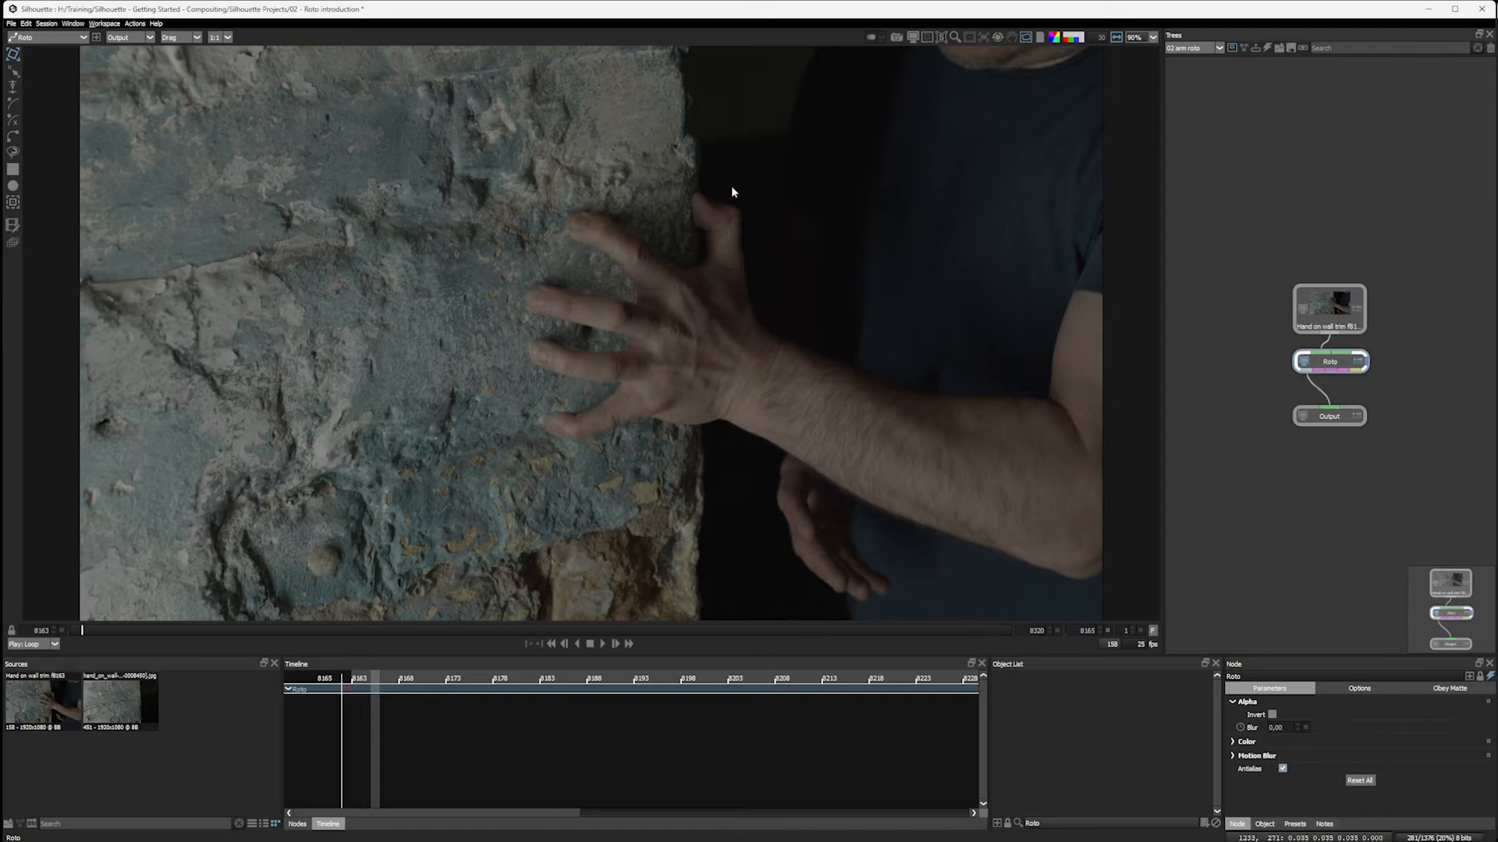
mouse_move(566, 344)
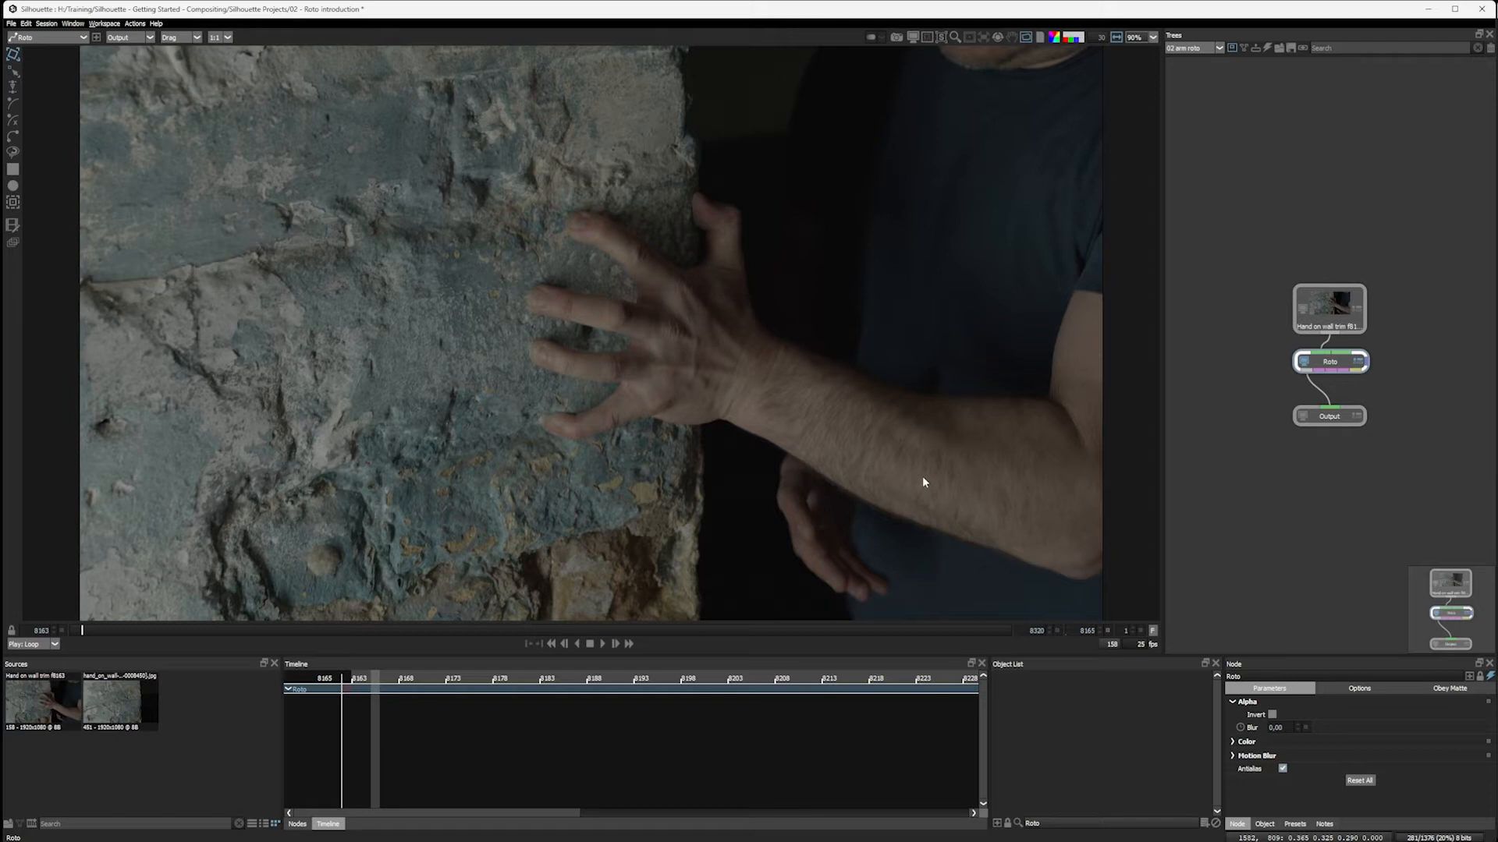
mouse_move(857, 349)
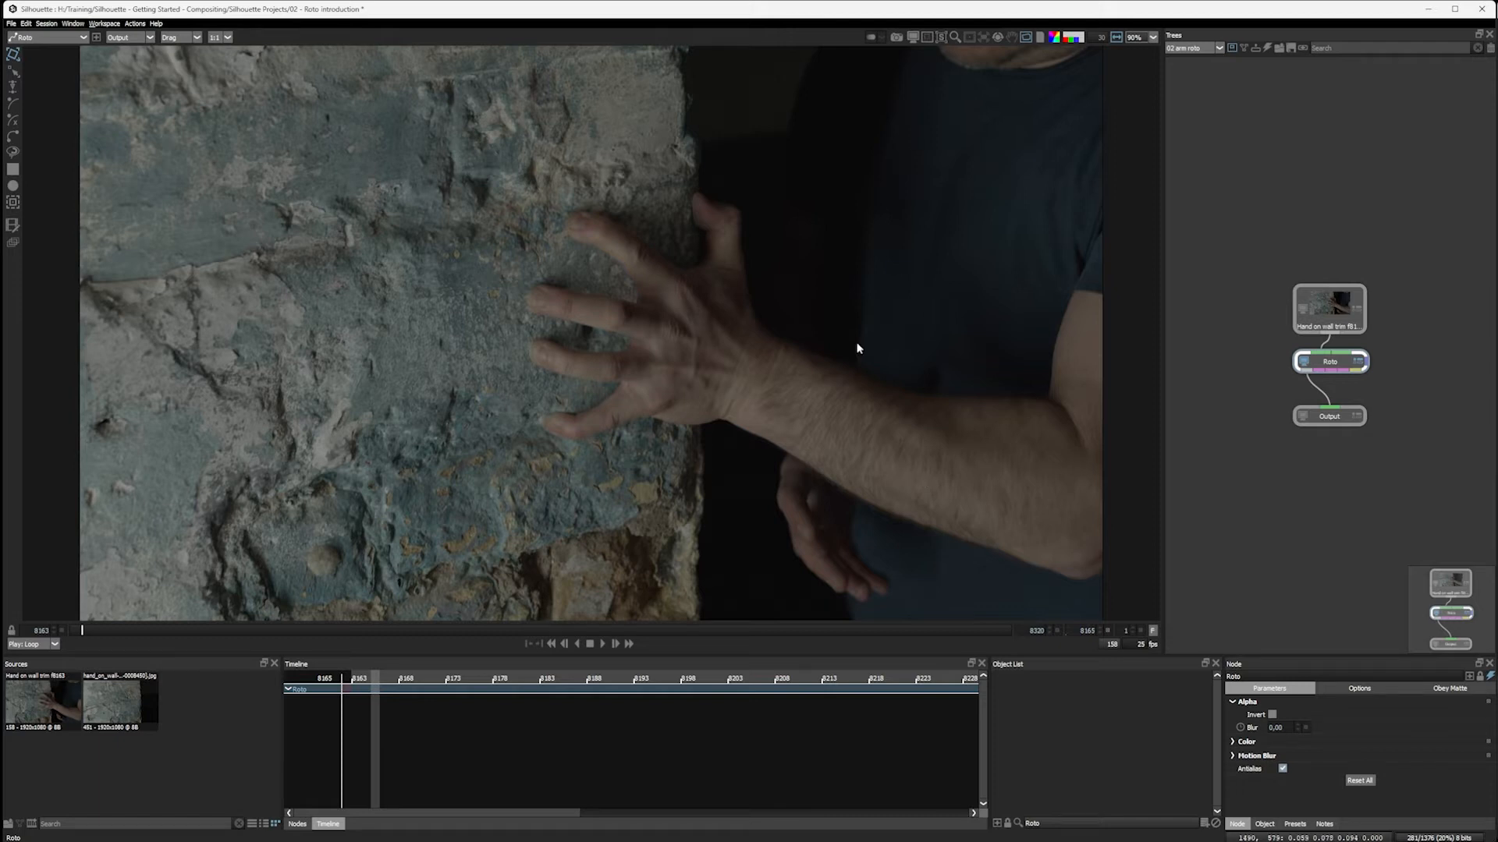
mouse_move(631, 294)
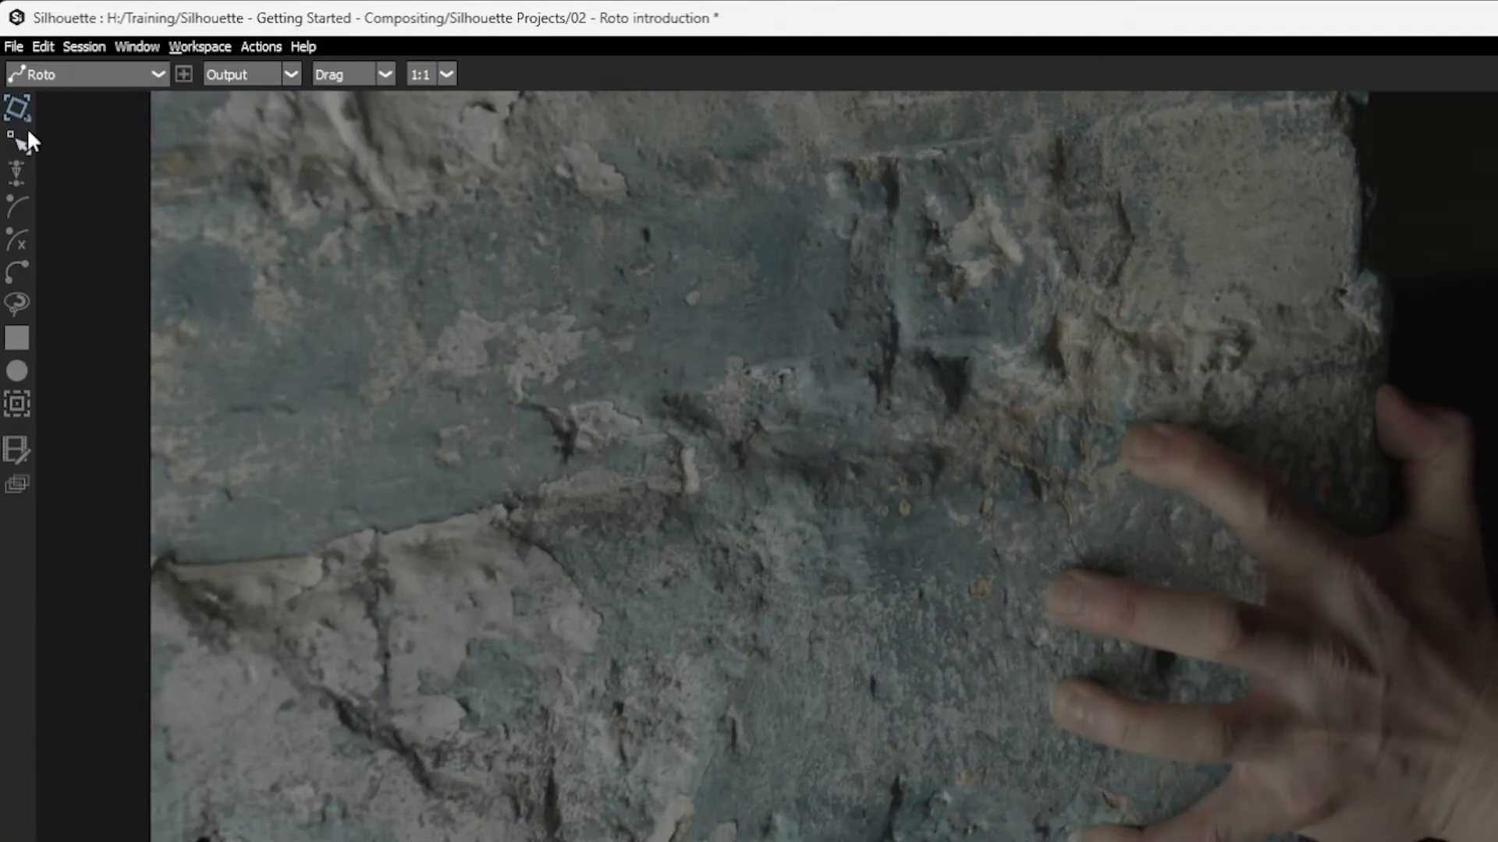
mouse_move(19, 270)
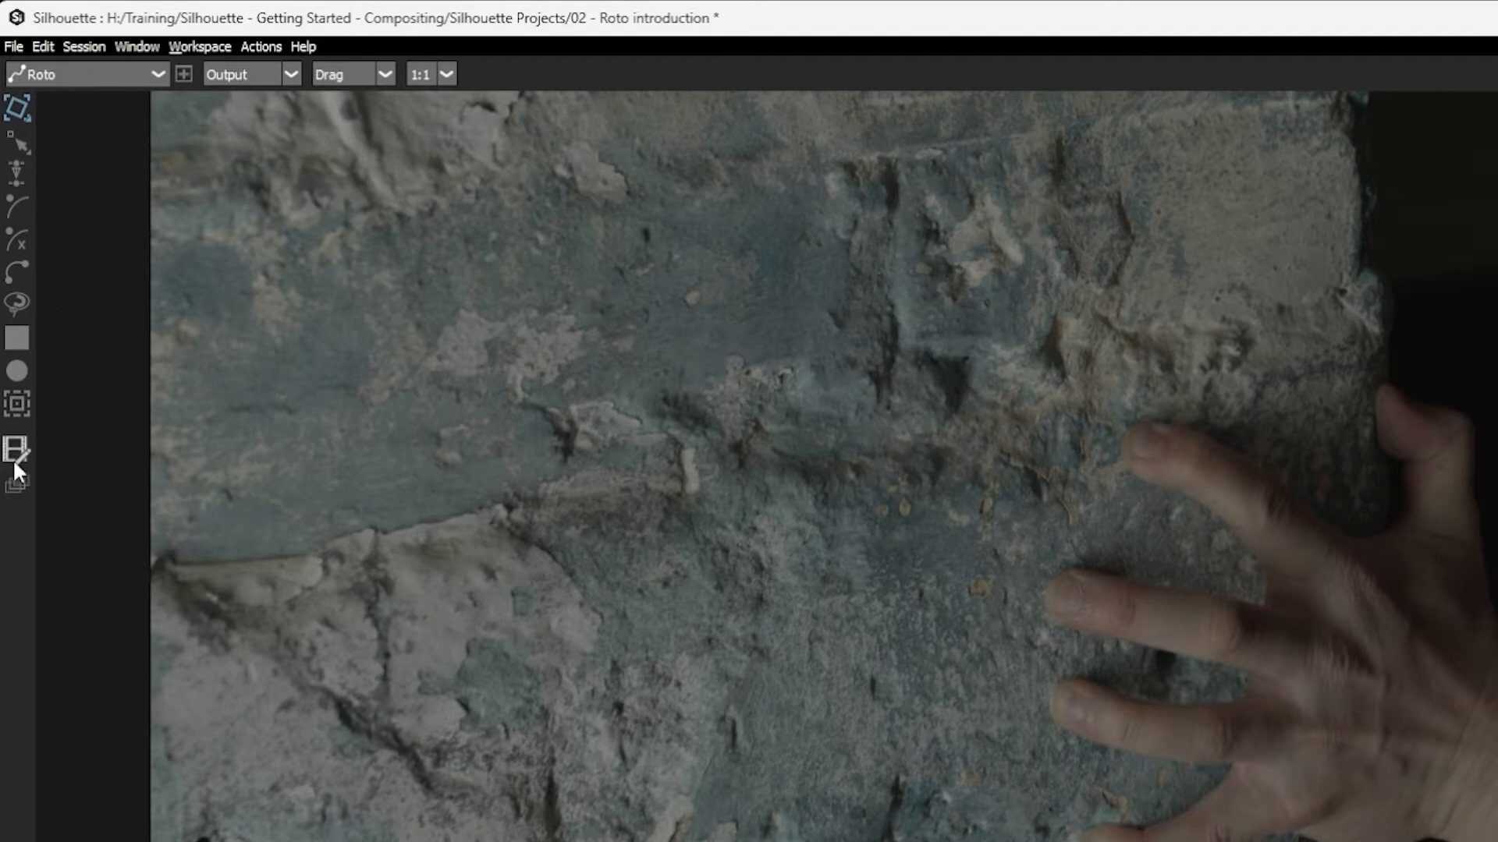
mouse_move(77, 124)
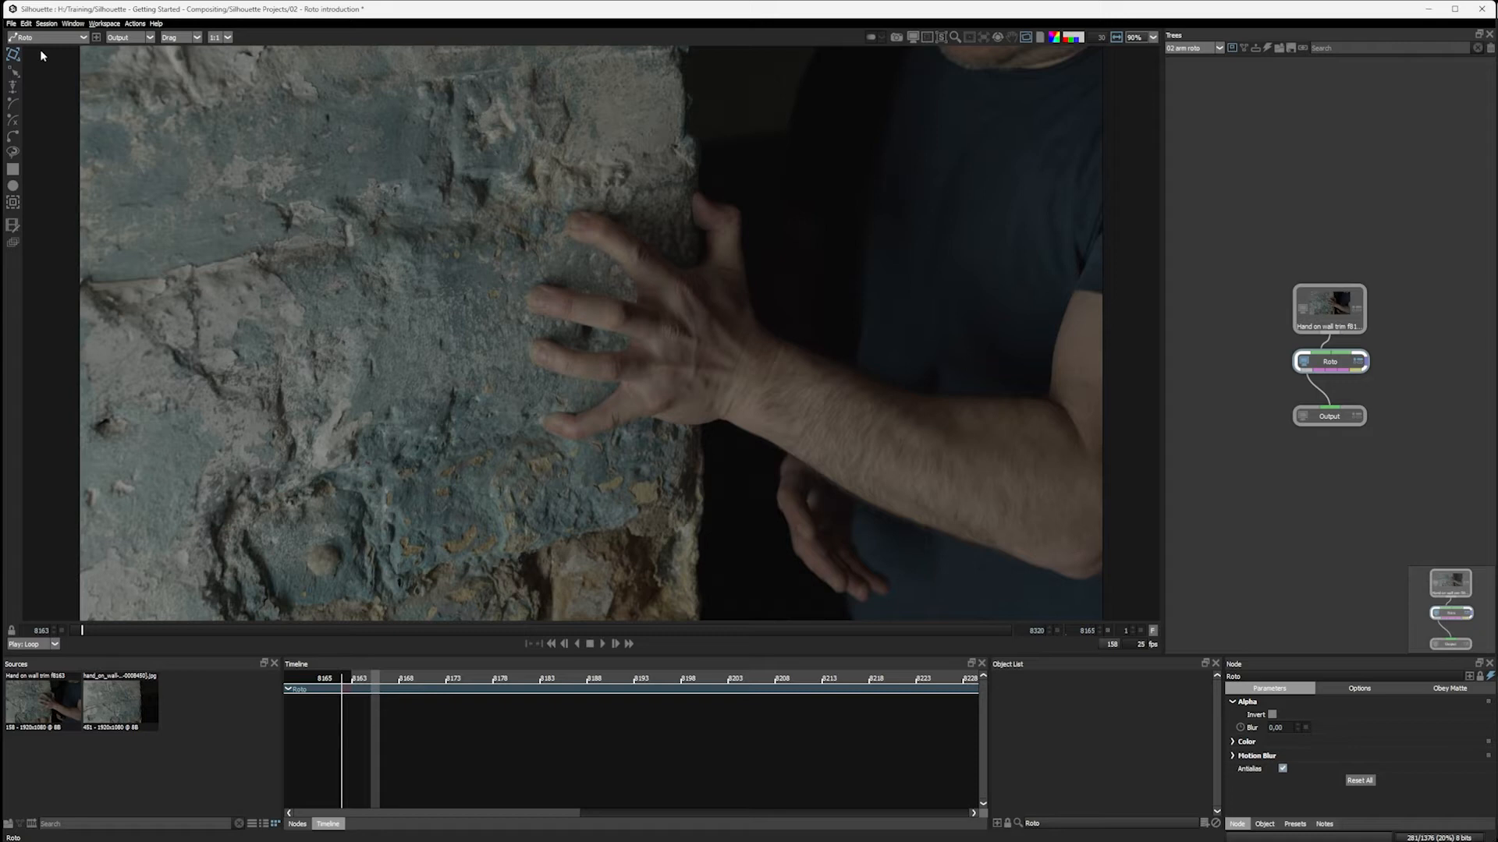
mouse_move(68, 59)
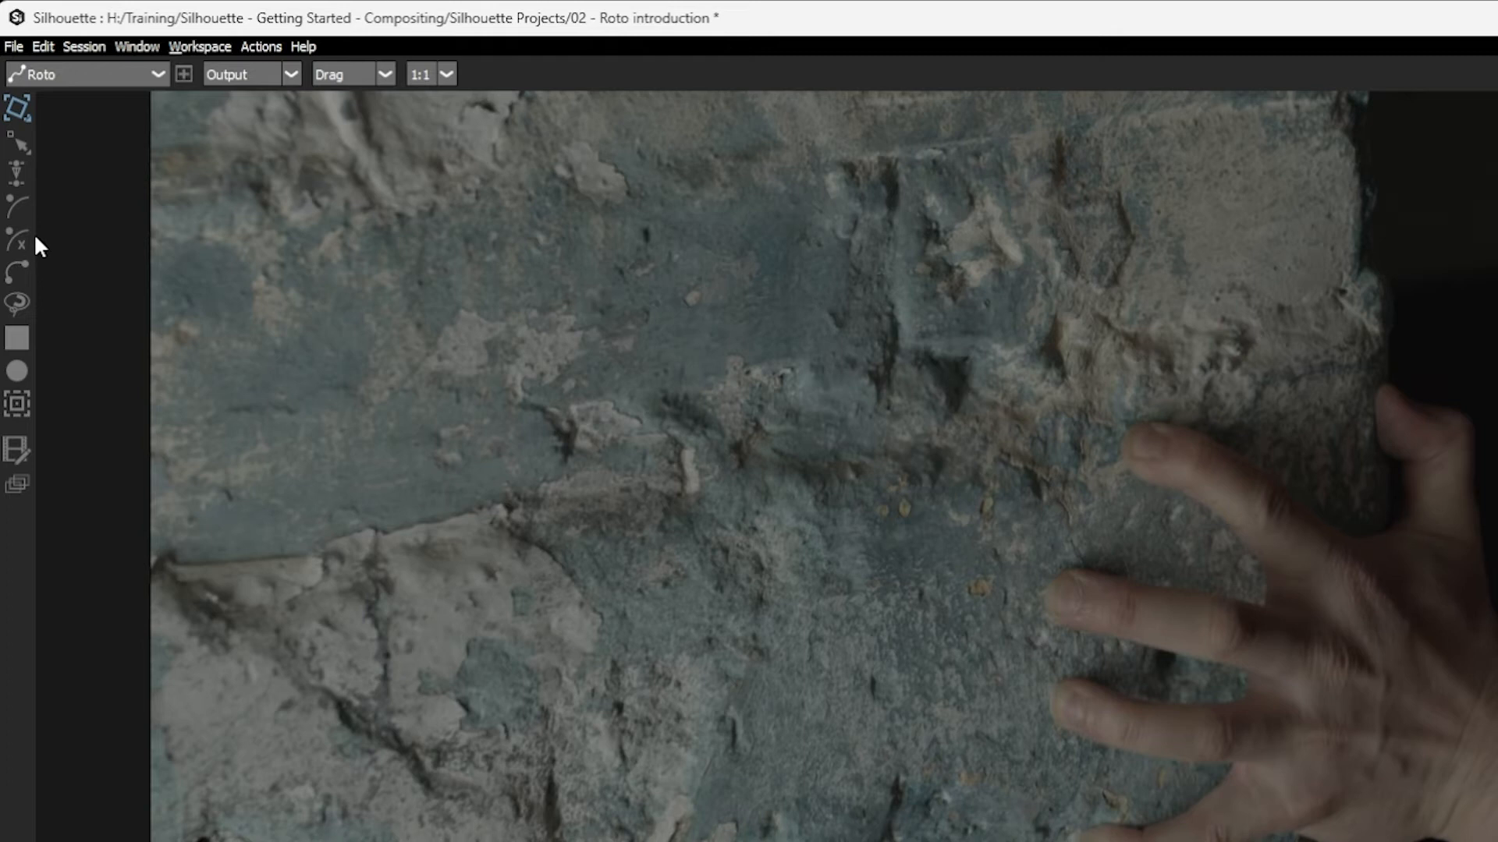
mouse_move(17, 273)
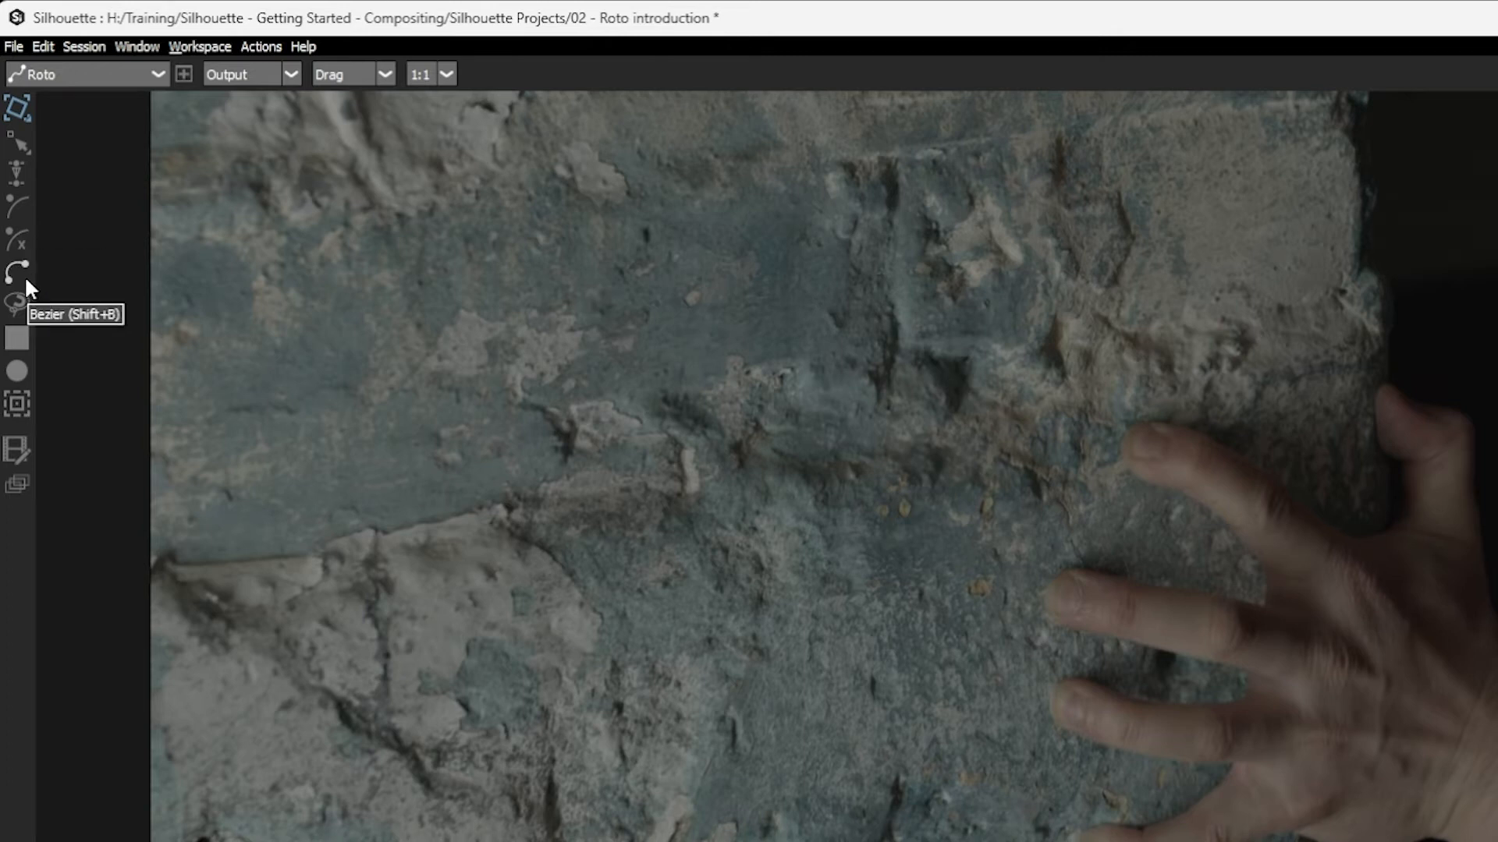
mouse_move(1364, 263)
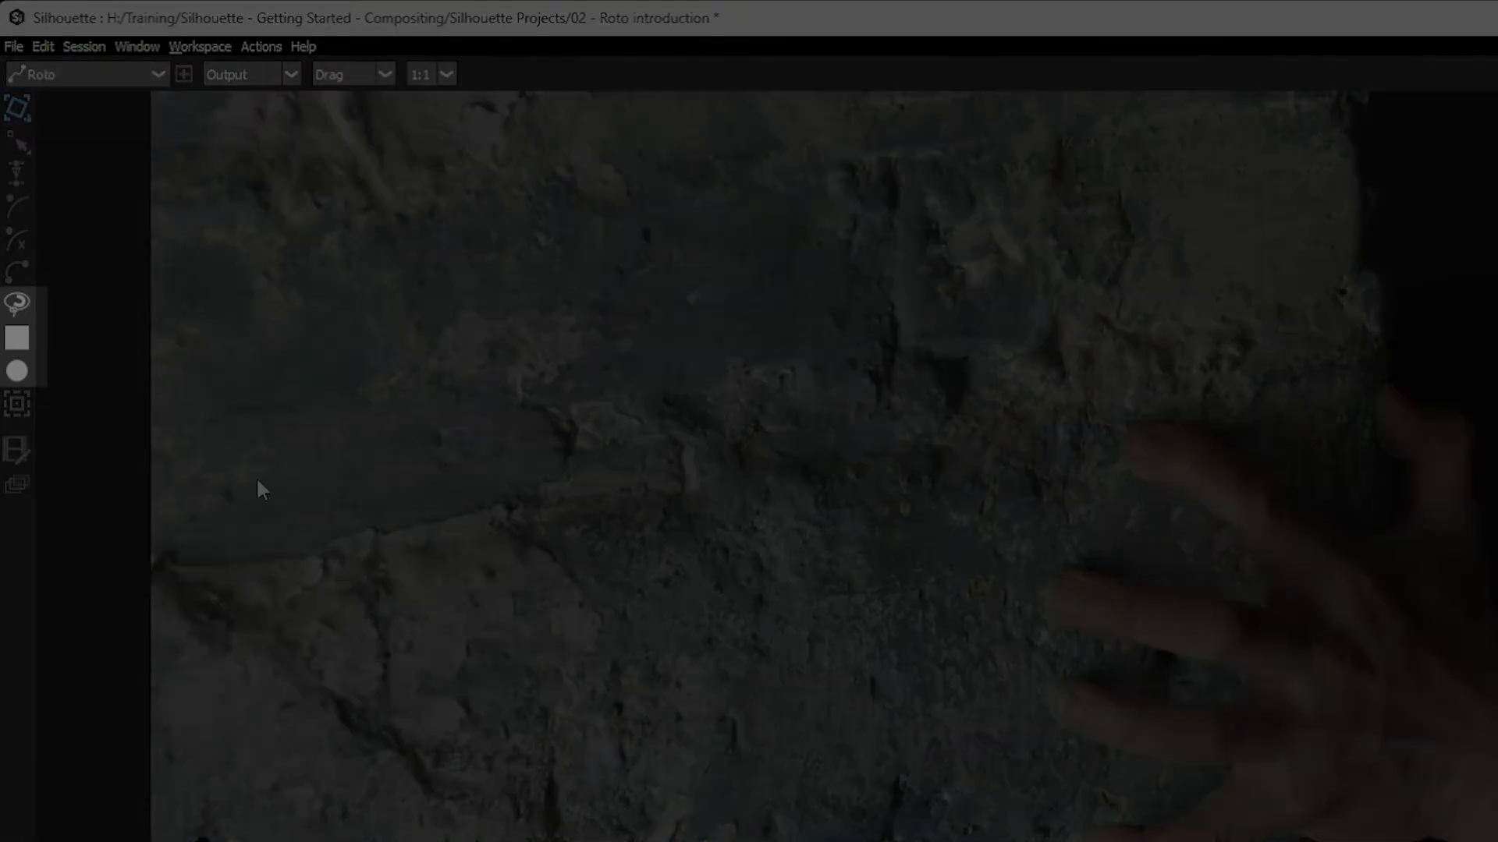
mouse_move(17, 303)
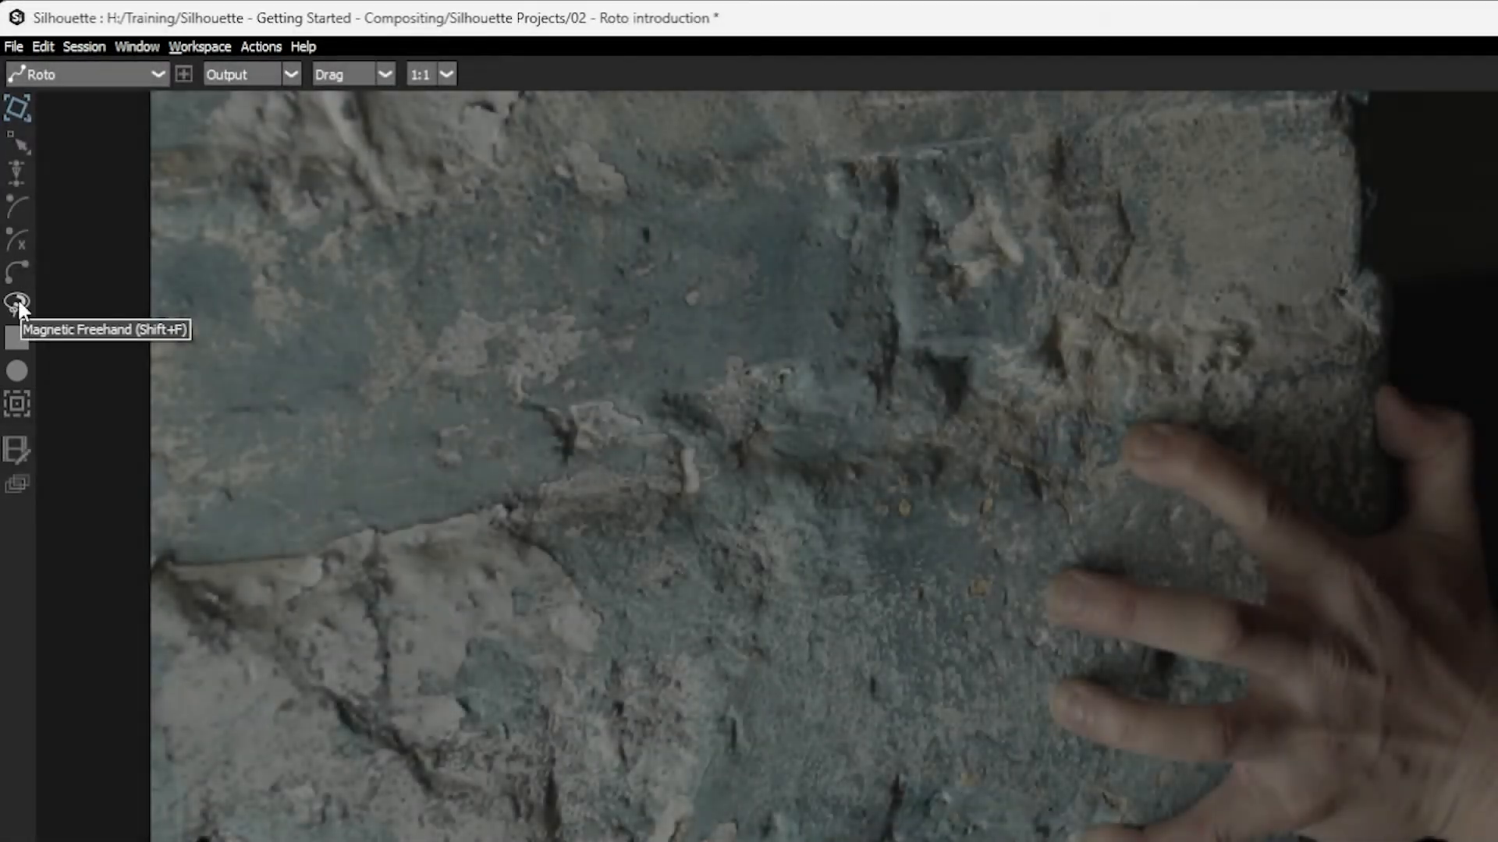
mouse_move(246, 331)
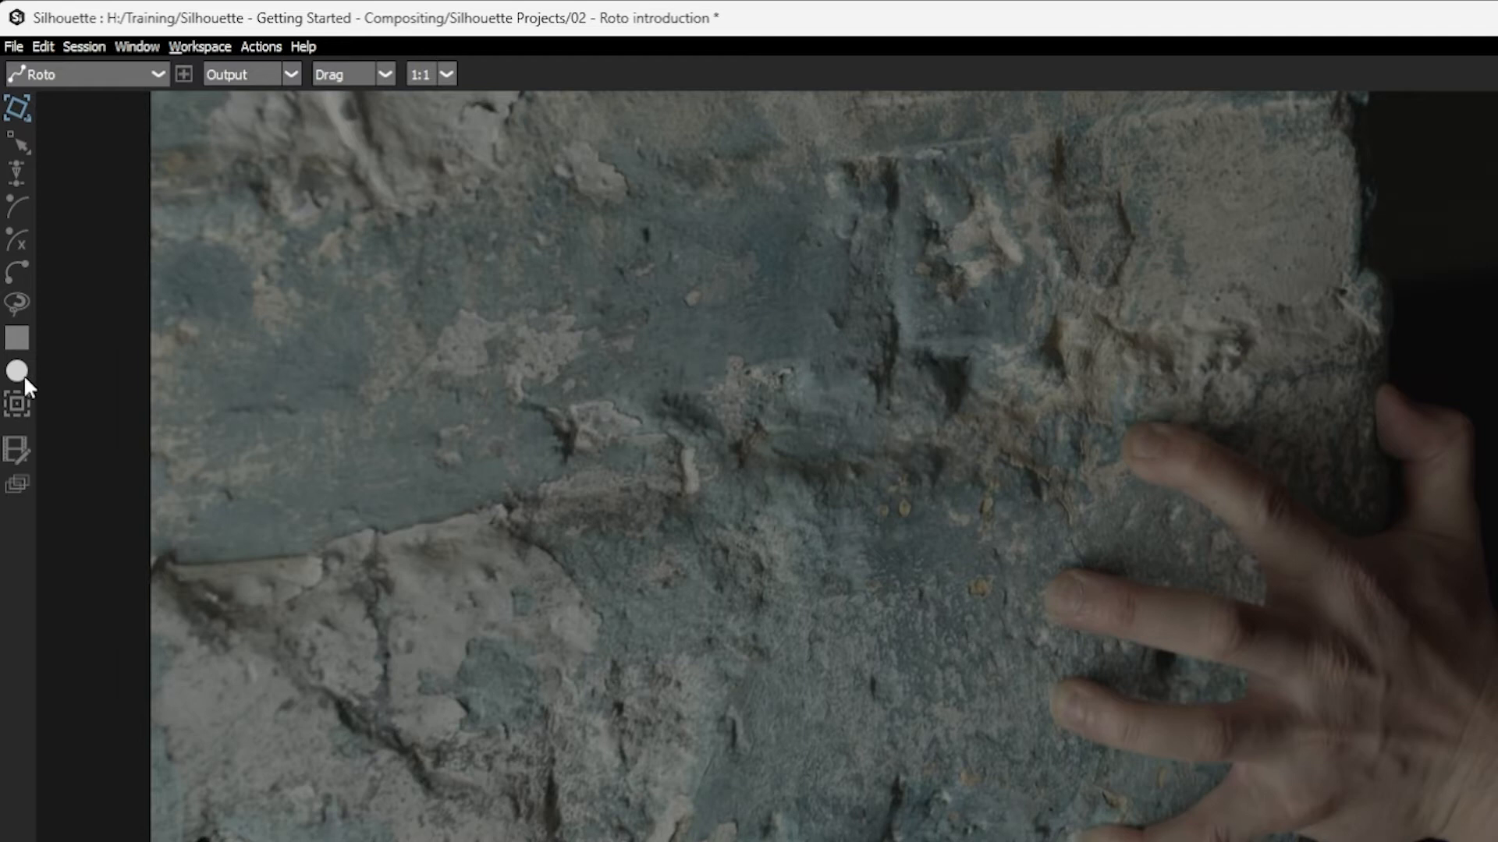
mouse_move(659, 431)
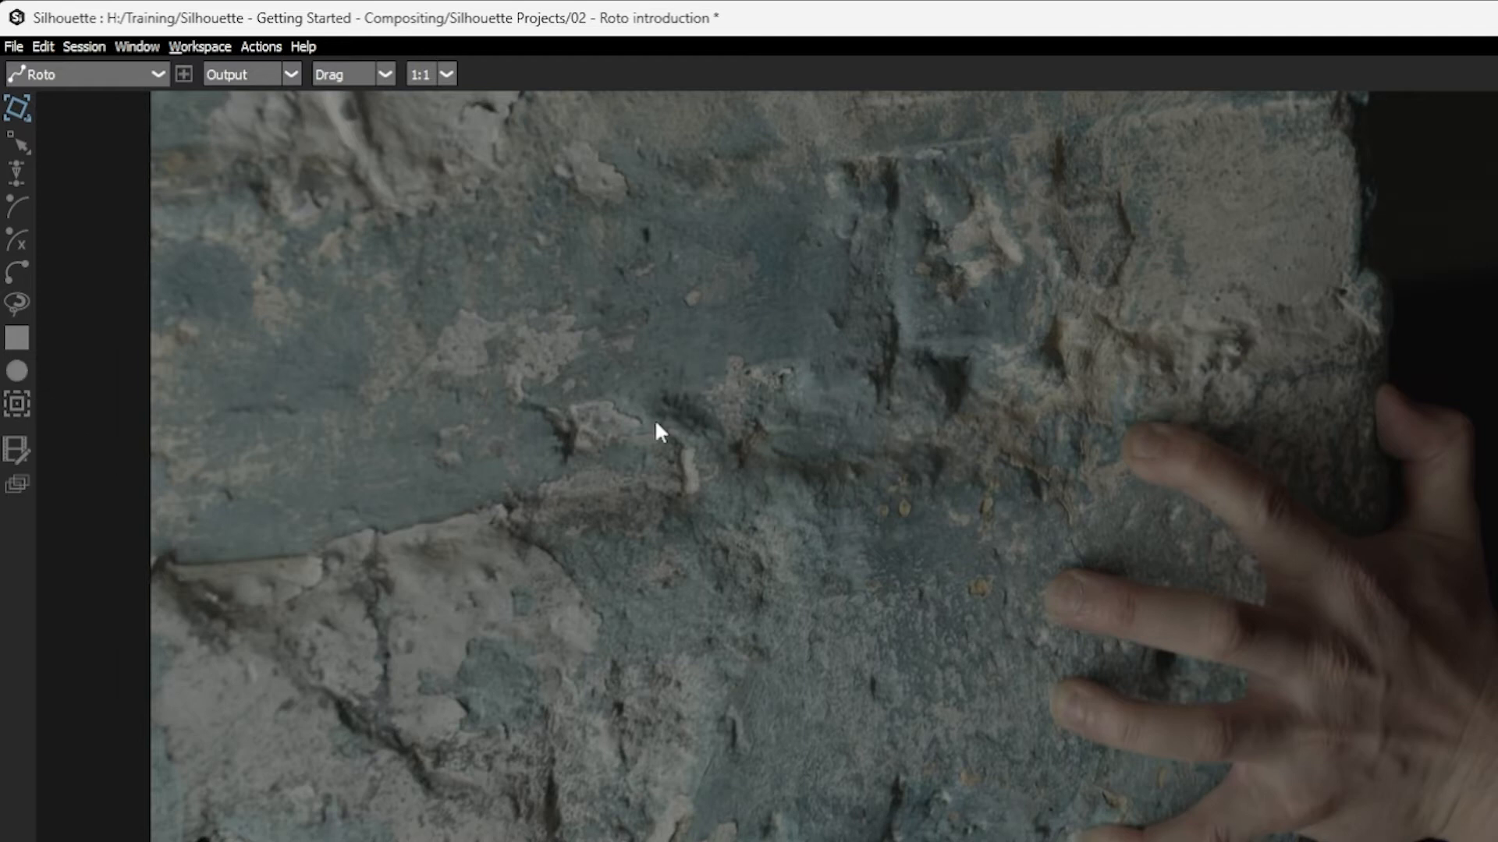
- Center Circle 1 on the hand and enlarge it to cover the hand
left_click(17, 404)
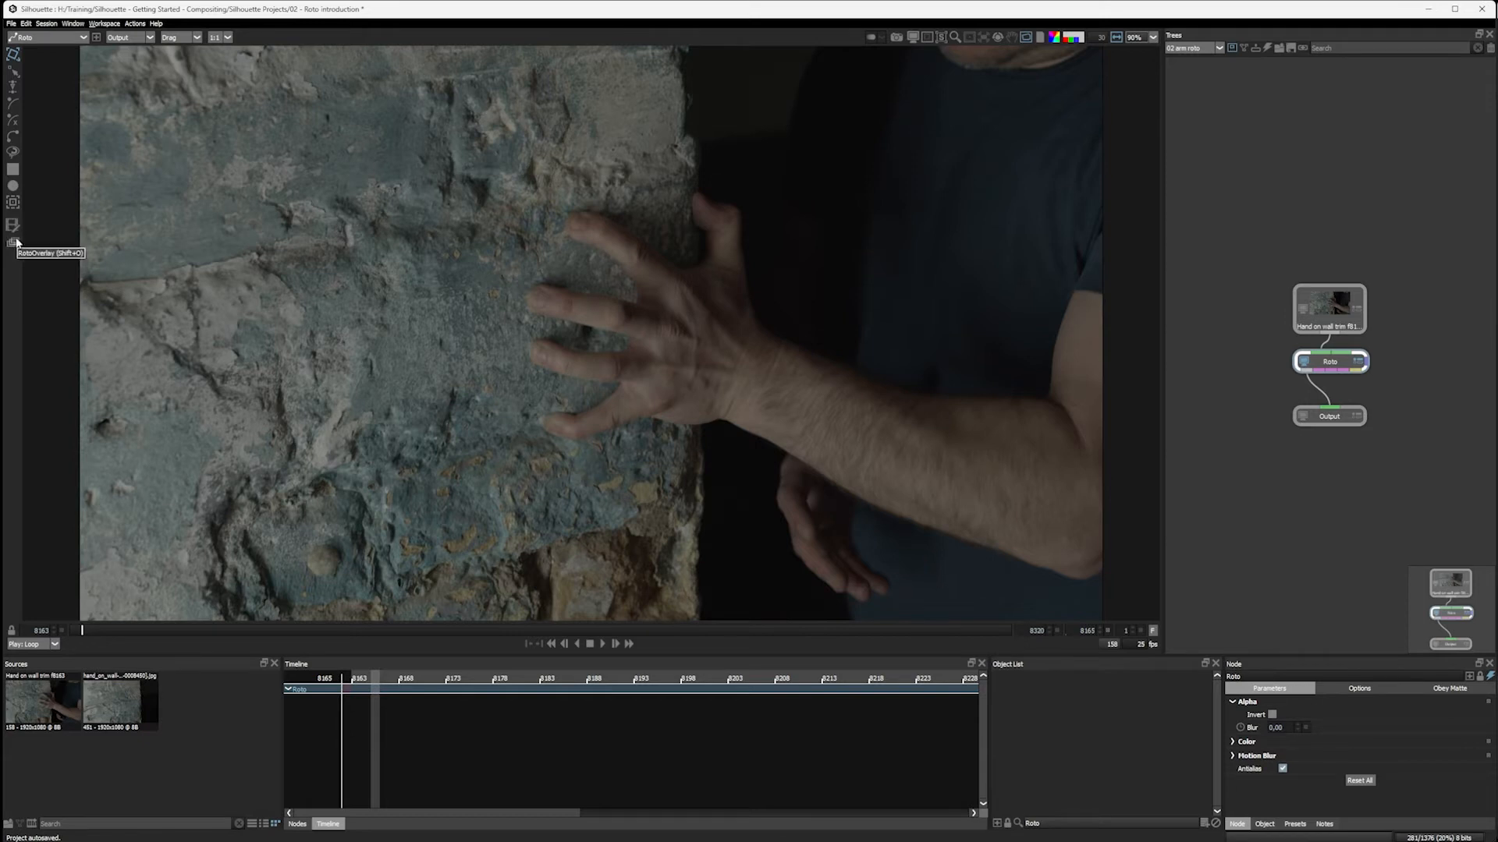
mouse_move(336, 365)
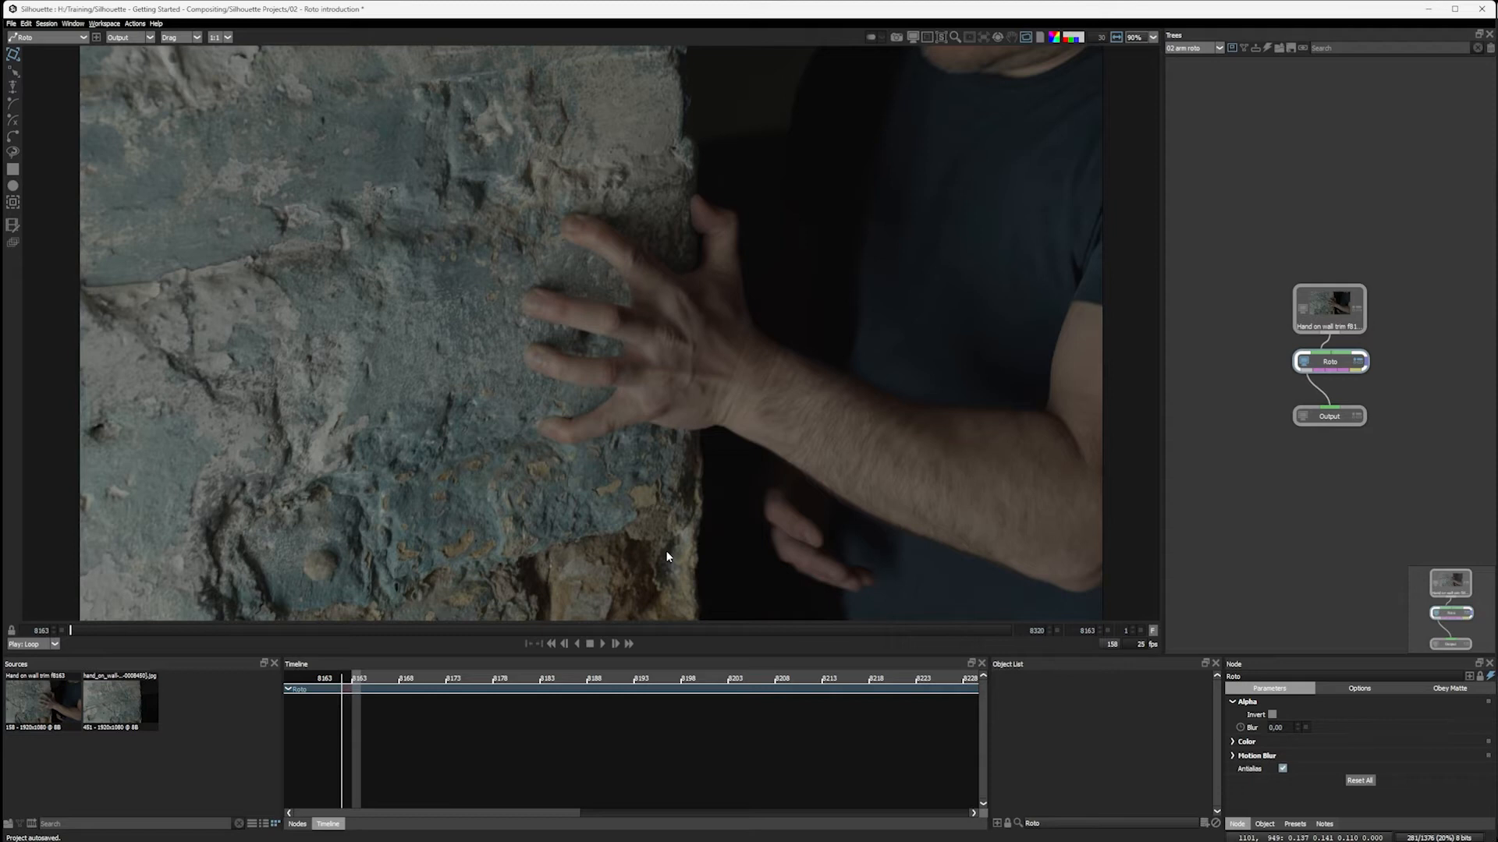
mouse_move(805, 433)
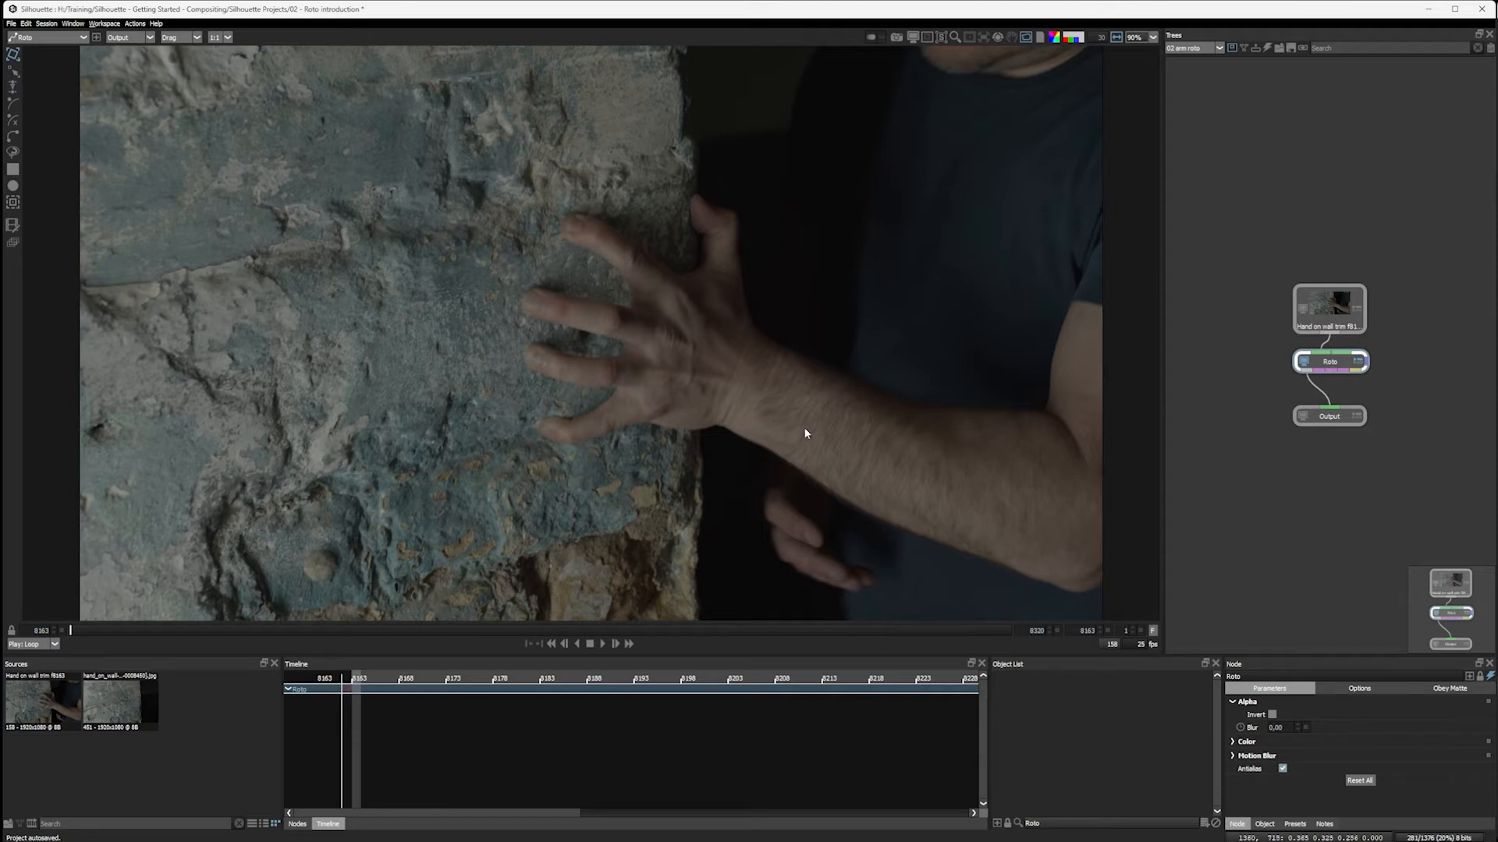
mouse_move(651, 309)
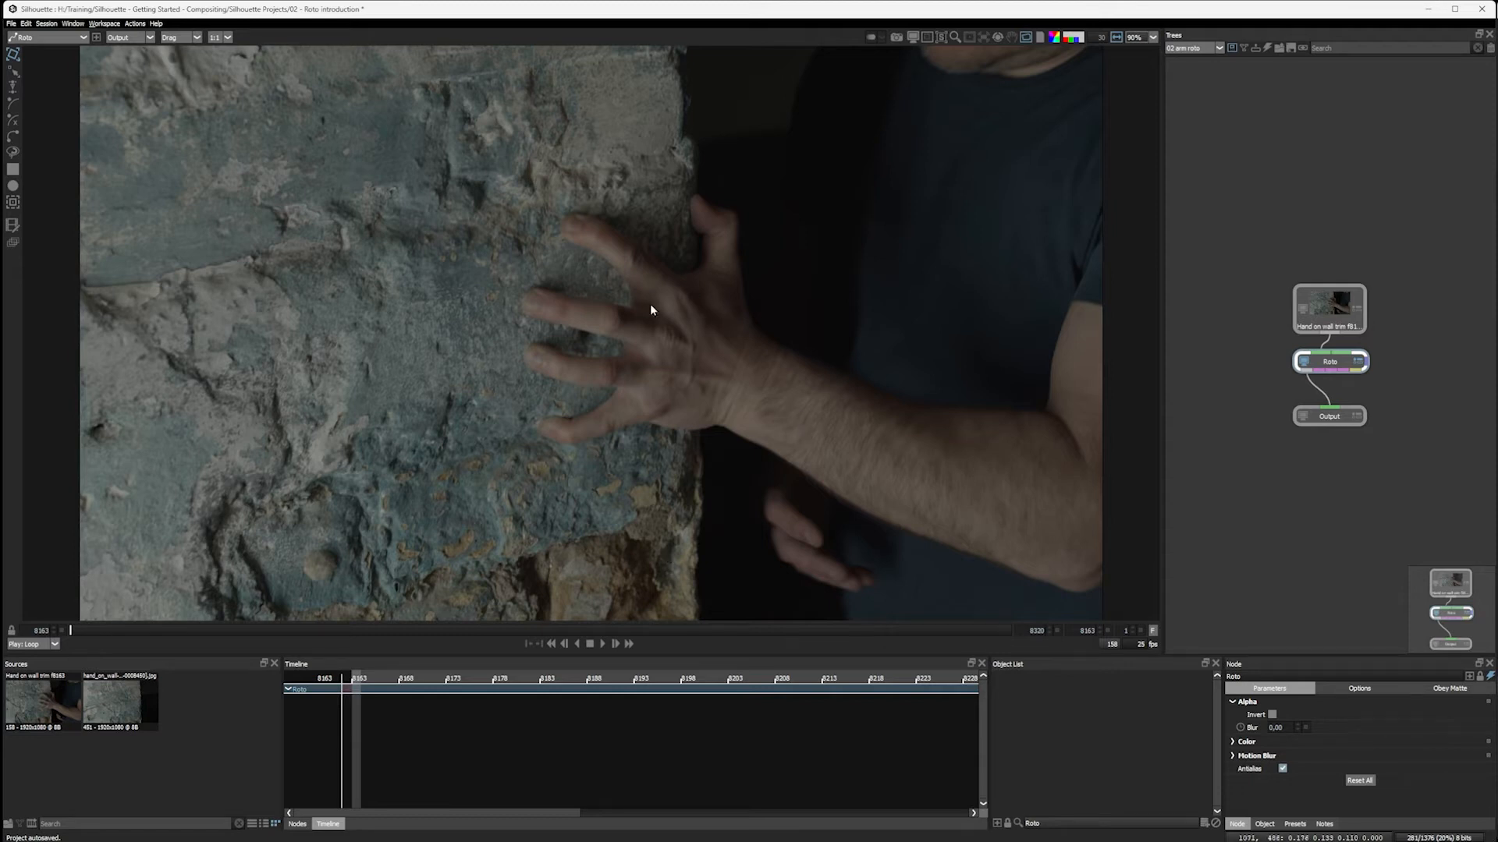
mouse_move(774, 402)
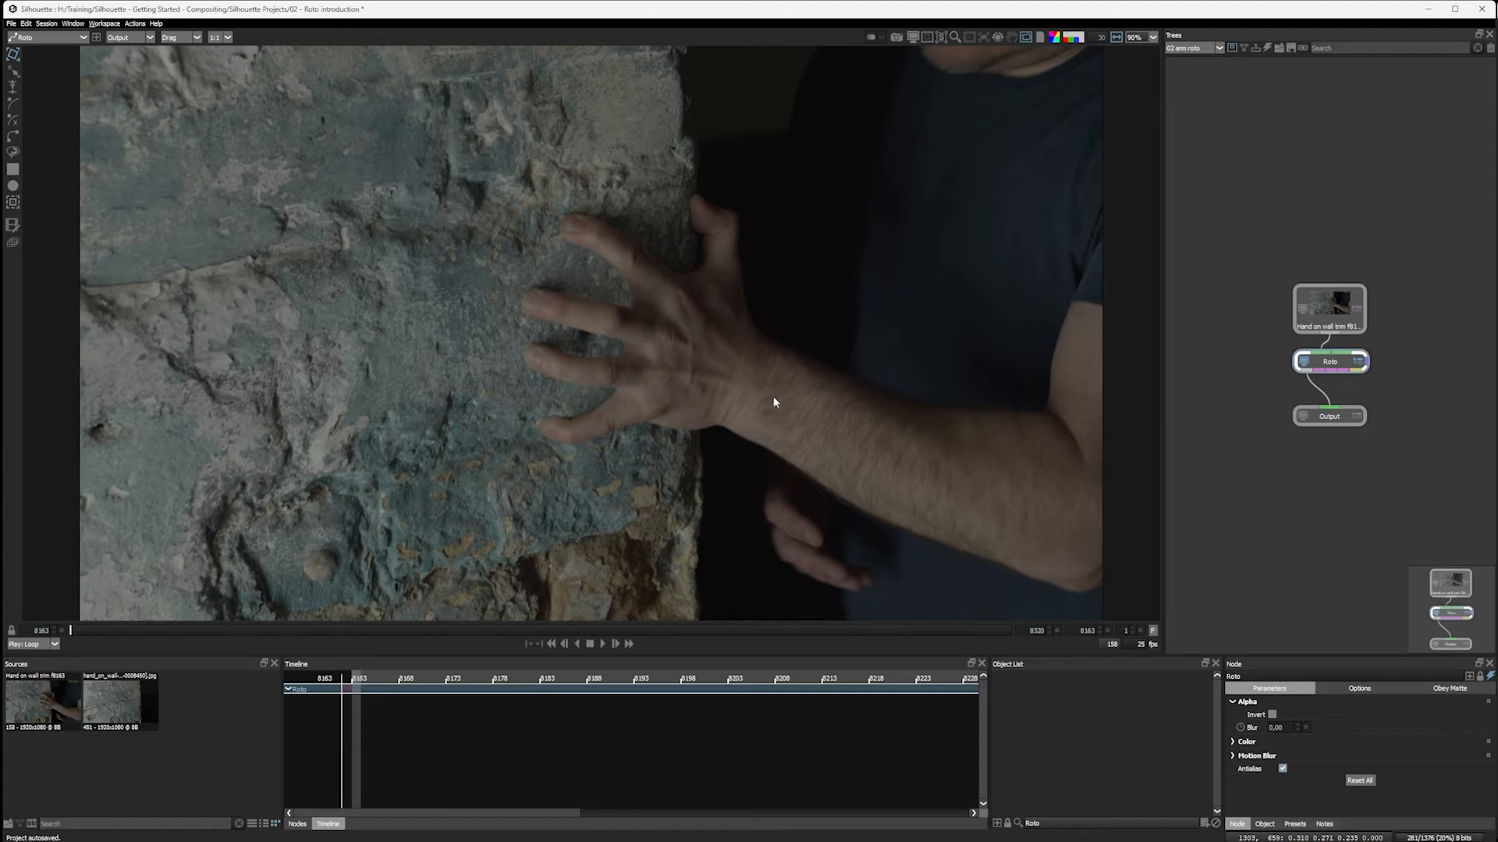
mouse_move(841, 426)
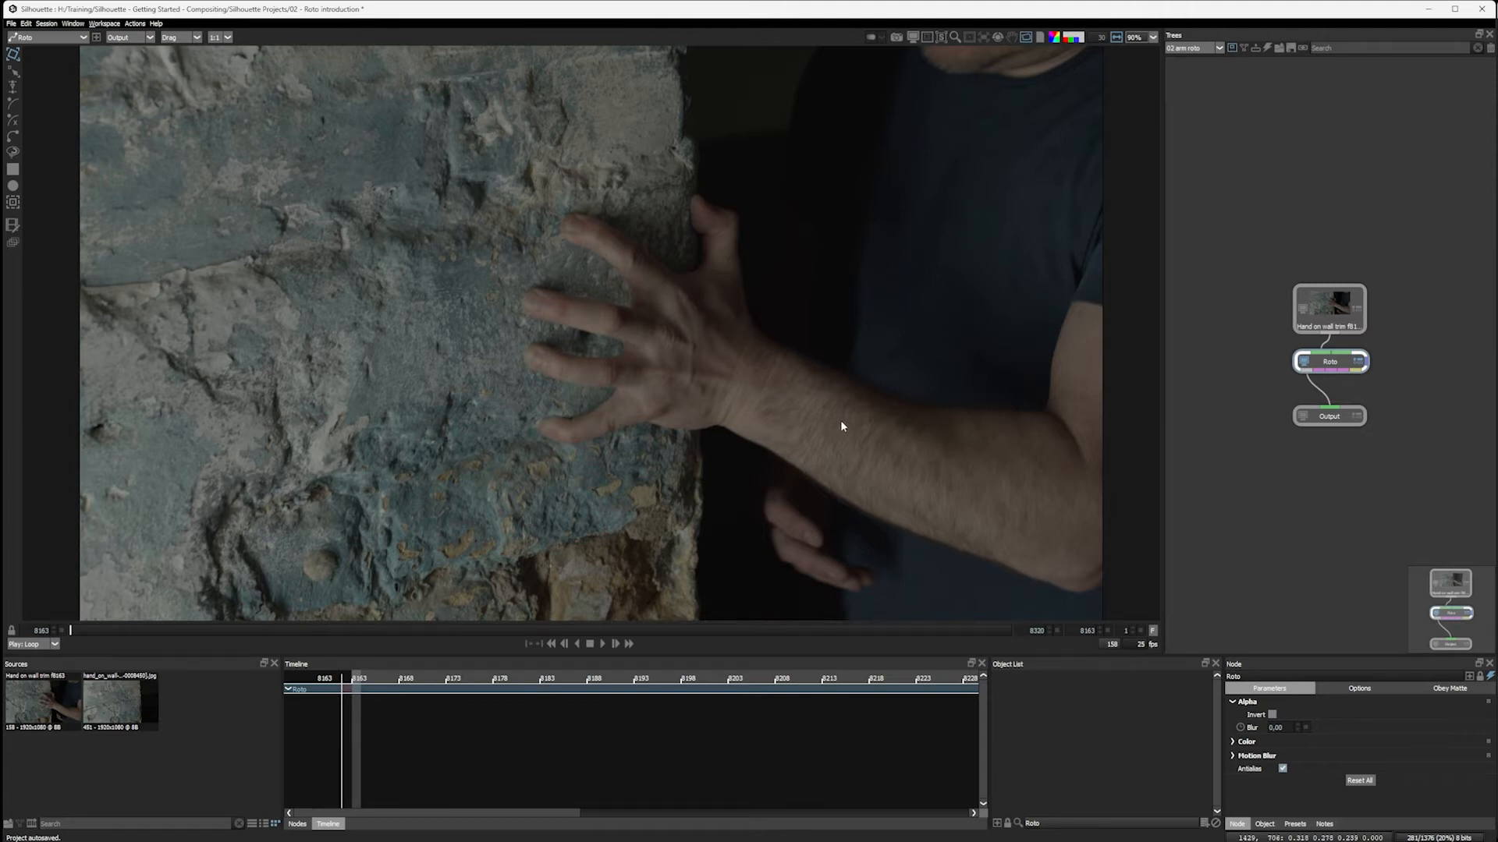
mouse_move(678, 370)
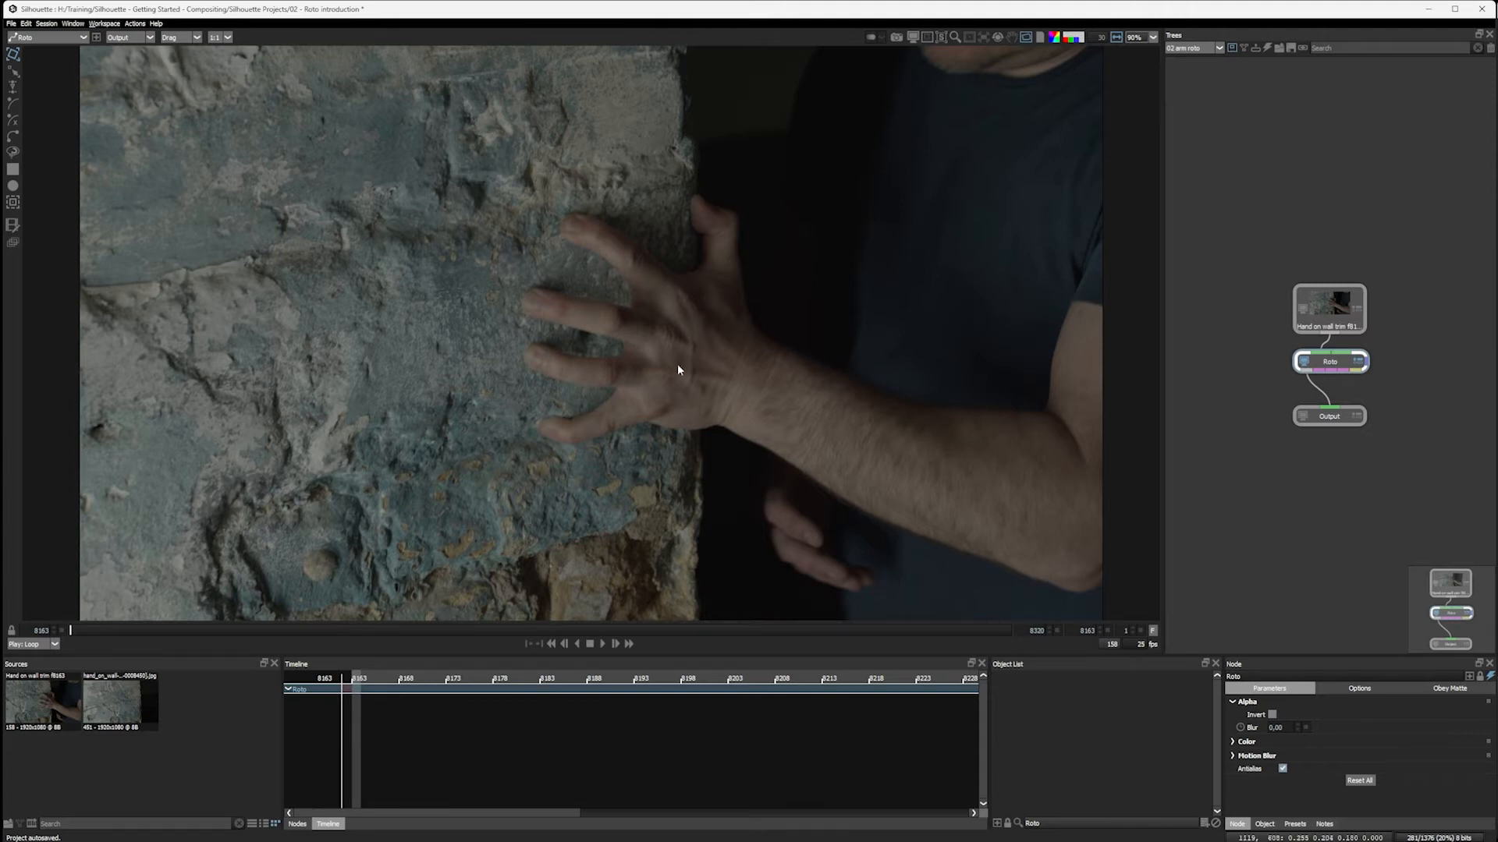
mouse_move(194, 605)
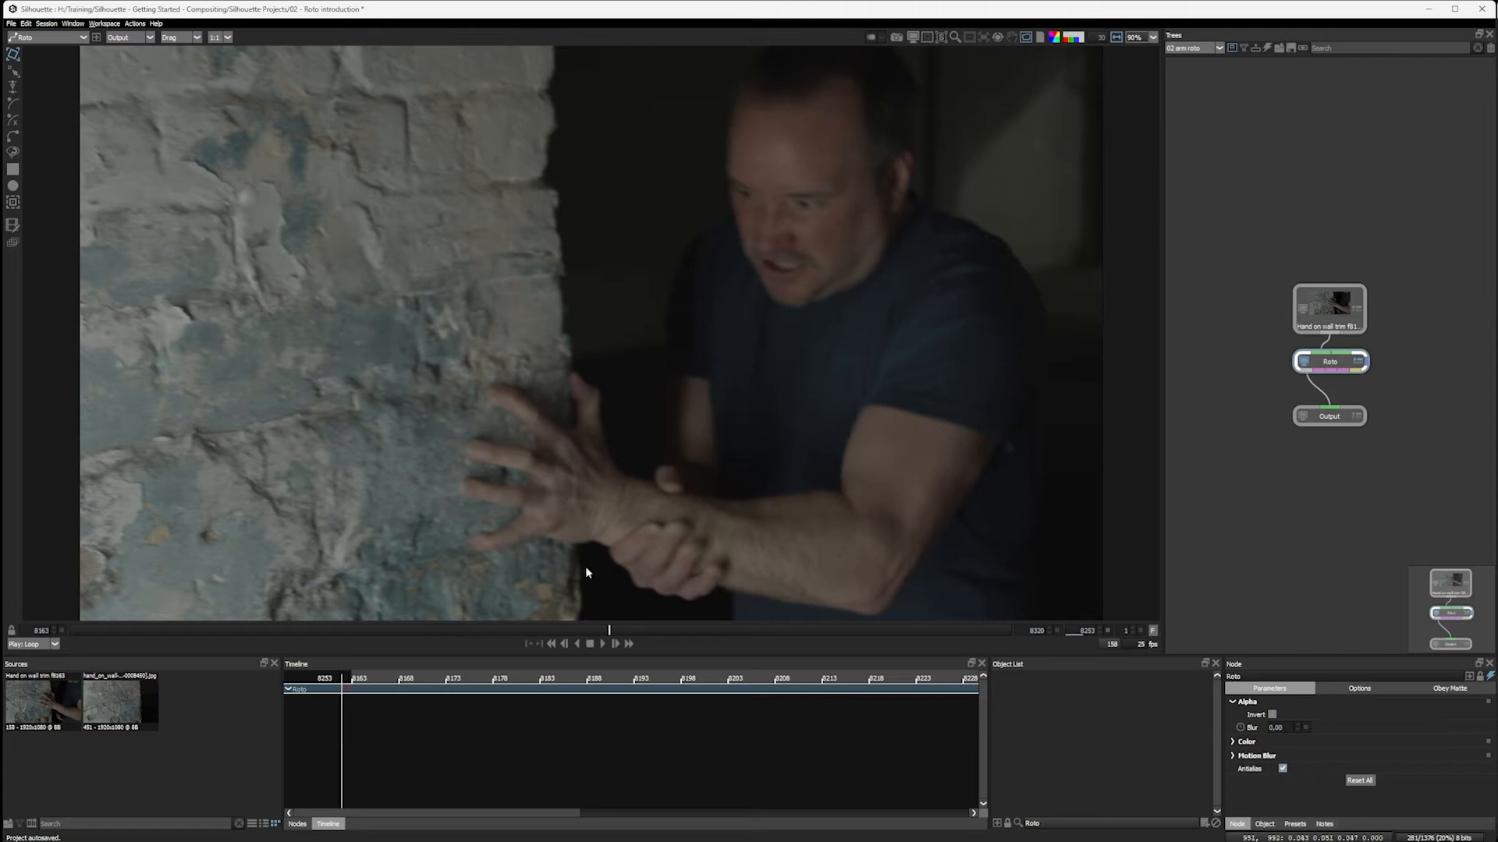
left_click(617, 643)
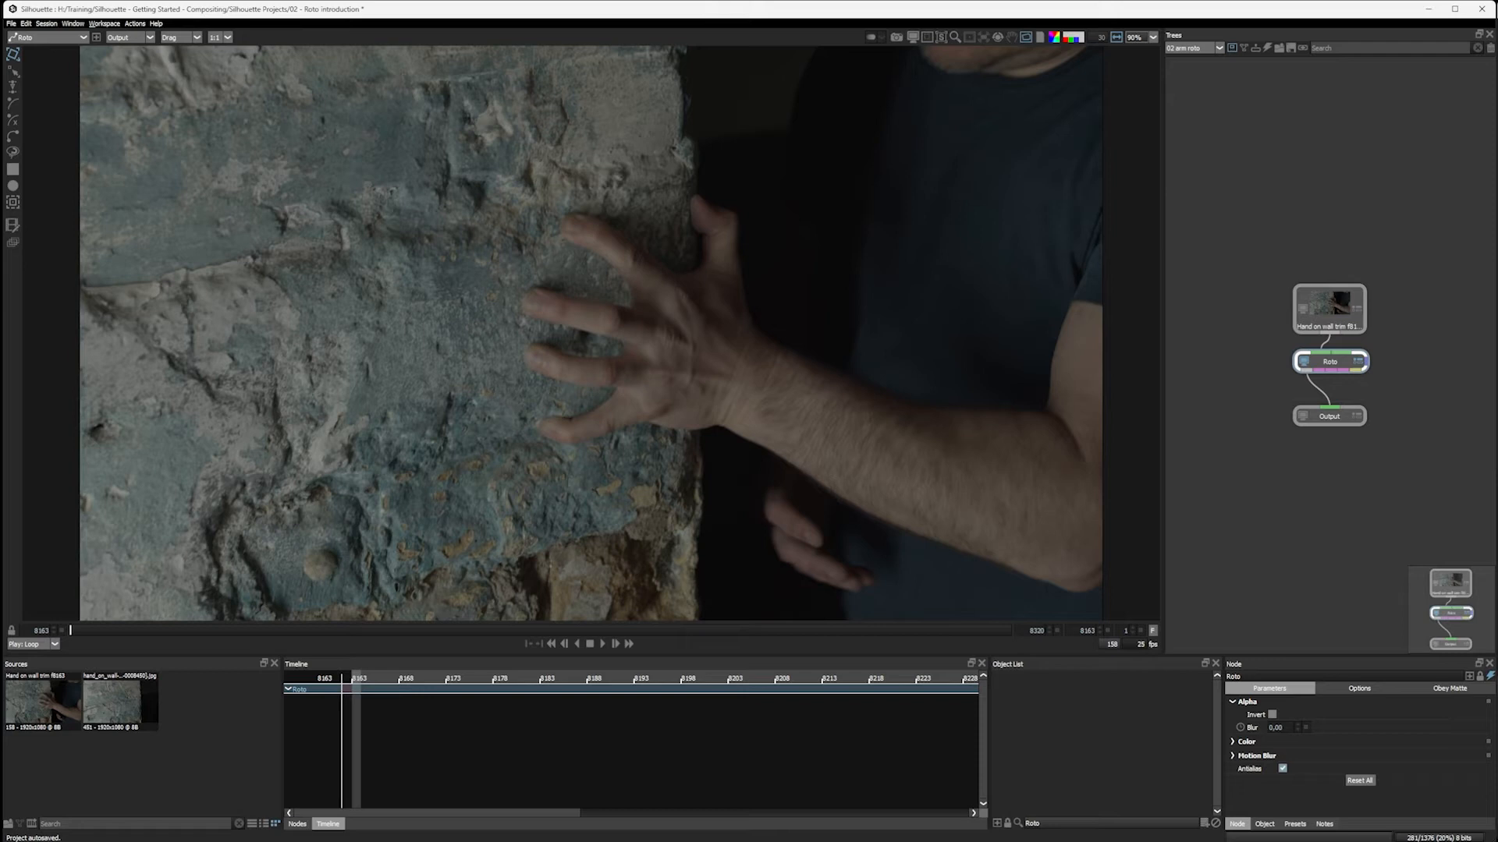
mouse_move(669, 443)
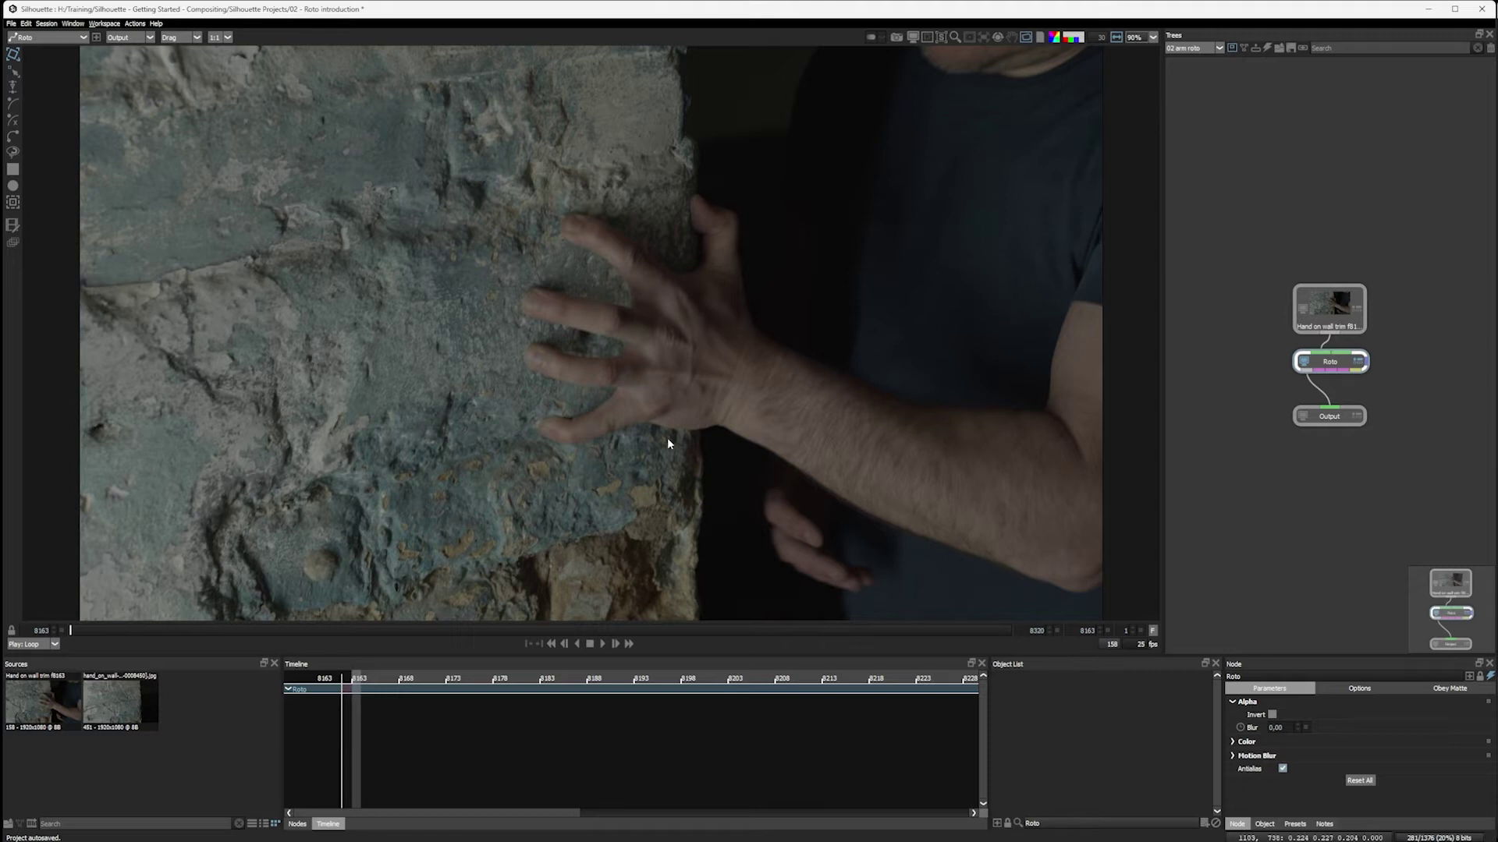
mouse_move(13, 188)
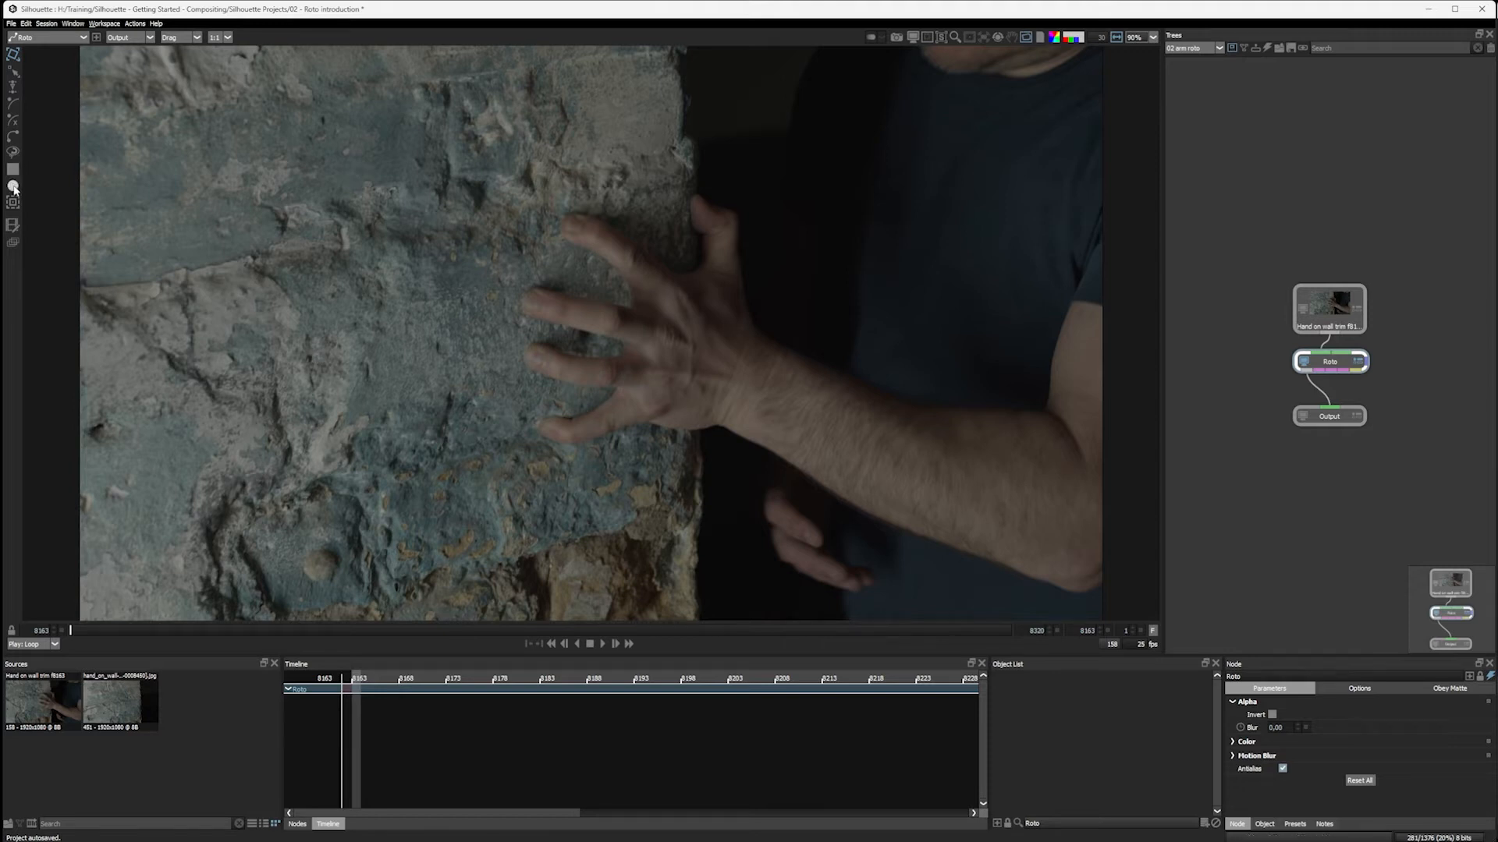
mouse_move(14, 188)
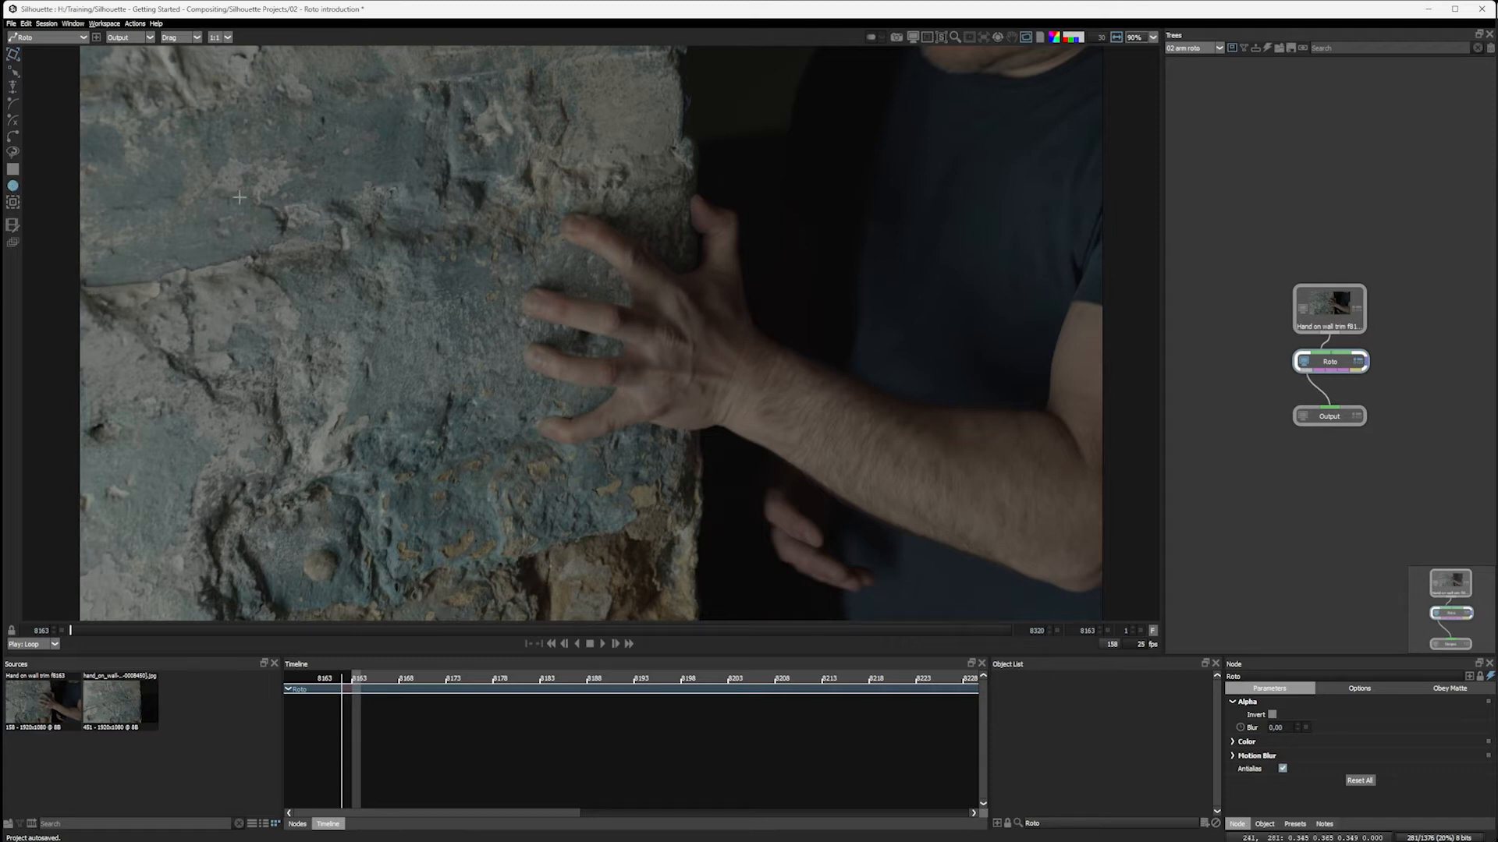
mouse_move(643, 286)
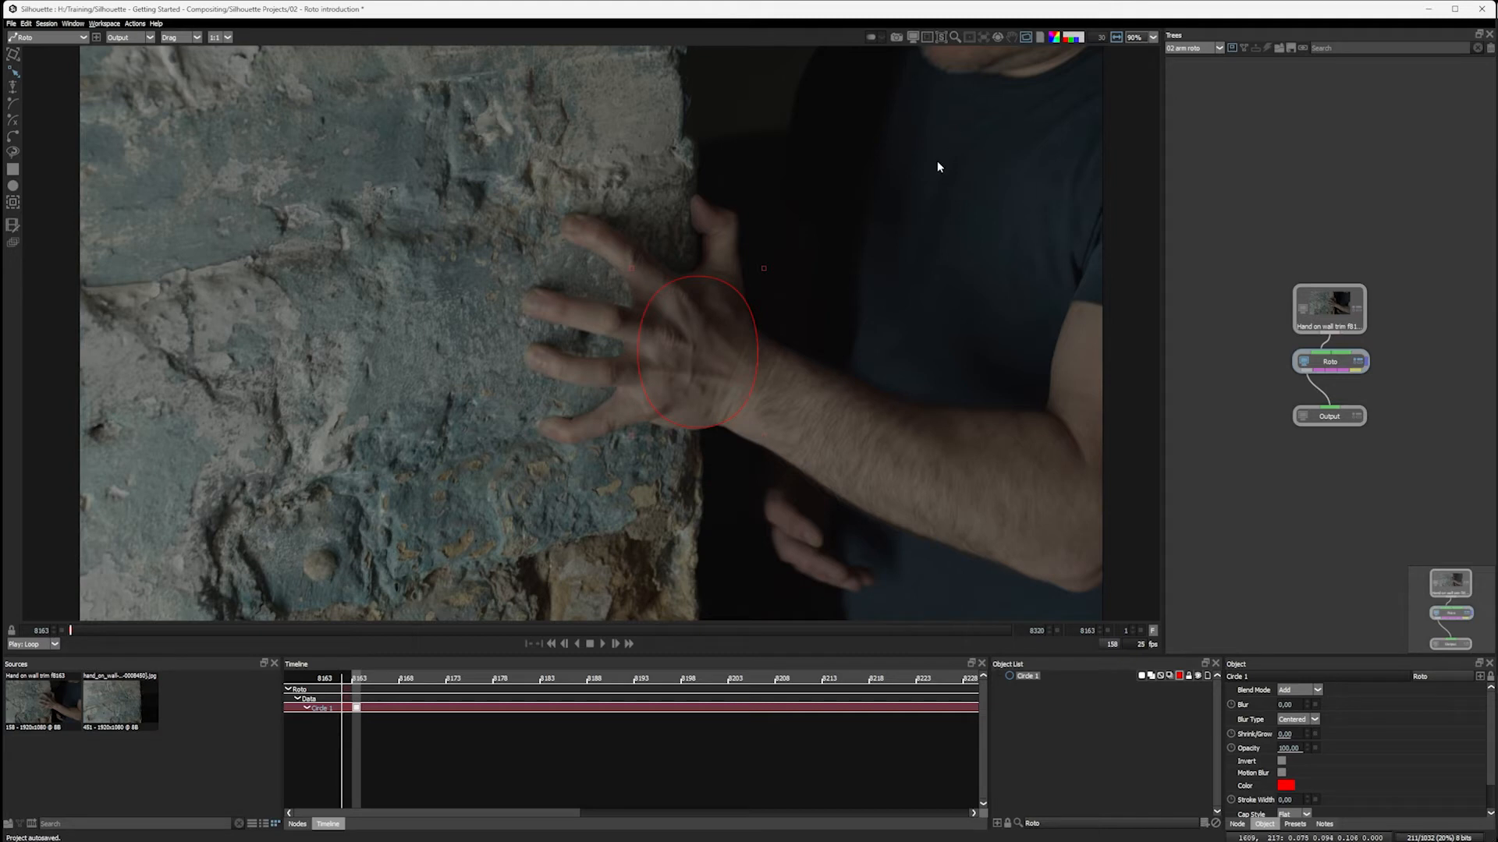
mouse_move(855, 259)
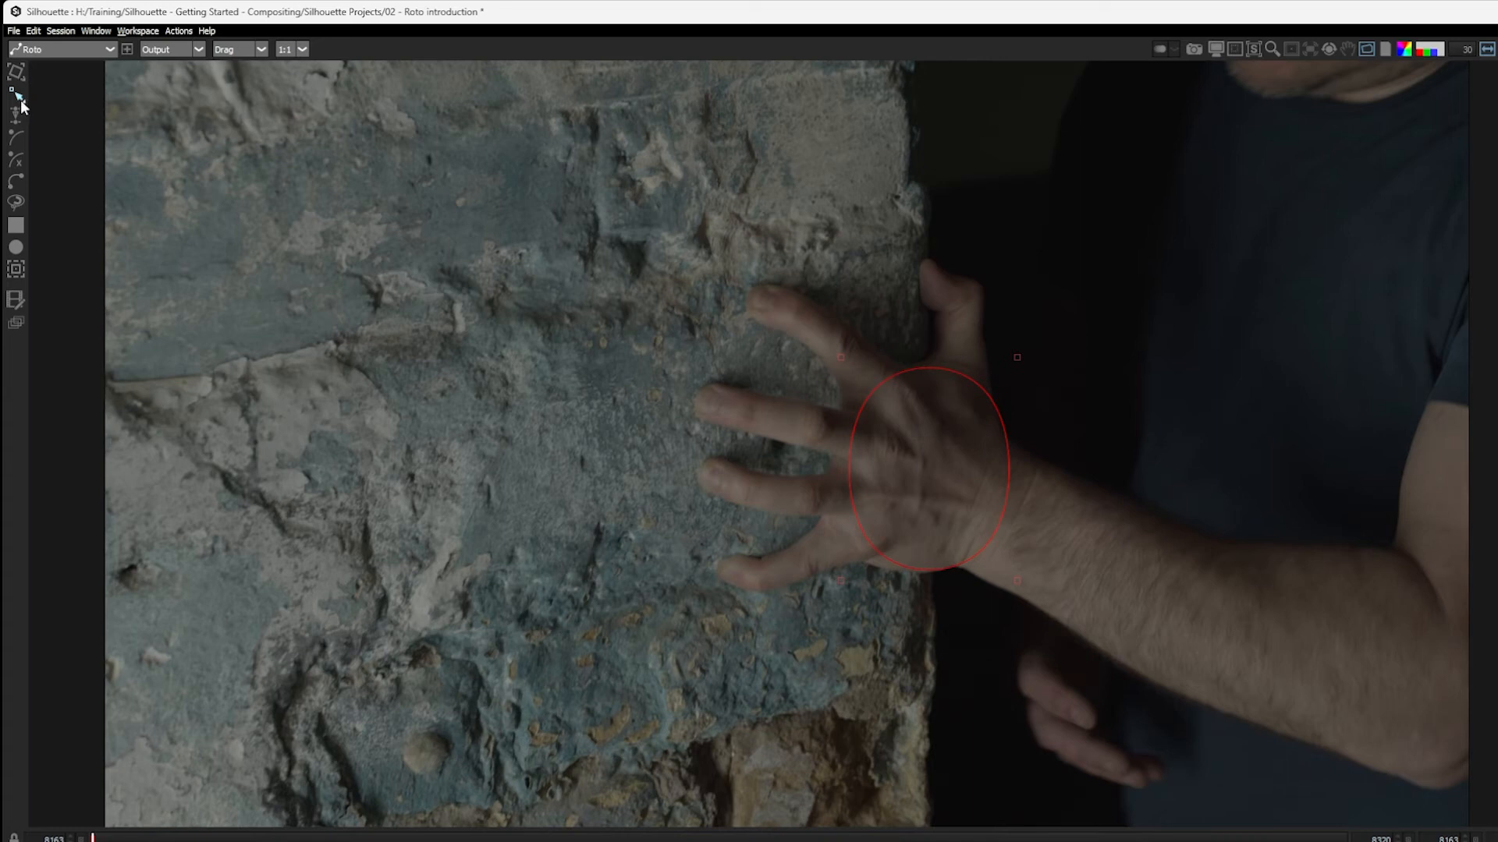
mouse_move(17, 103)
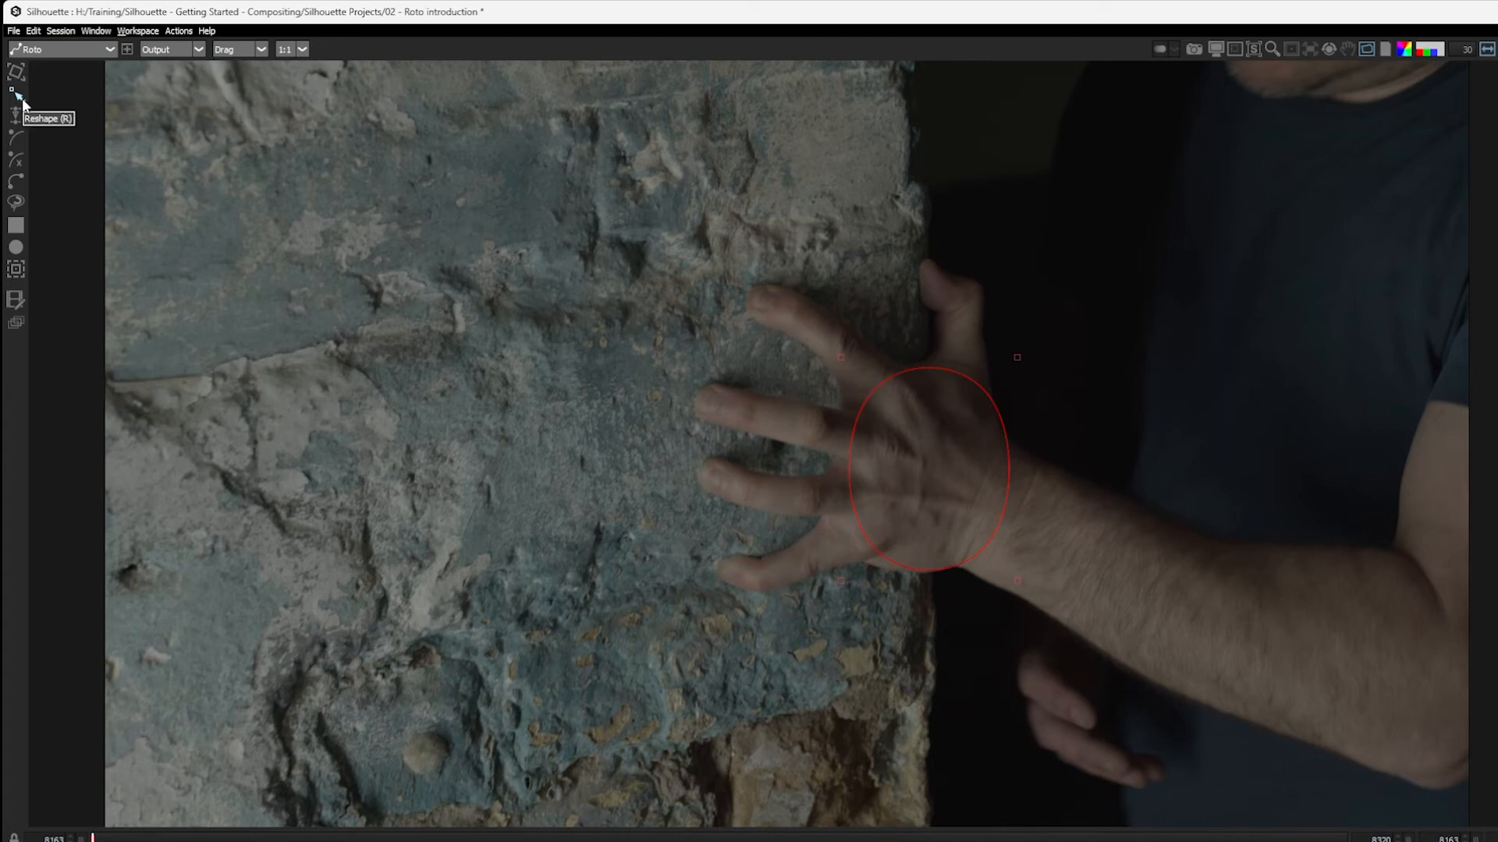
mouse_move(76, 114)
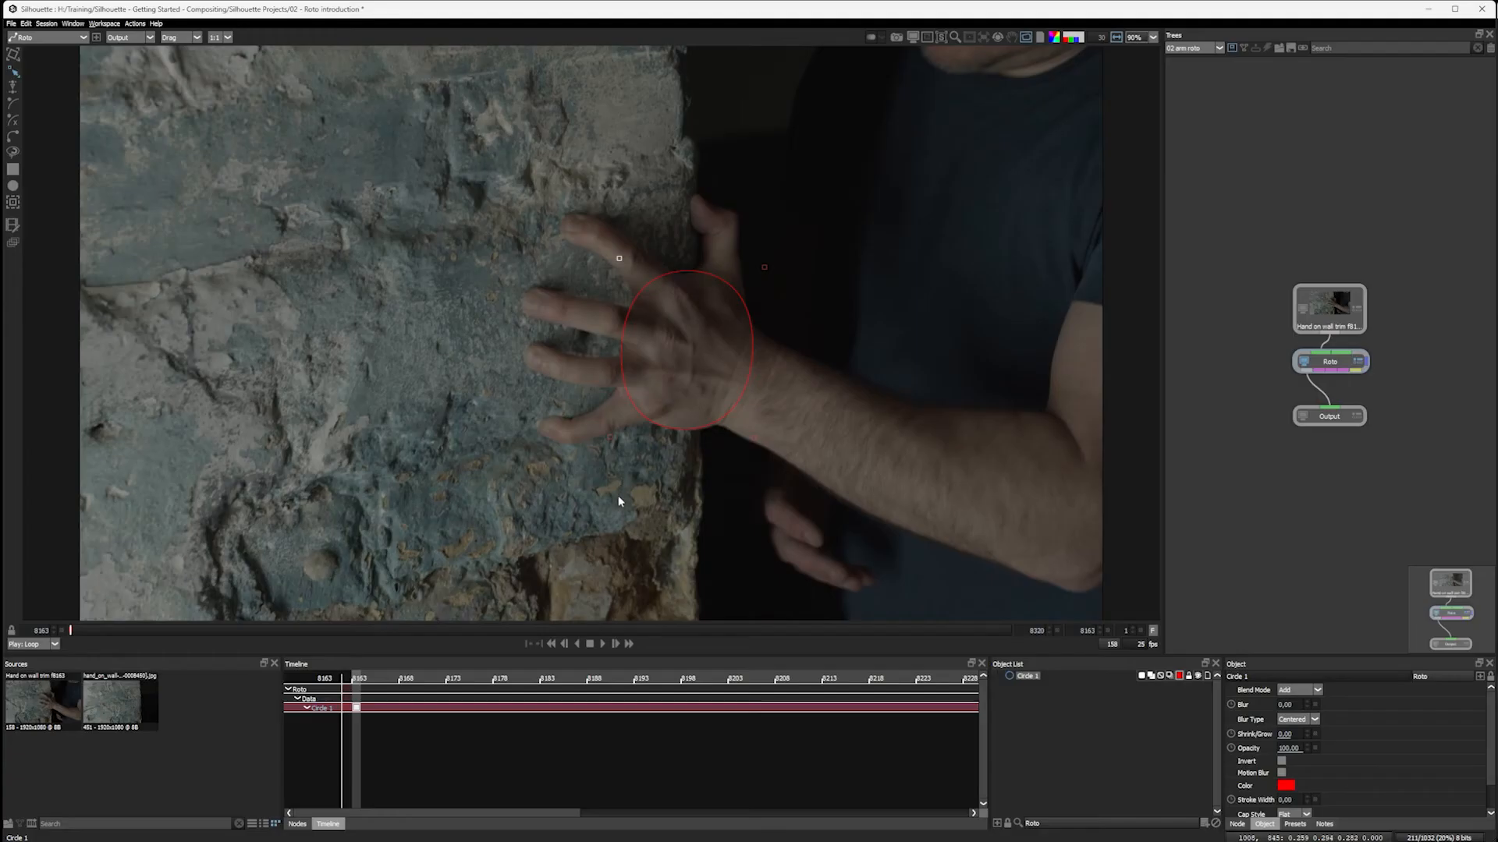
mouse_move(774, 447)
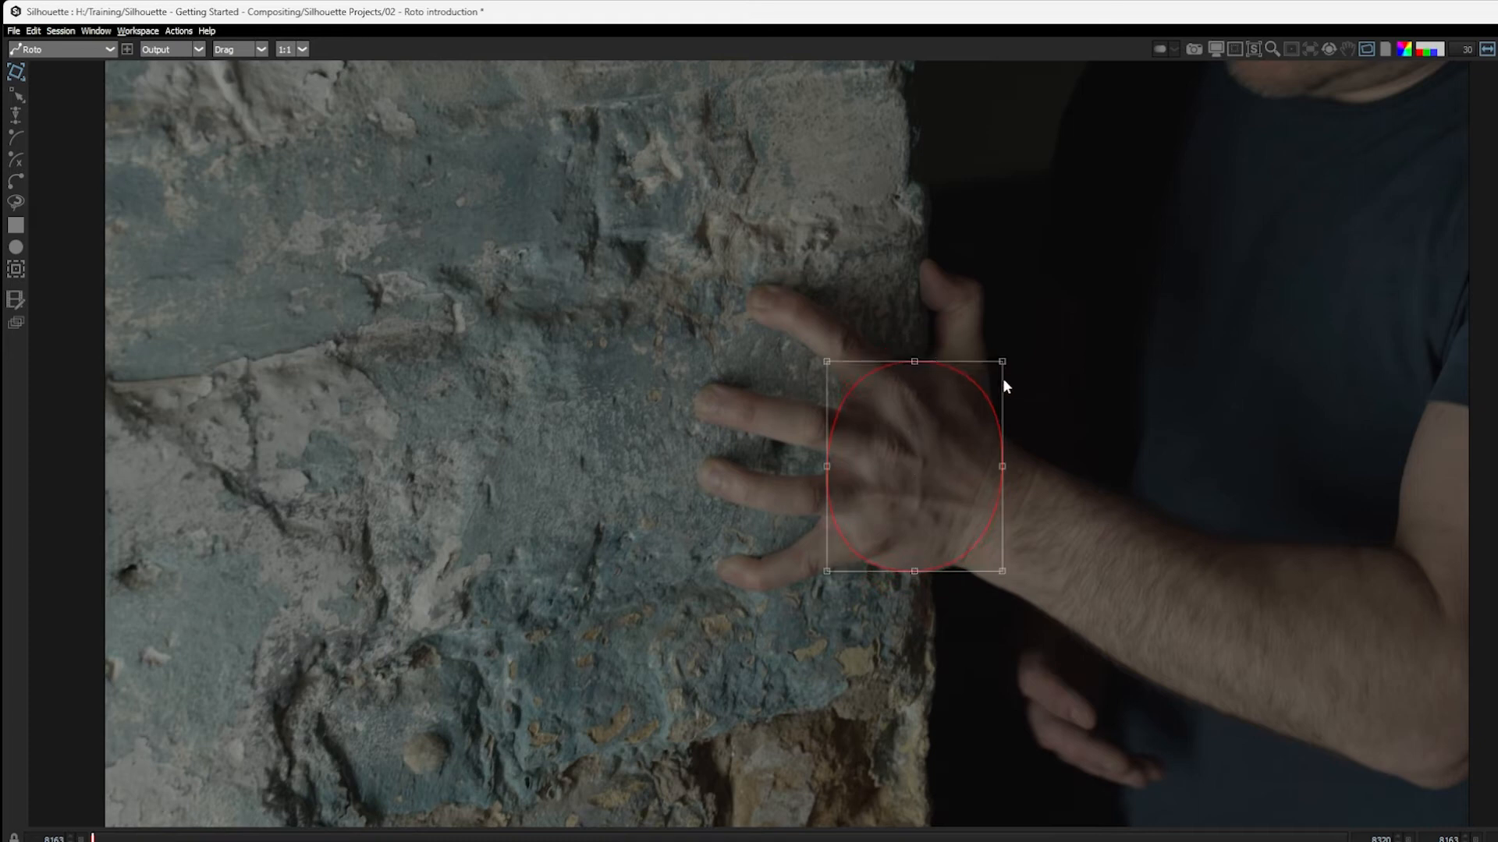
mouse_move(861, 383)
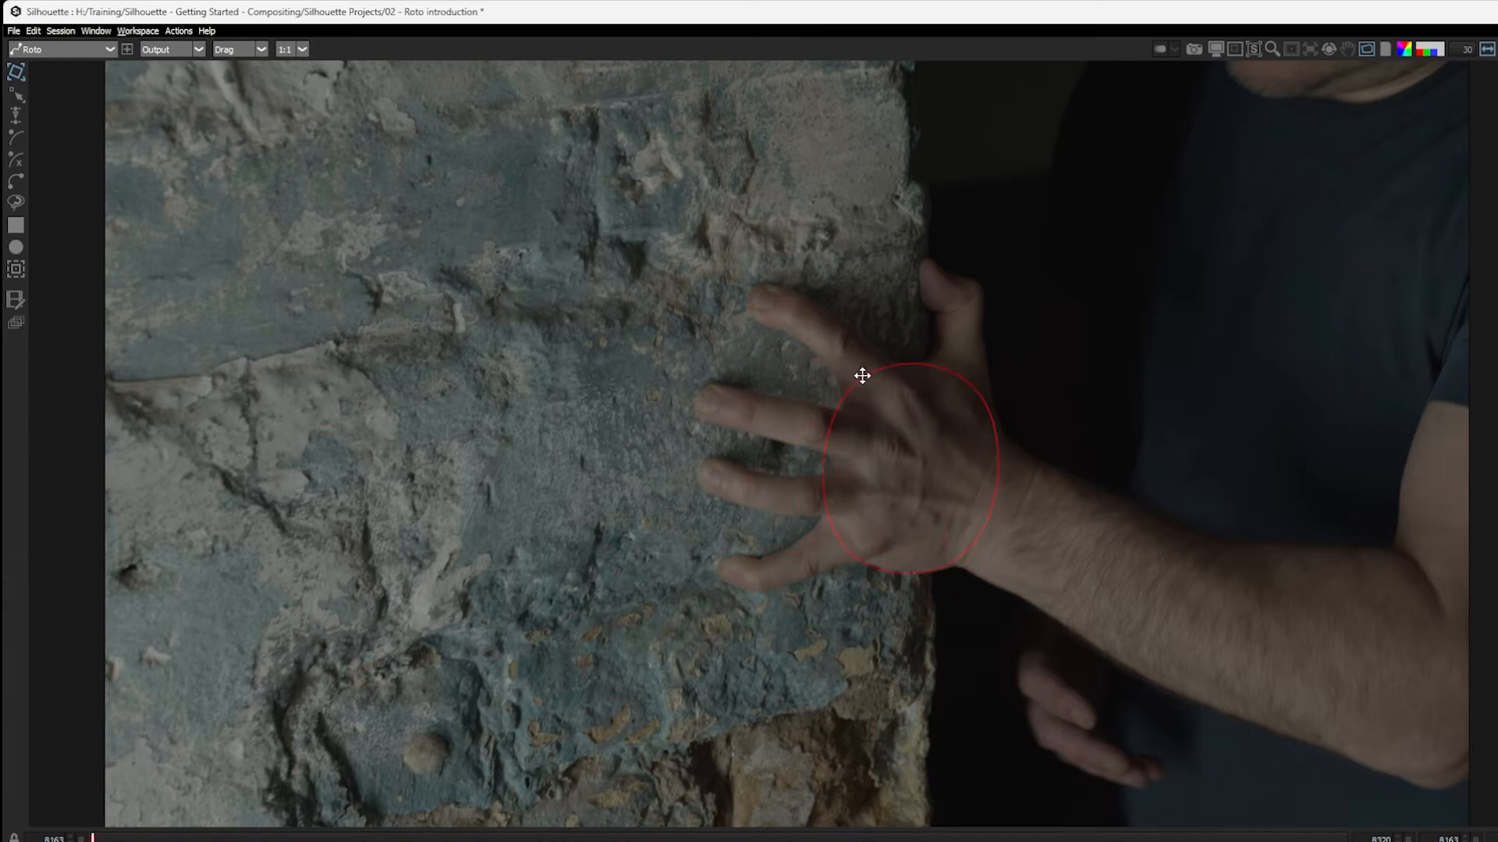
left_click(907, 468)
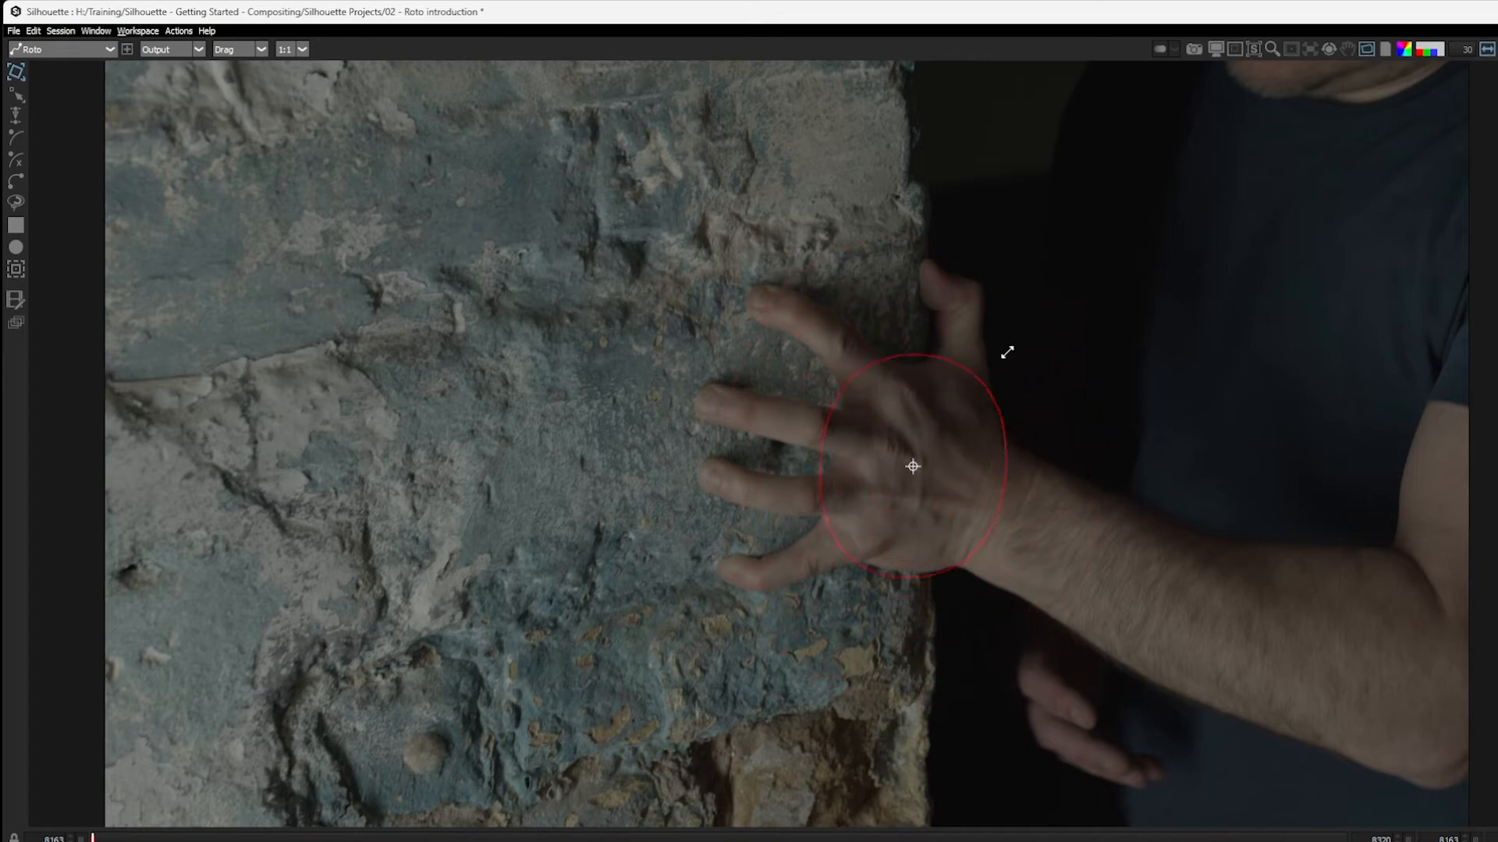
left_click(912, 466)
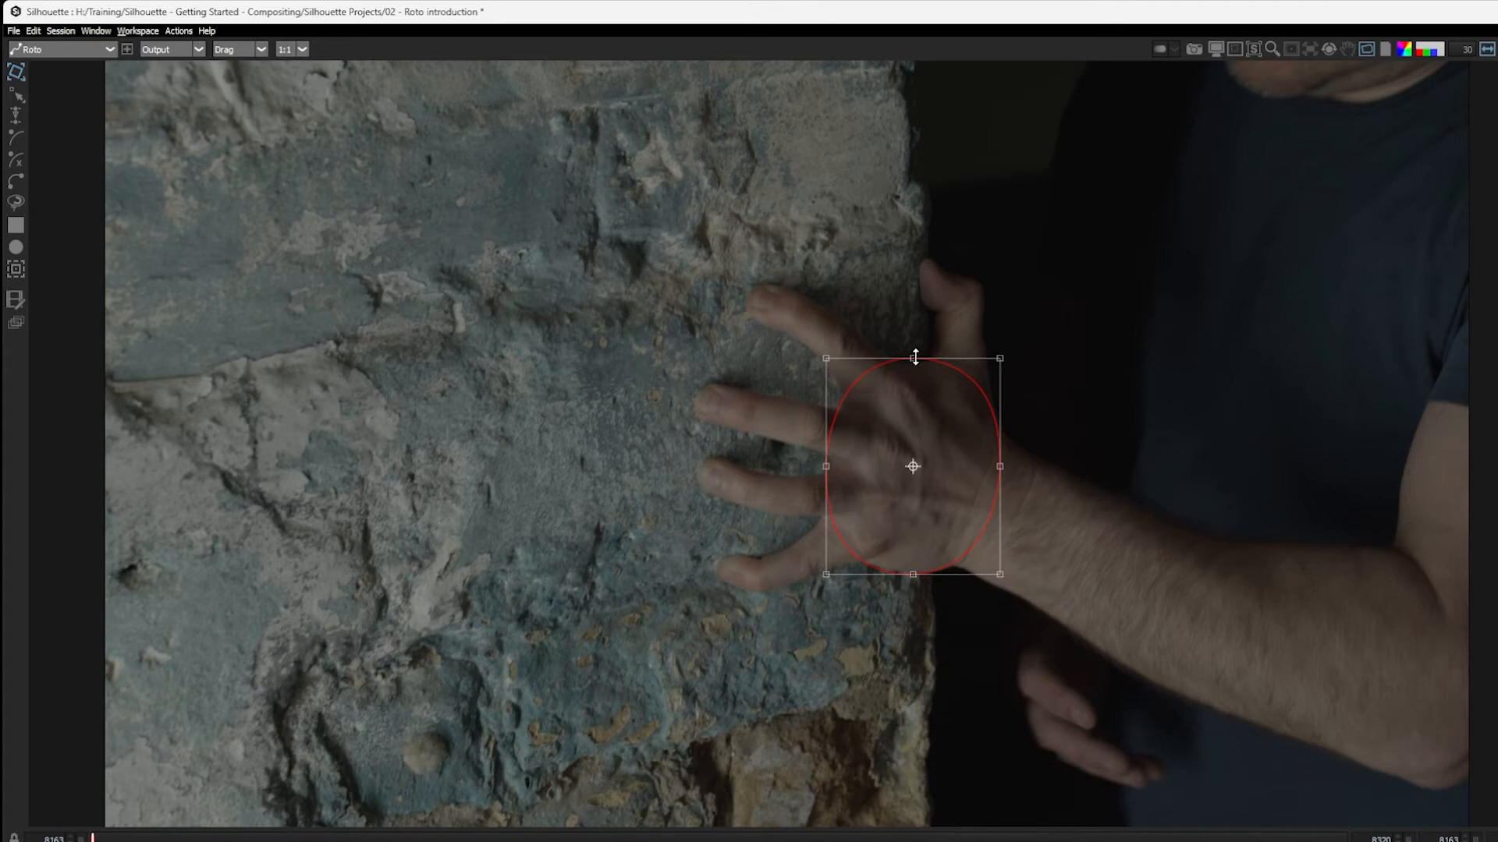
mouse_move(914, 358)
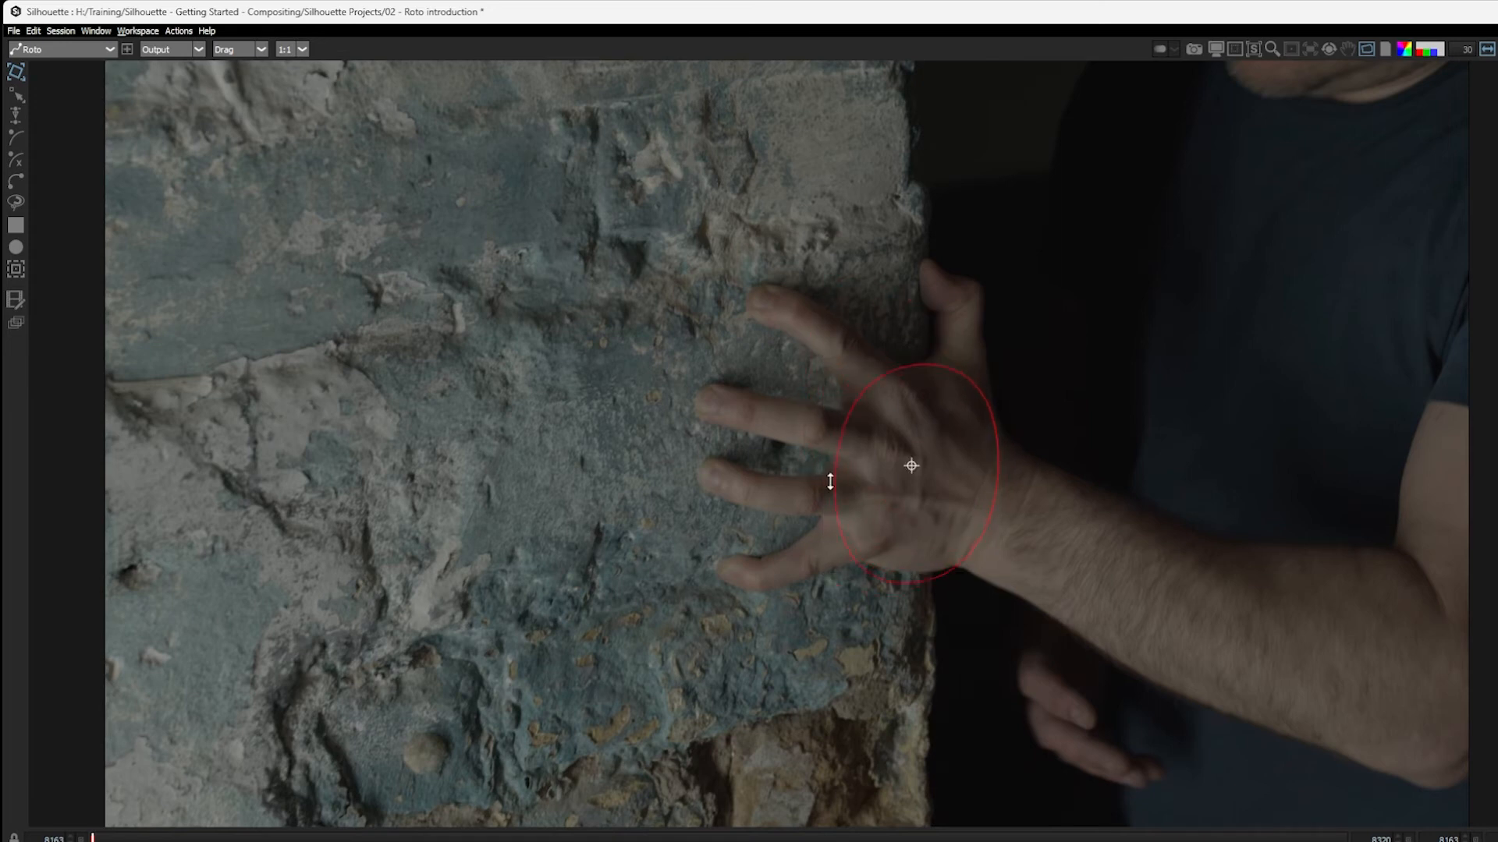
- Narrow Circle 1 into a taller oval and shift it to fit the hand
left_click(910, 465)
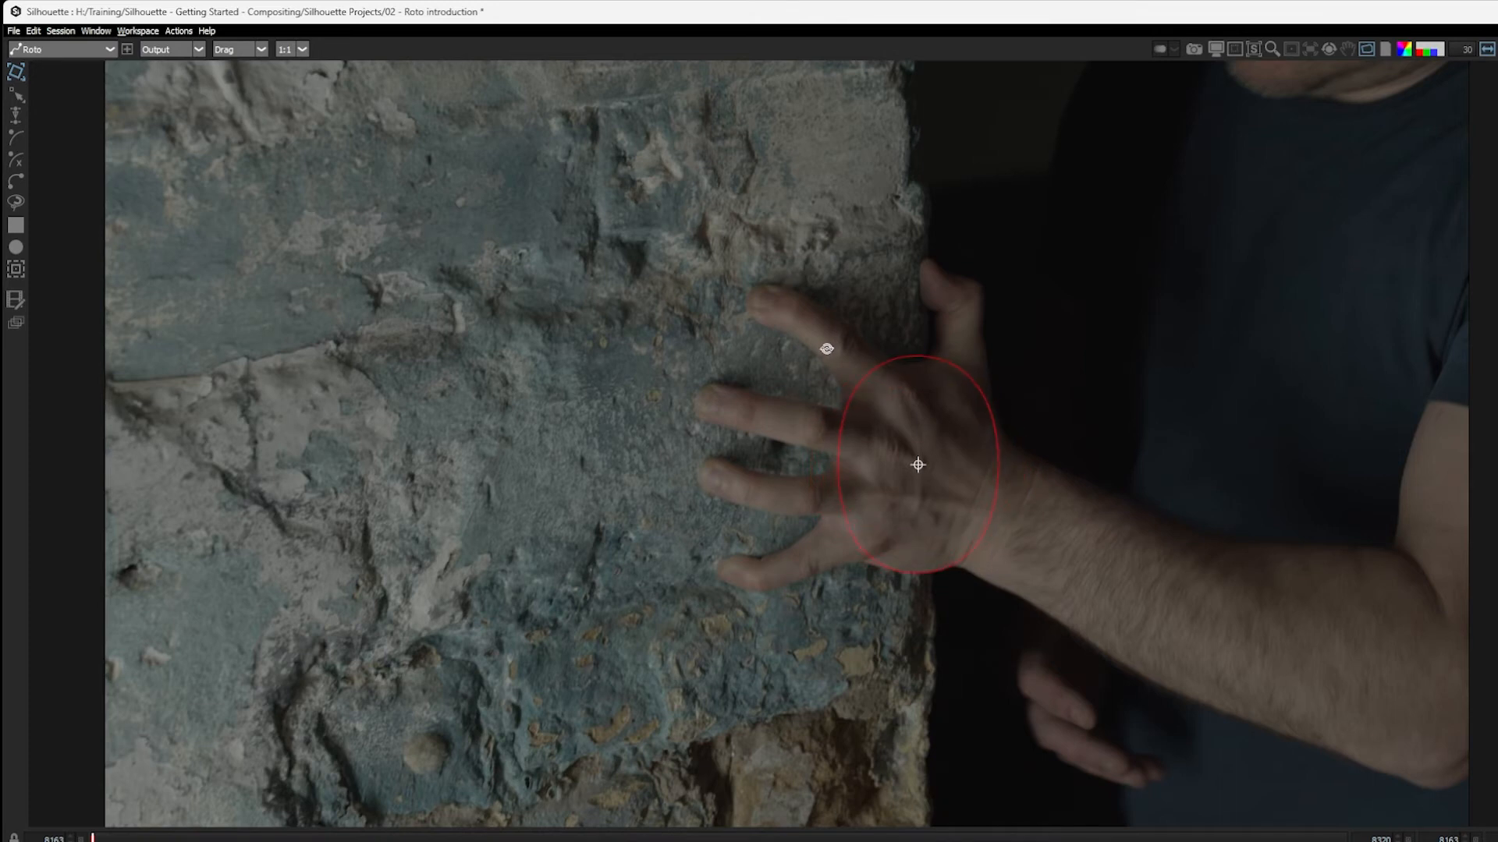
left_click(916, 465)
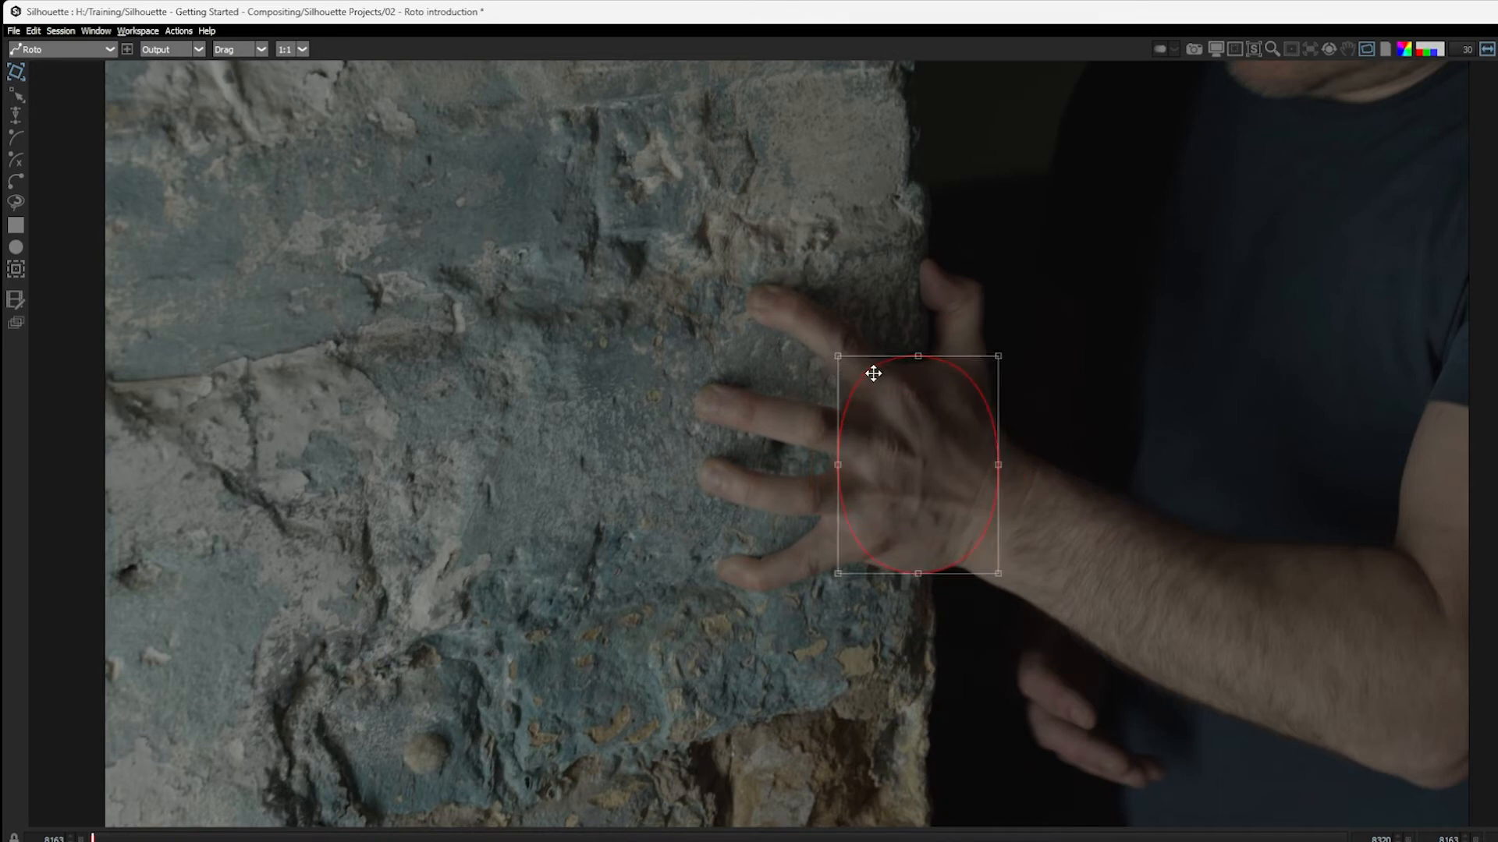
mouse_move(917, 465)
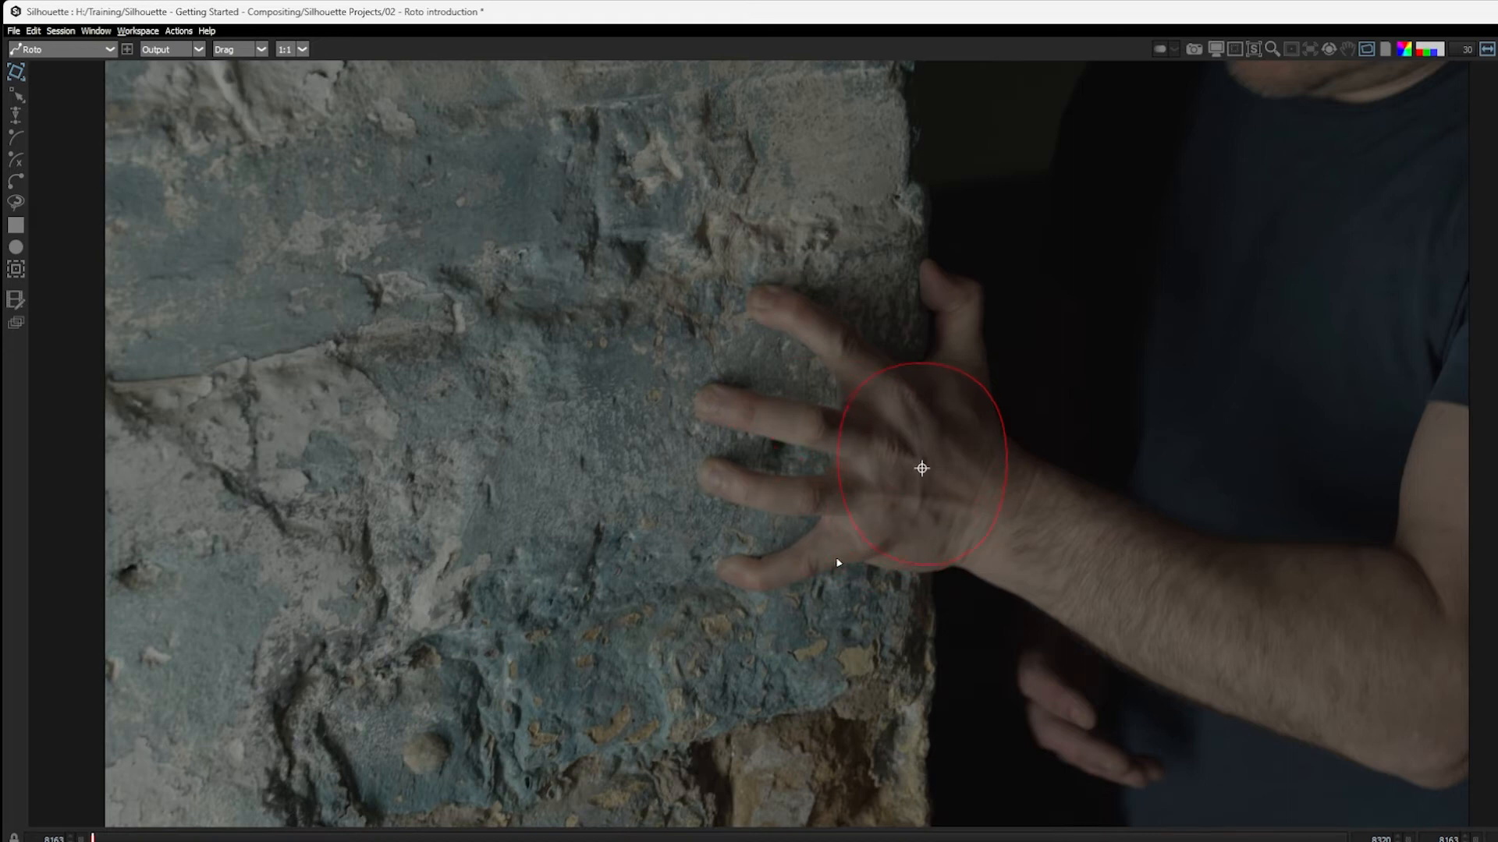
left_click(922, 468)
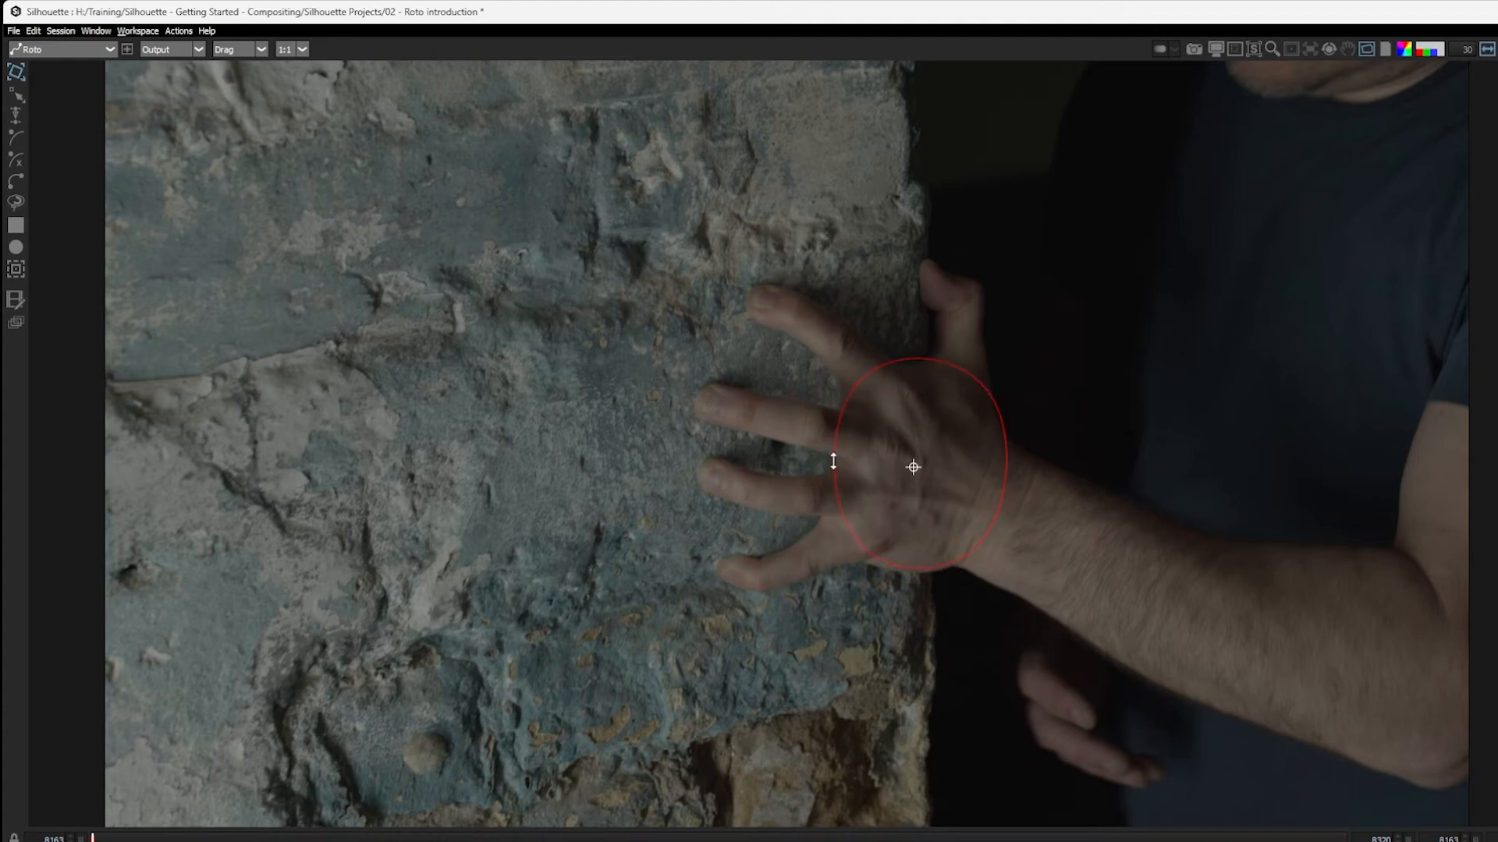
left_click(912, 467)
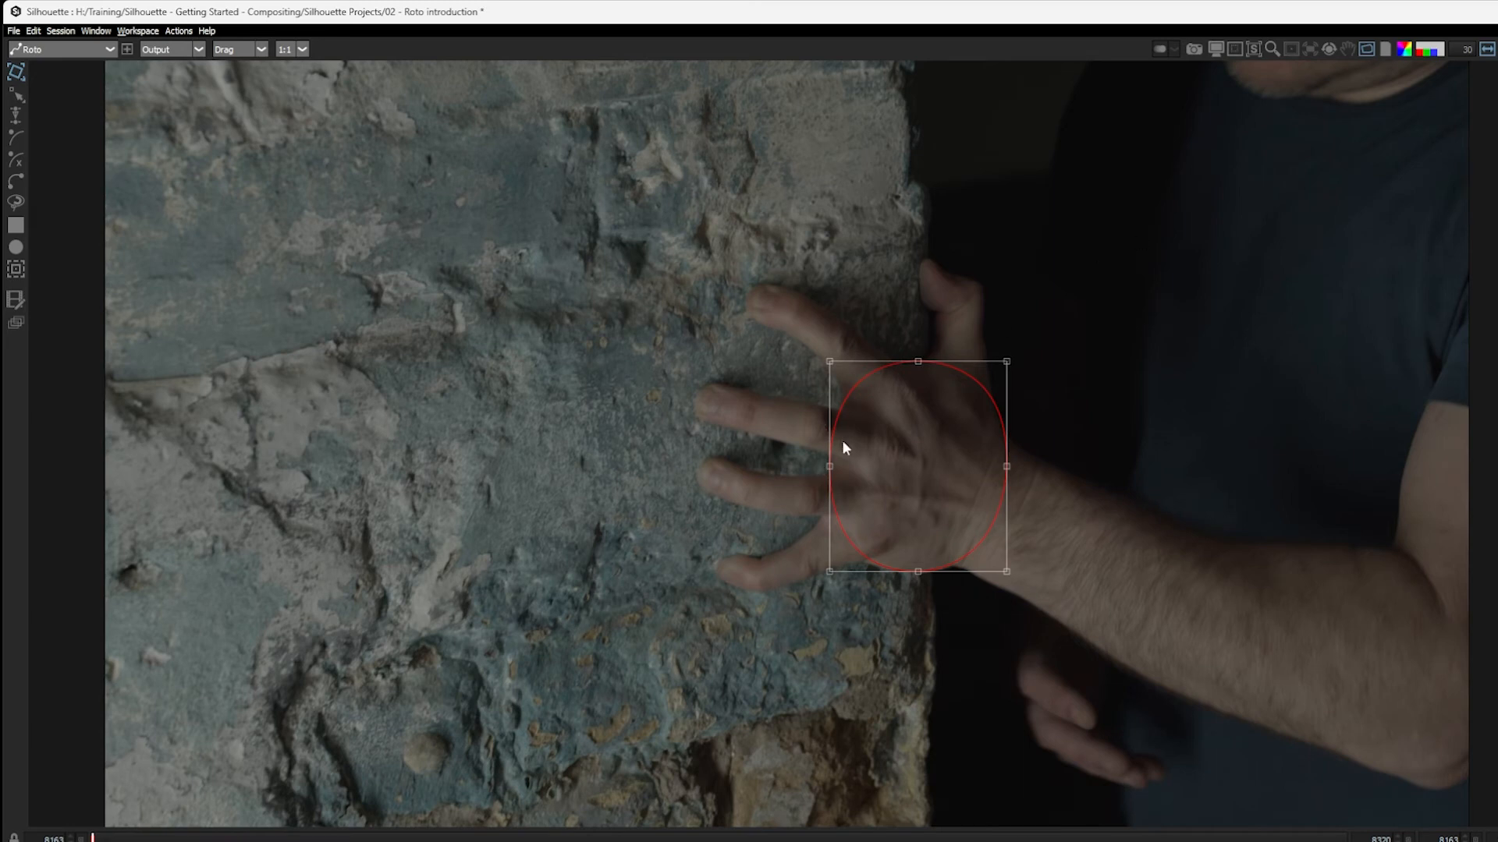
mouse_move(860, 435)
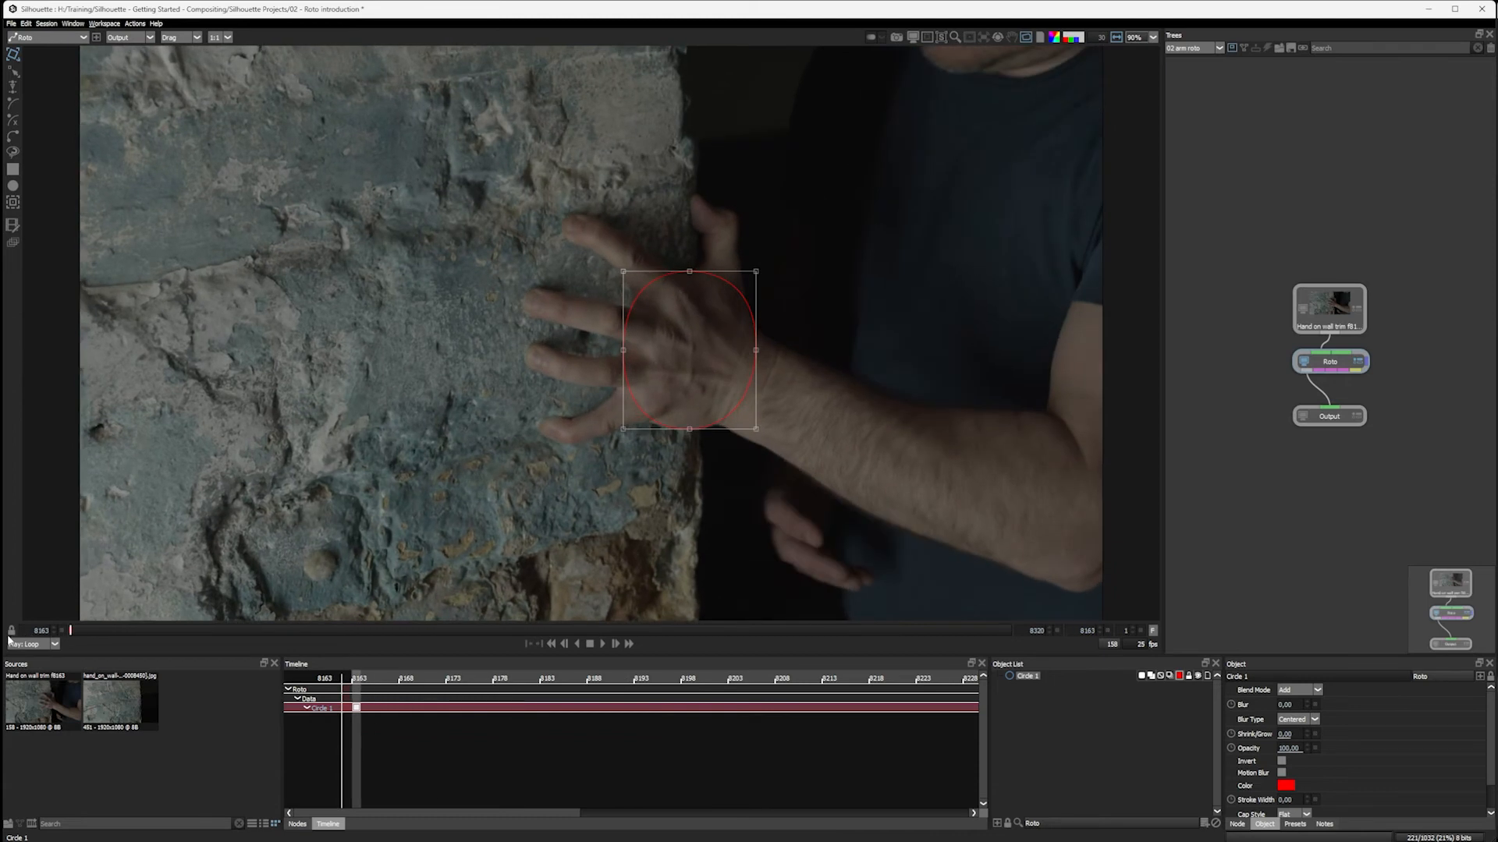
mouse_move(667, 423)
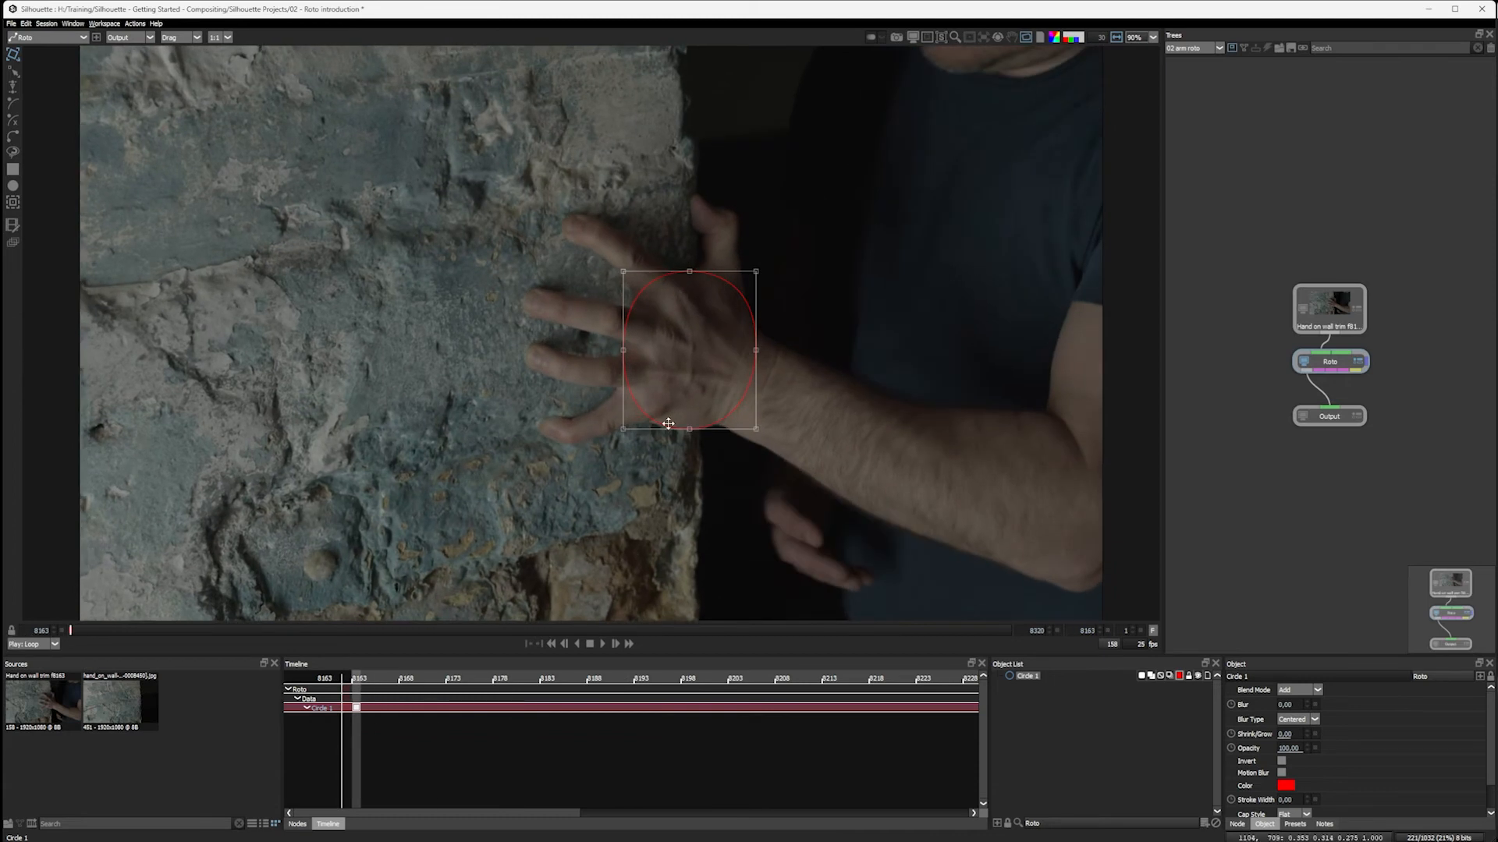
mouse_move(67, 638)
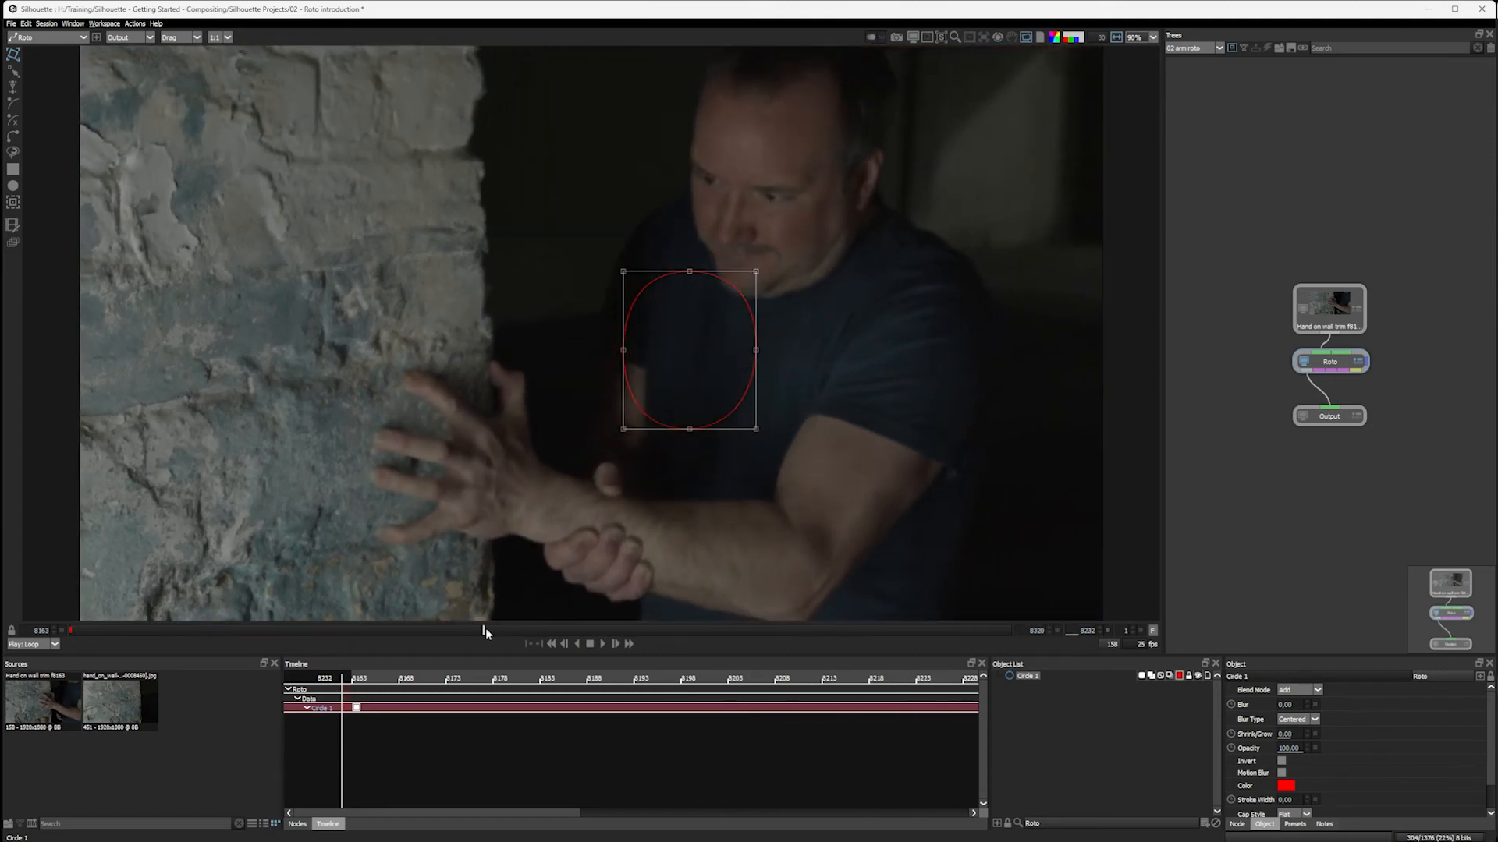
- On the first frame, stretch the Circle 2 forearm oval toward the elbow
left_click(603, 643)
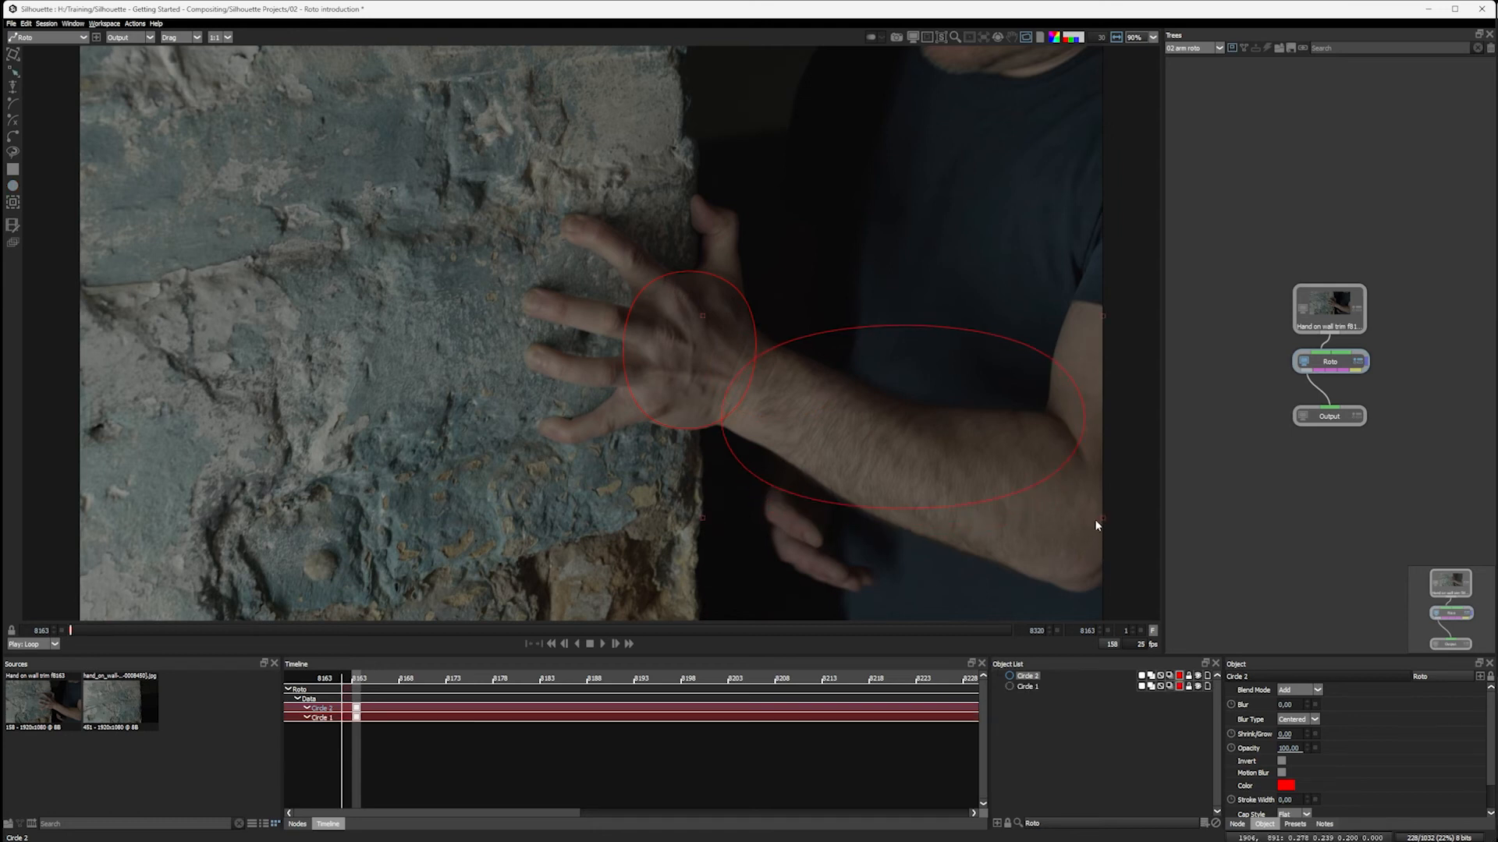
mouse_move(93, 103)
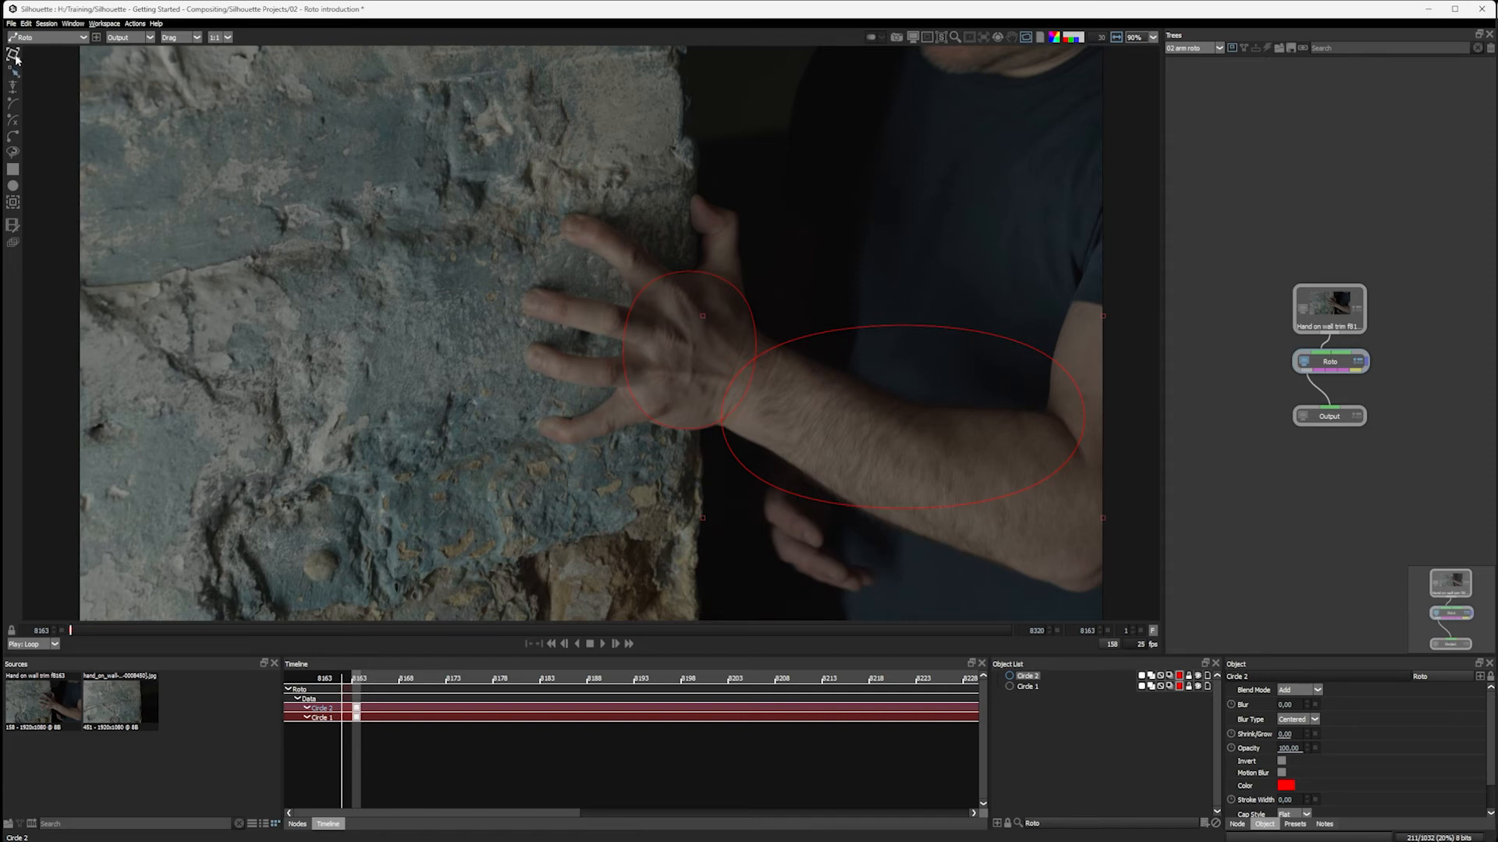
left_click(903, 417)
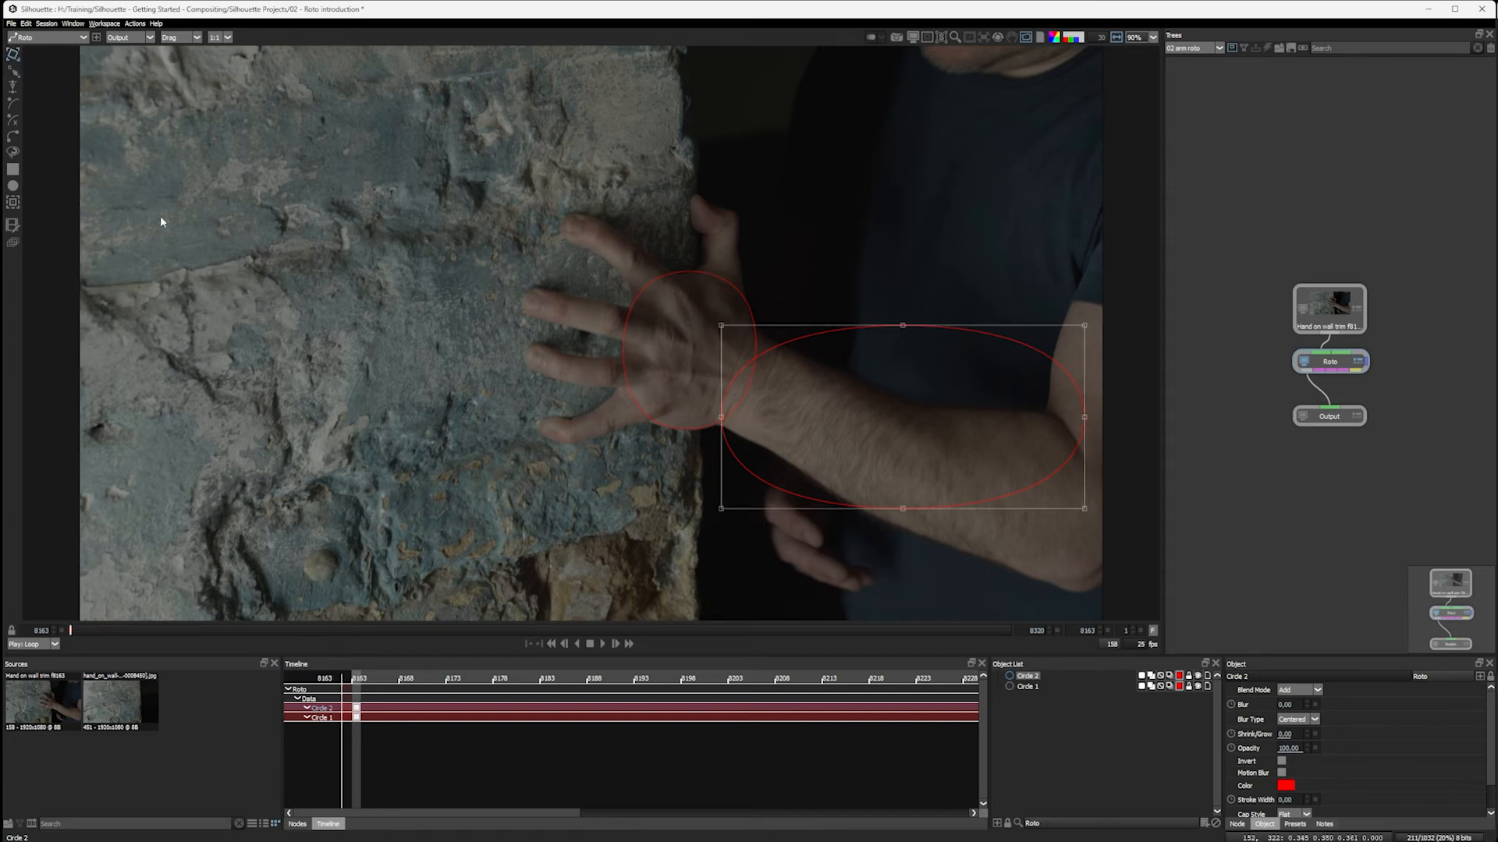
mouse_move(739, 388)
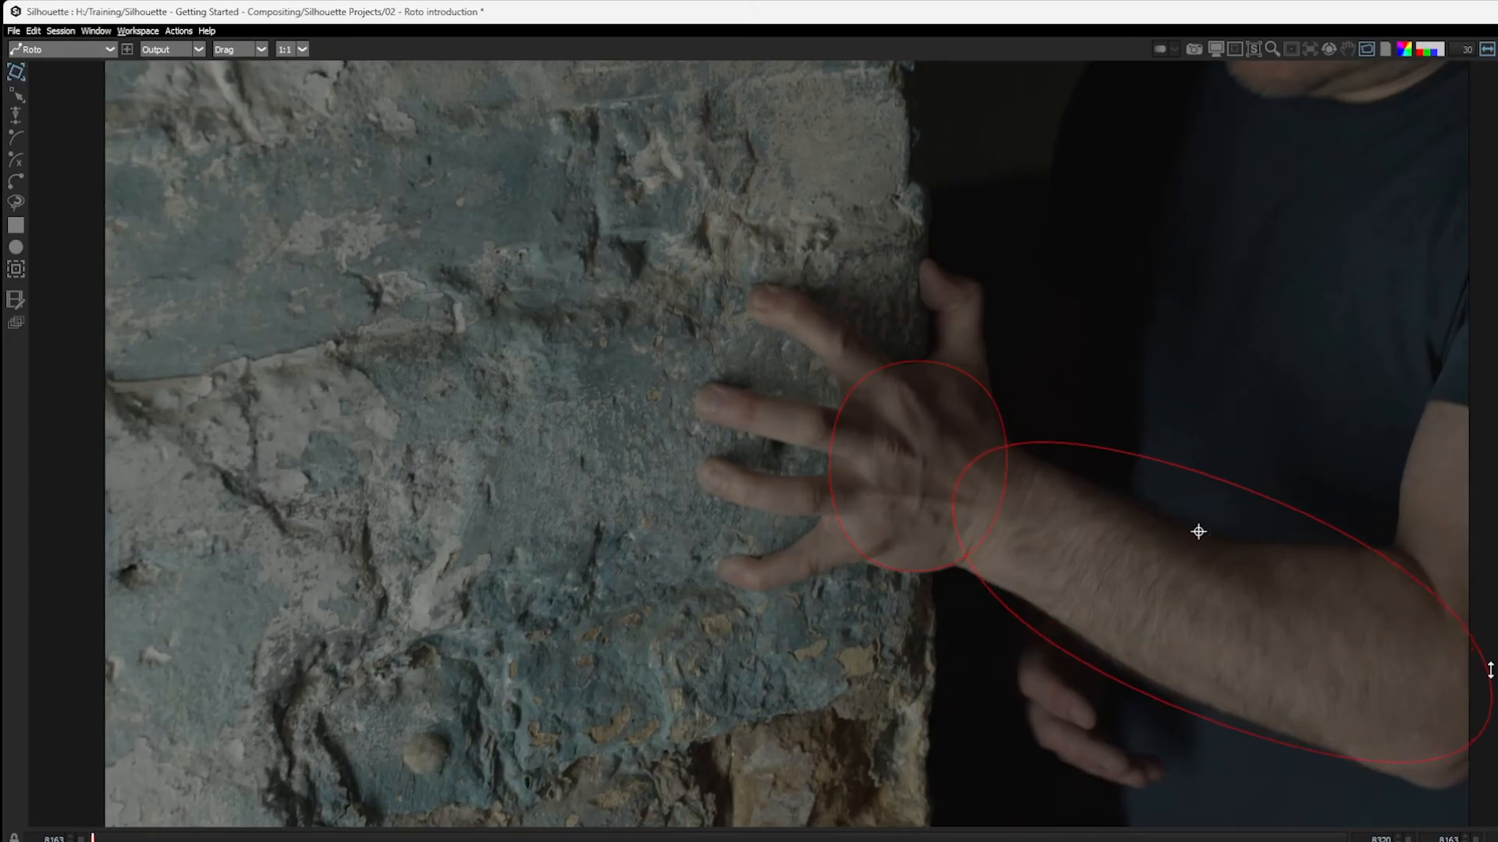
left_click(1199, 532)
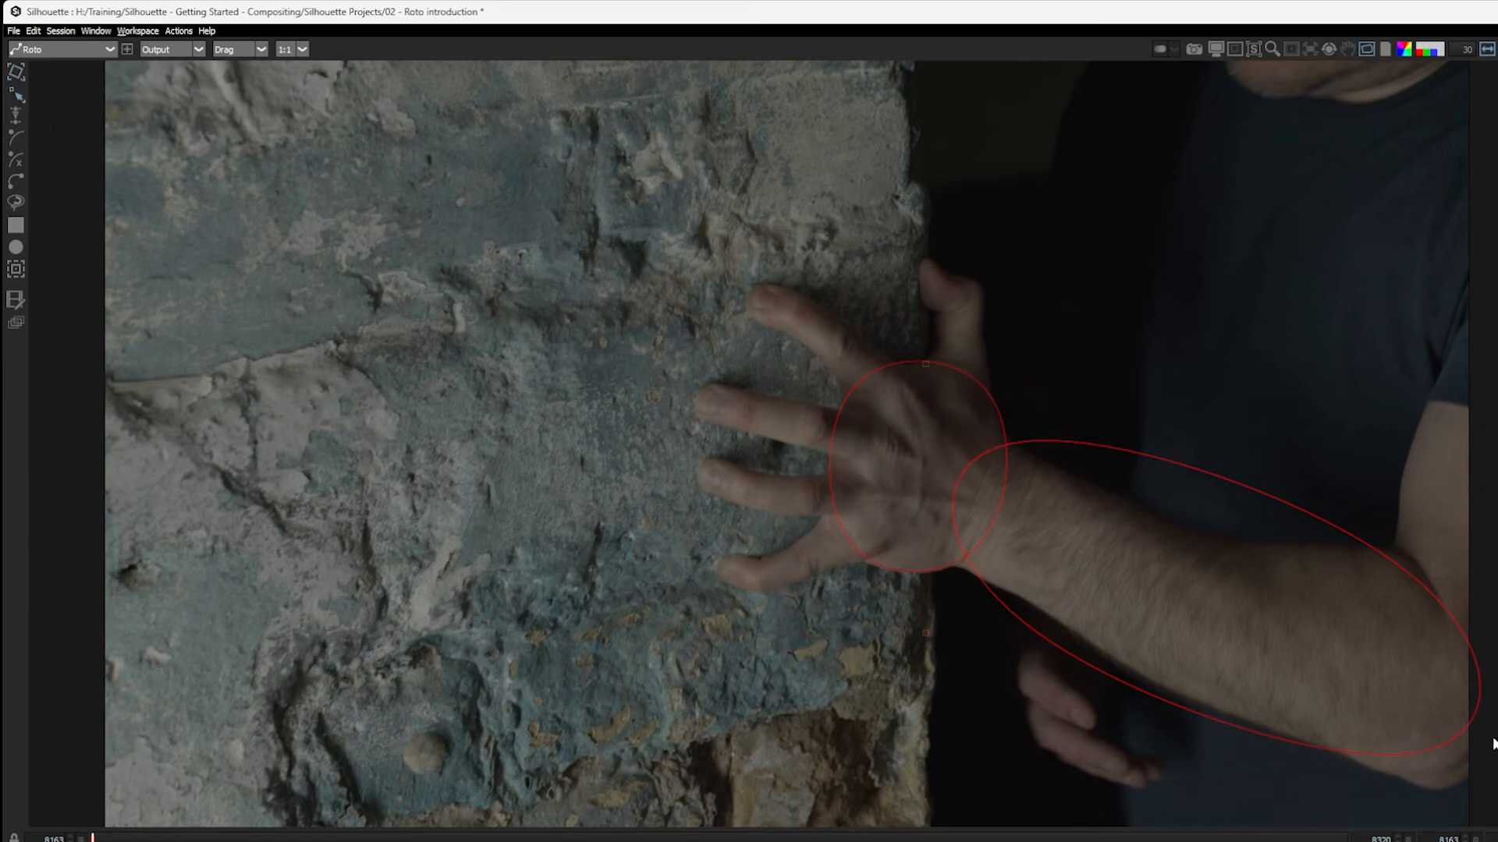
mouse_move(1301, 712)
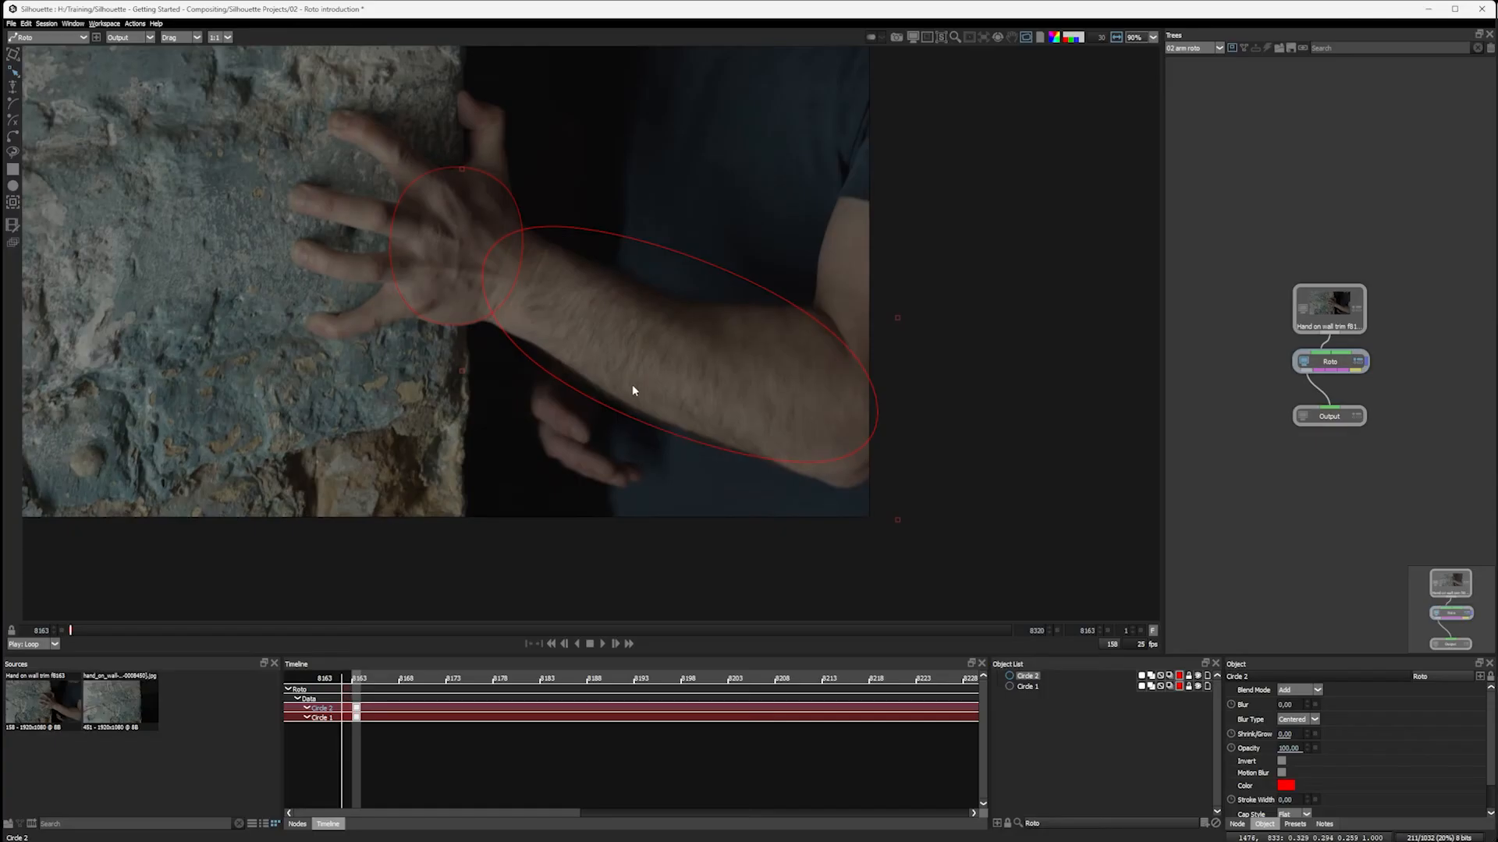
mouse_move(641, 384)
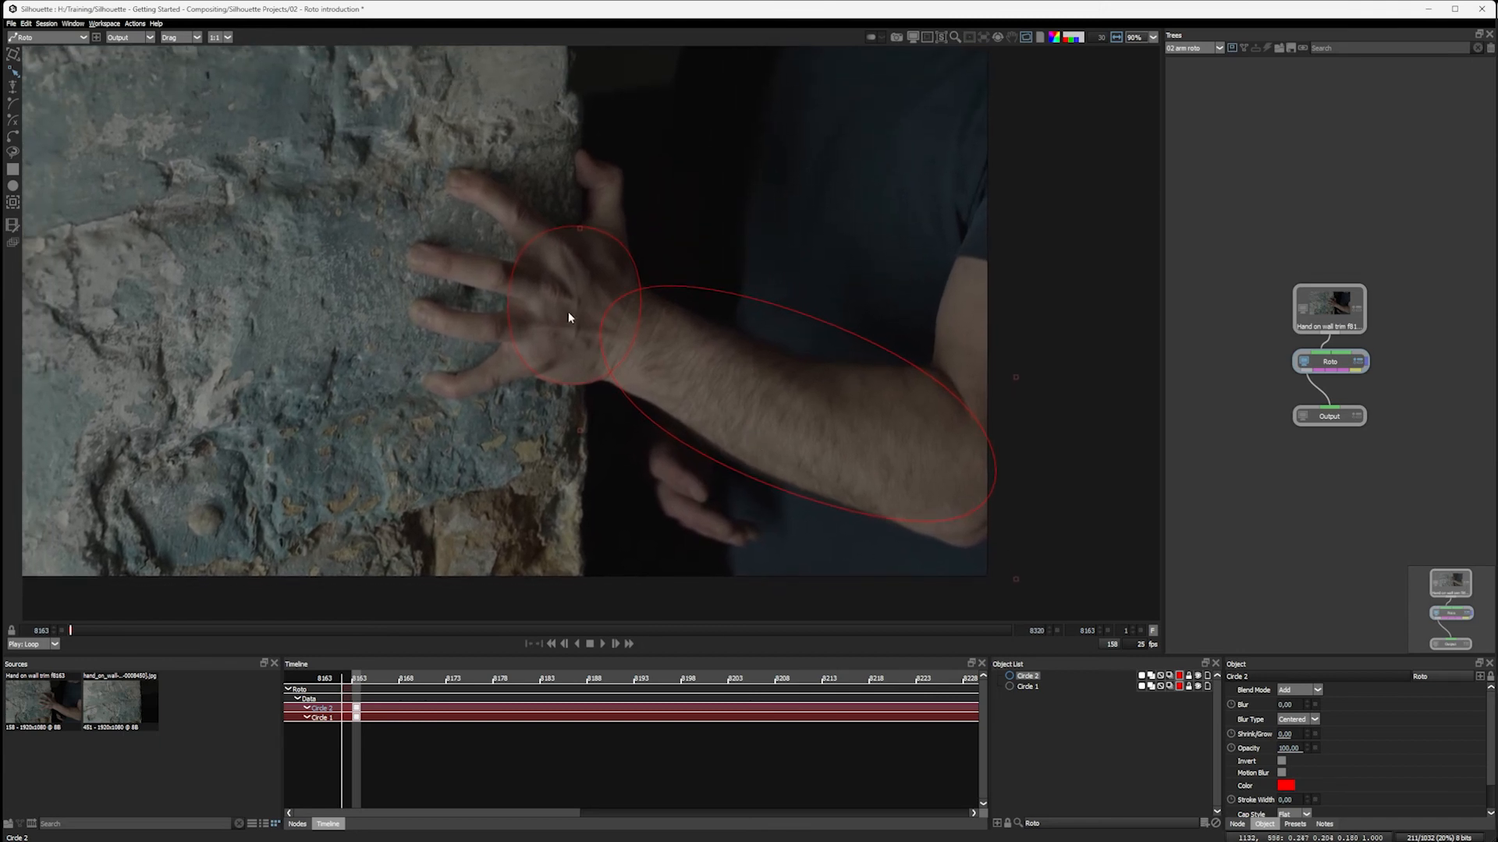
mouse_move(721, 388)
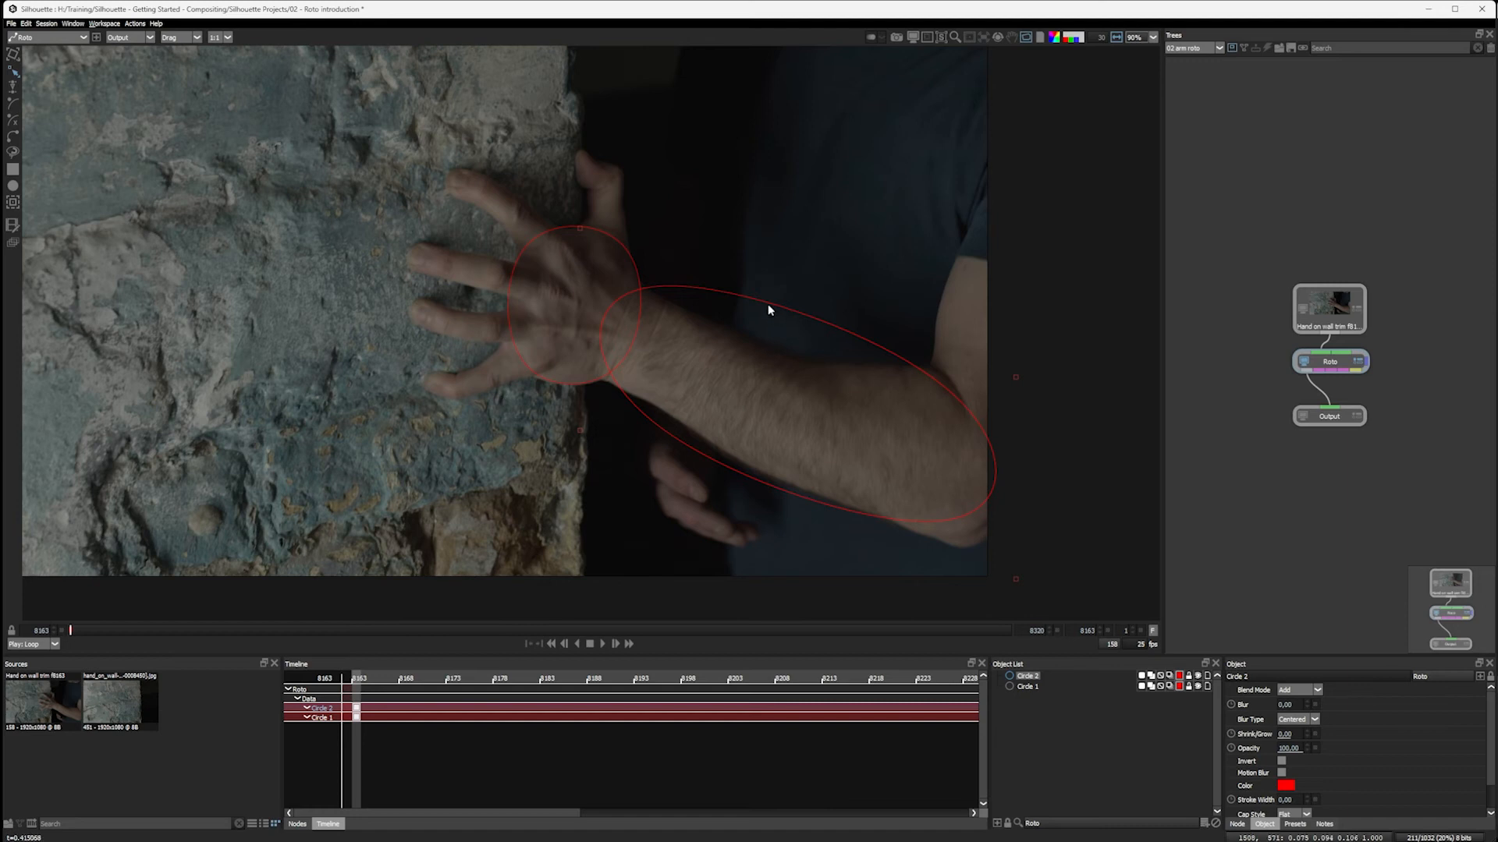
mouse_move(753, 306)
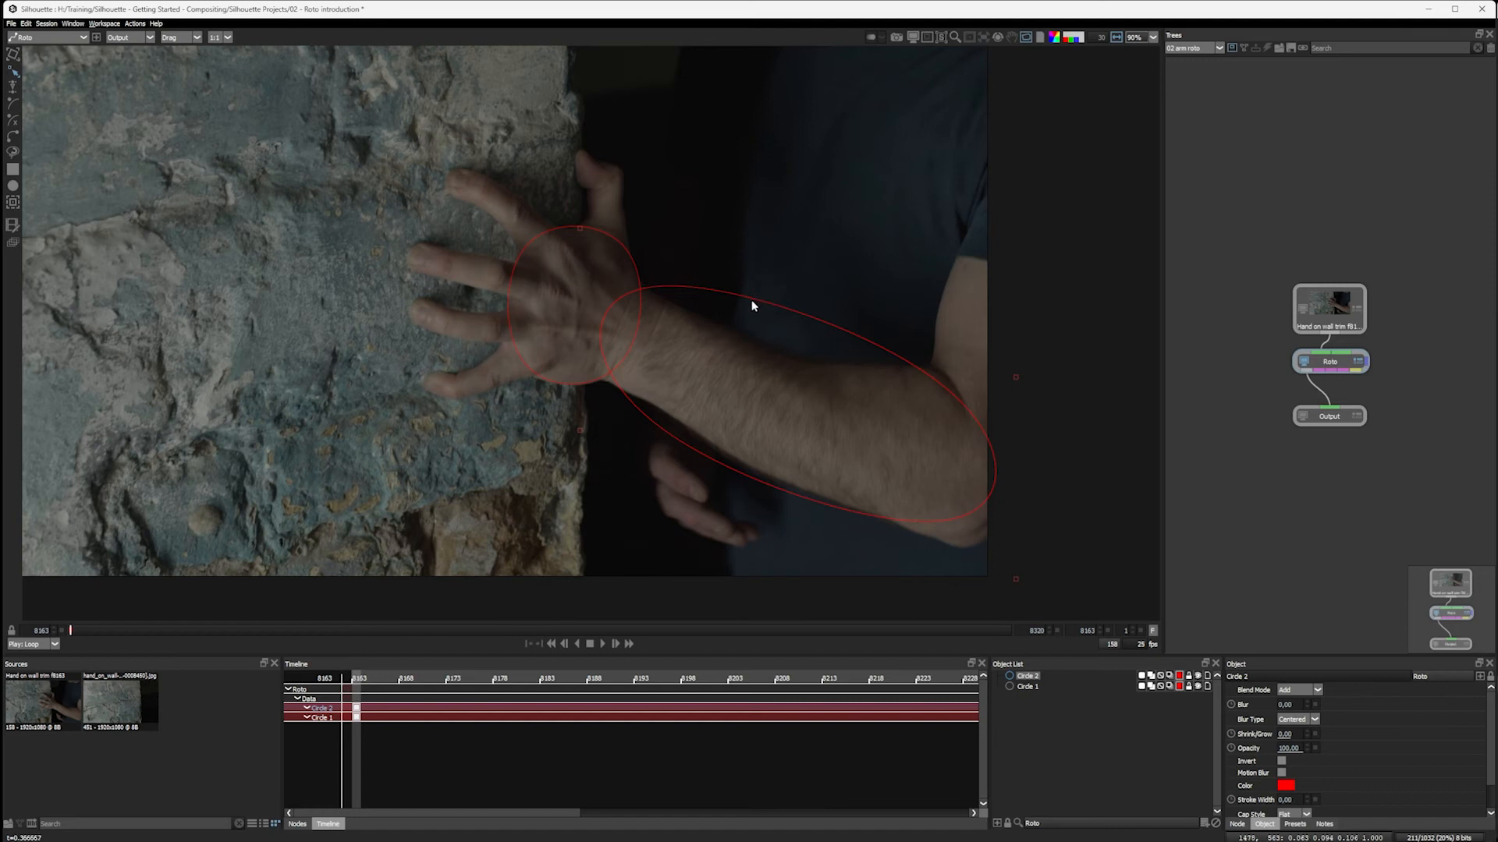
mouse_move(651, 285)
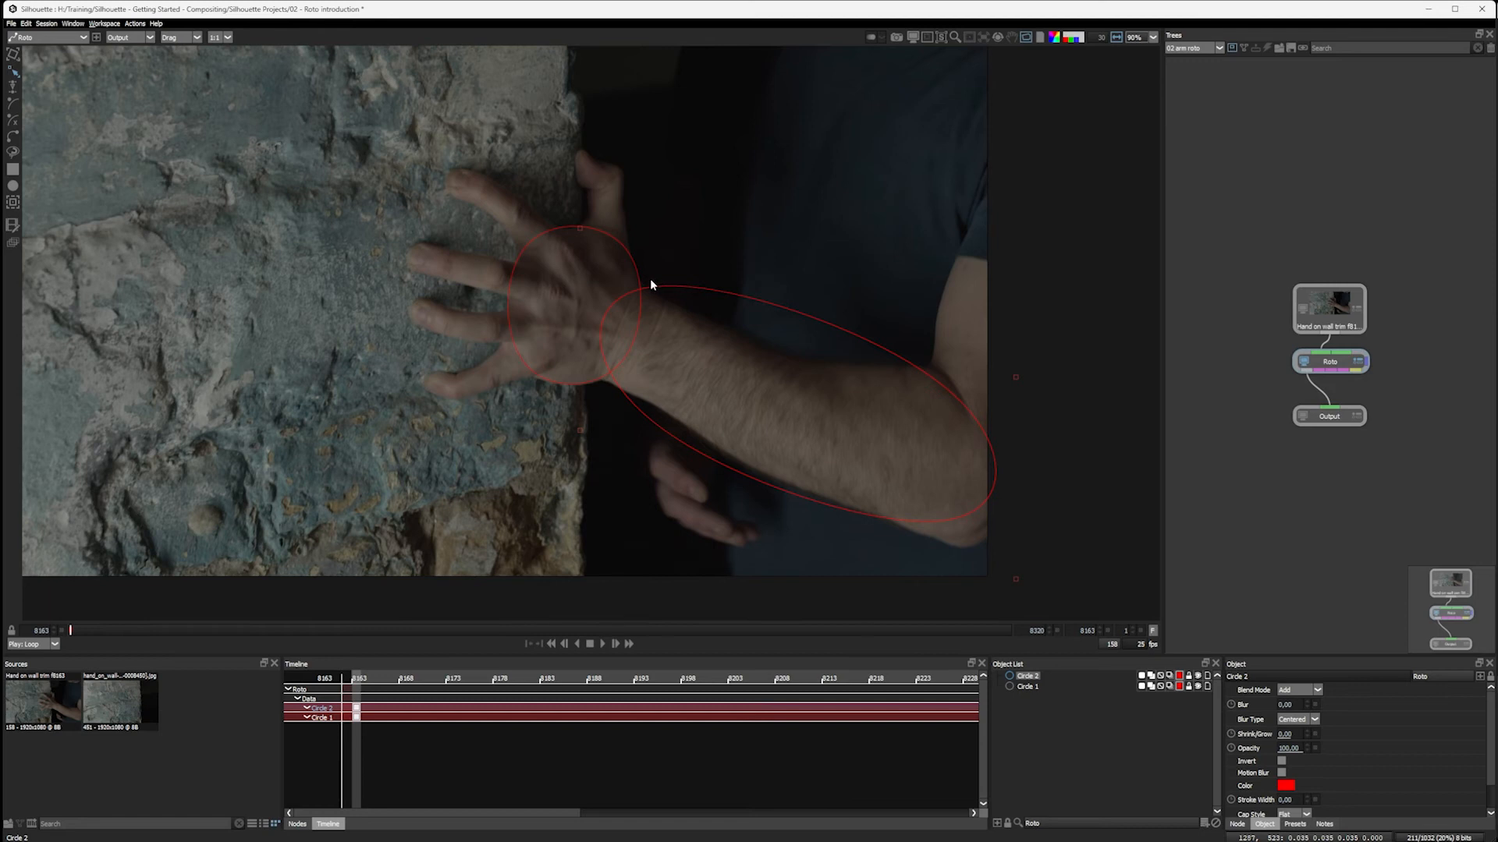
mouse_move(804, 329)
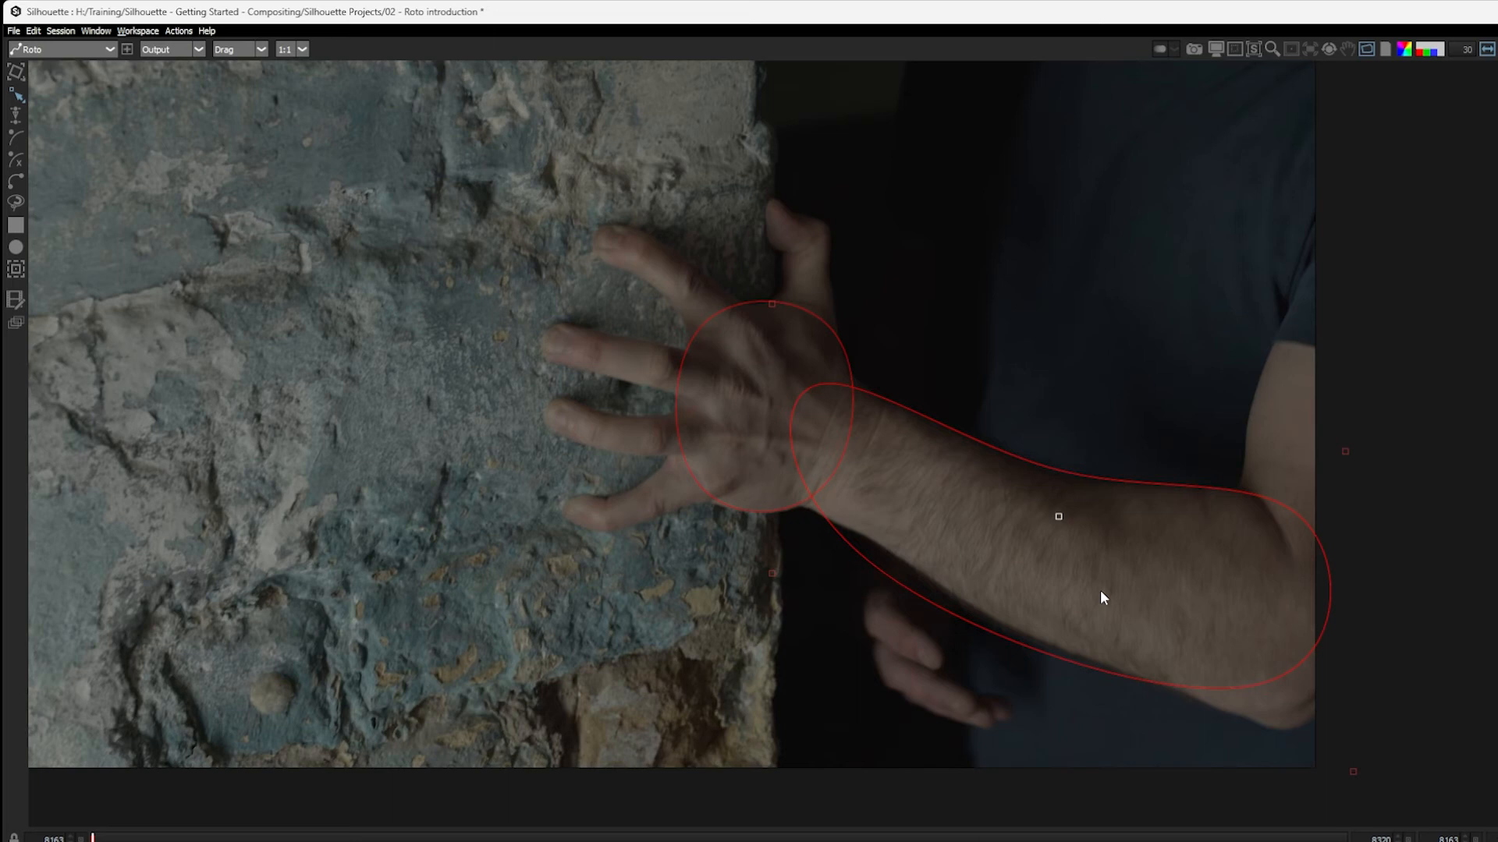
mouse_move(1128, 541)
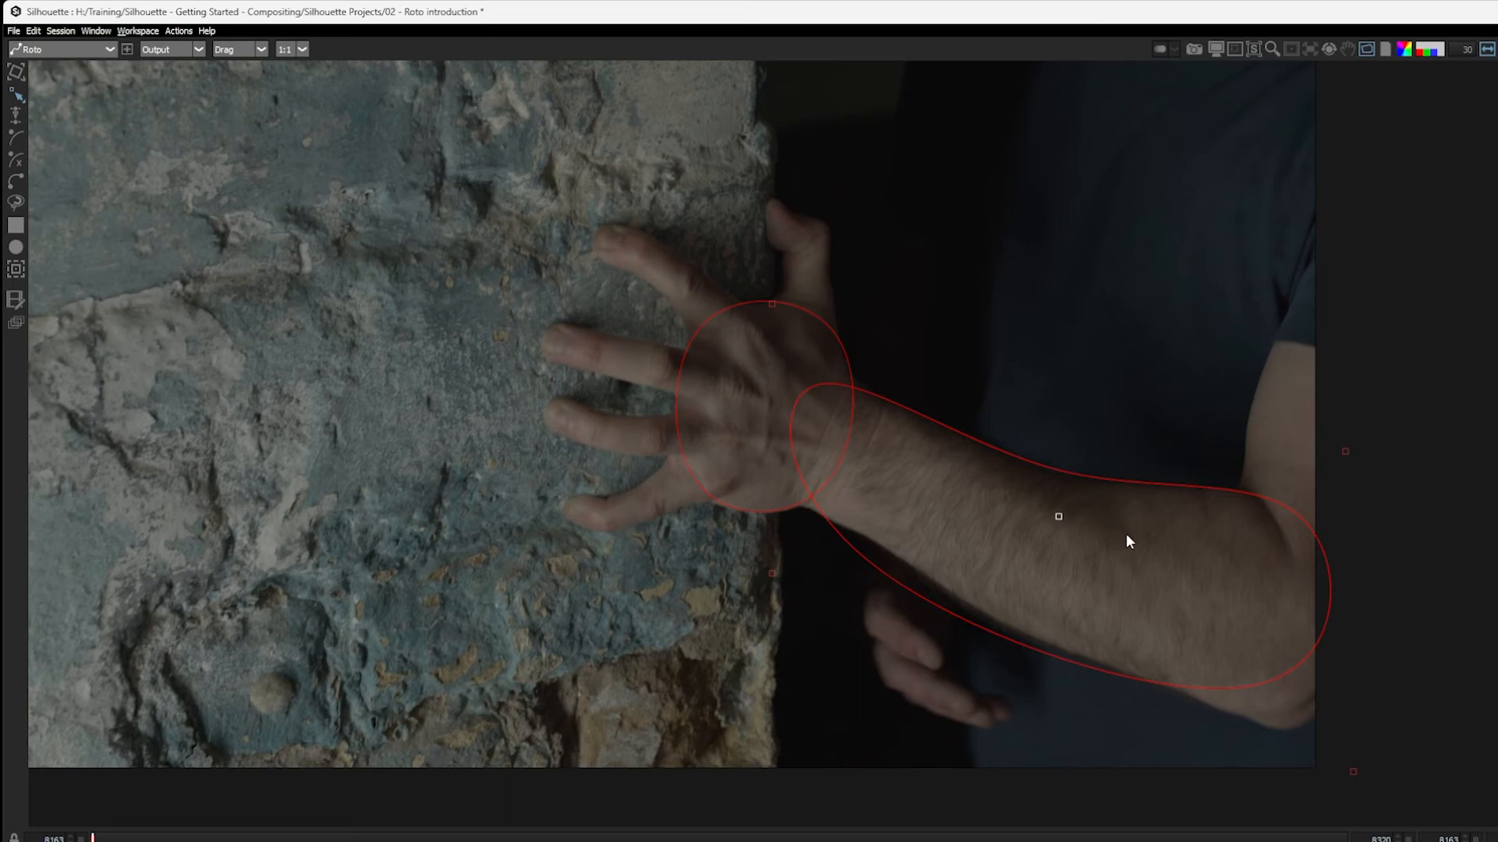
mouse_move(1098, 537)
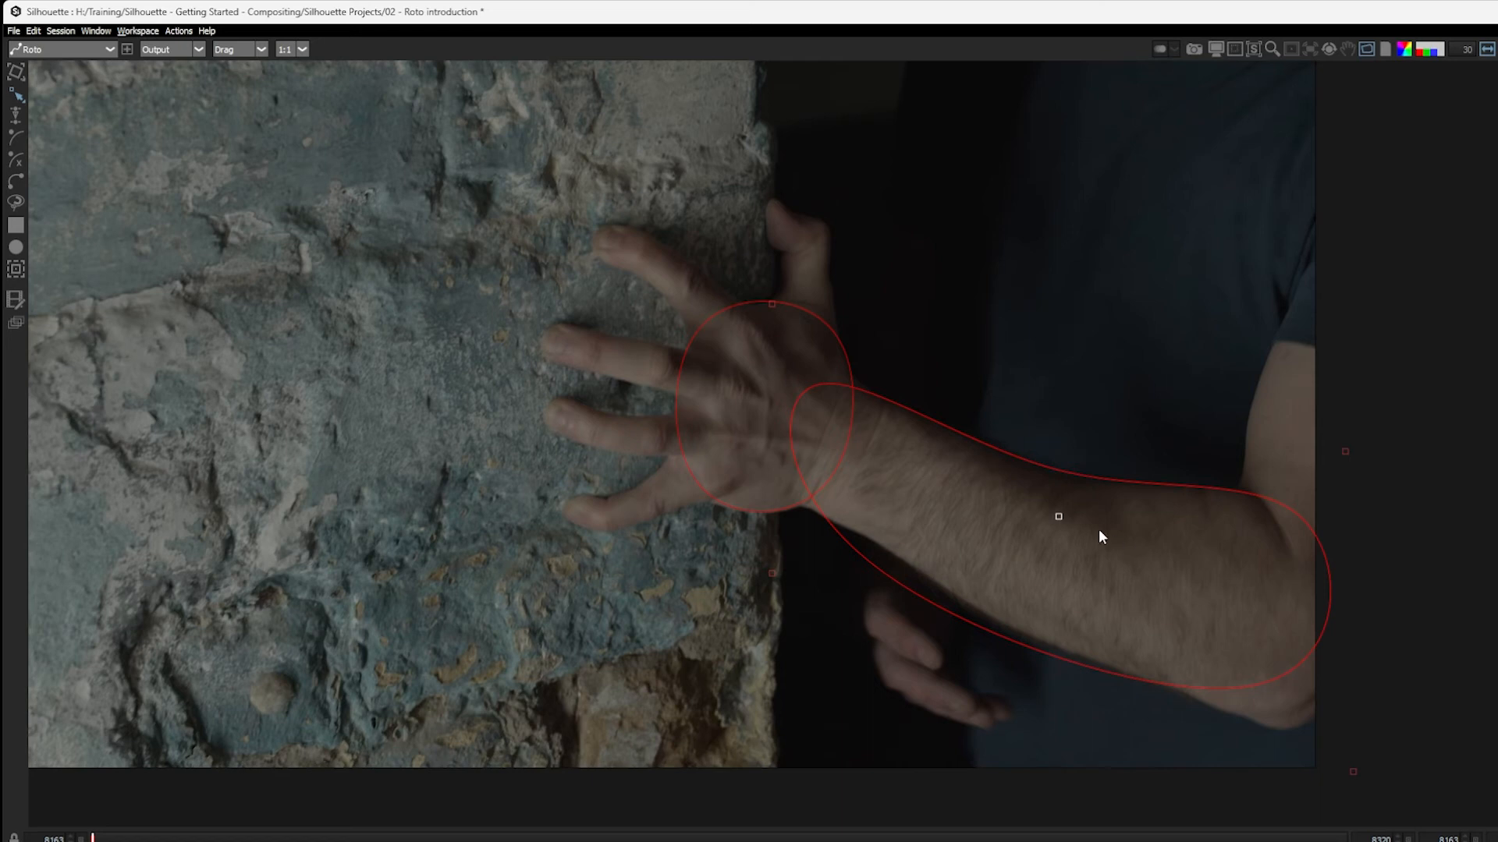
- In Shape preferences, try Bezier, then set Primitive type back to X-Spline
left_click(14, 31)
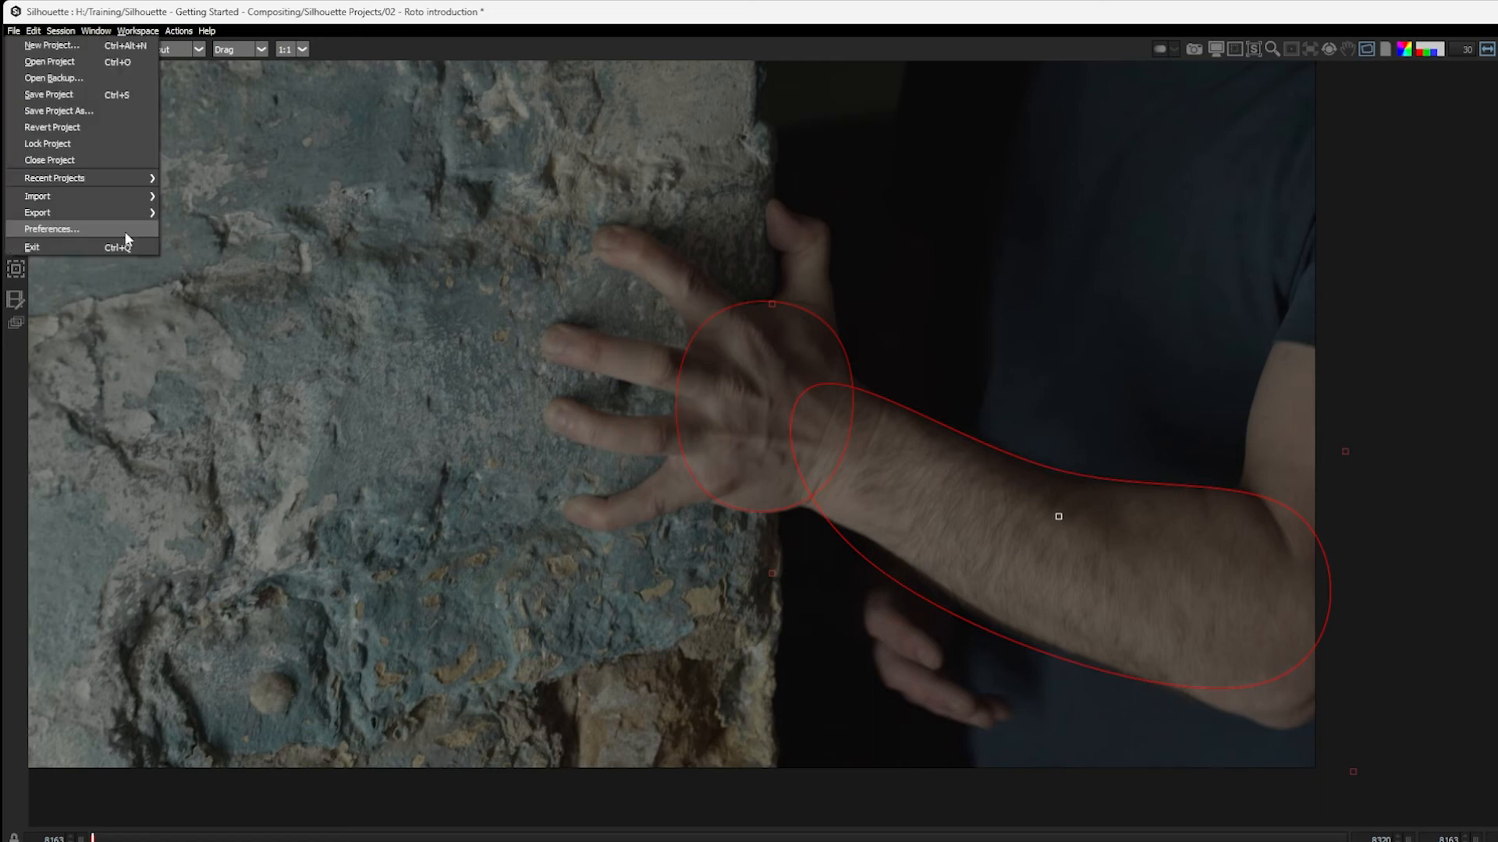
left_click(51, 229)
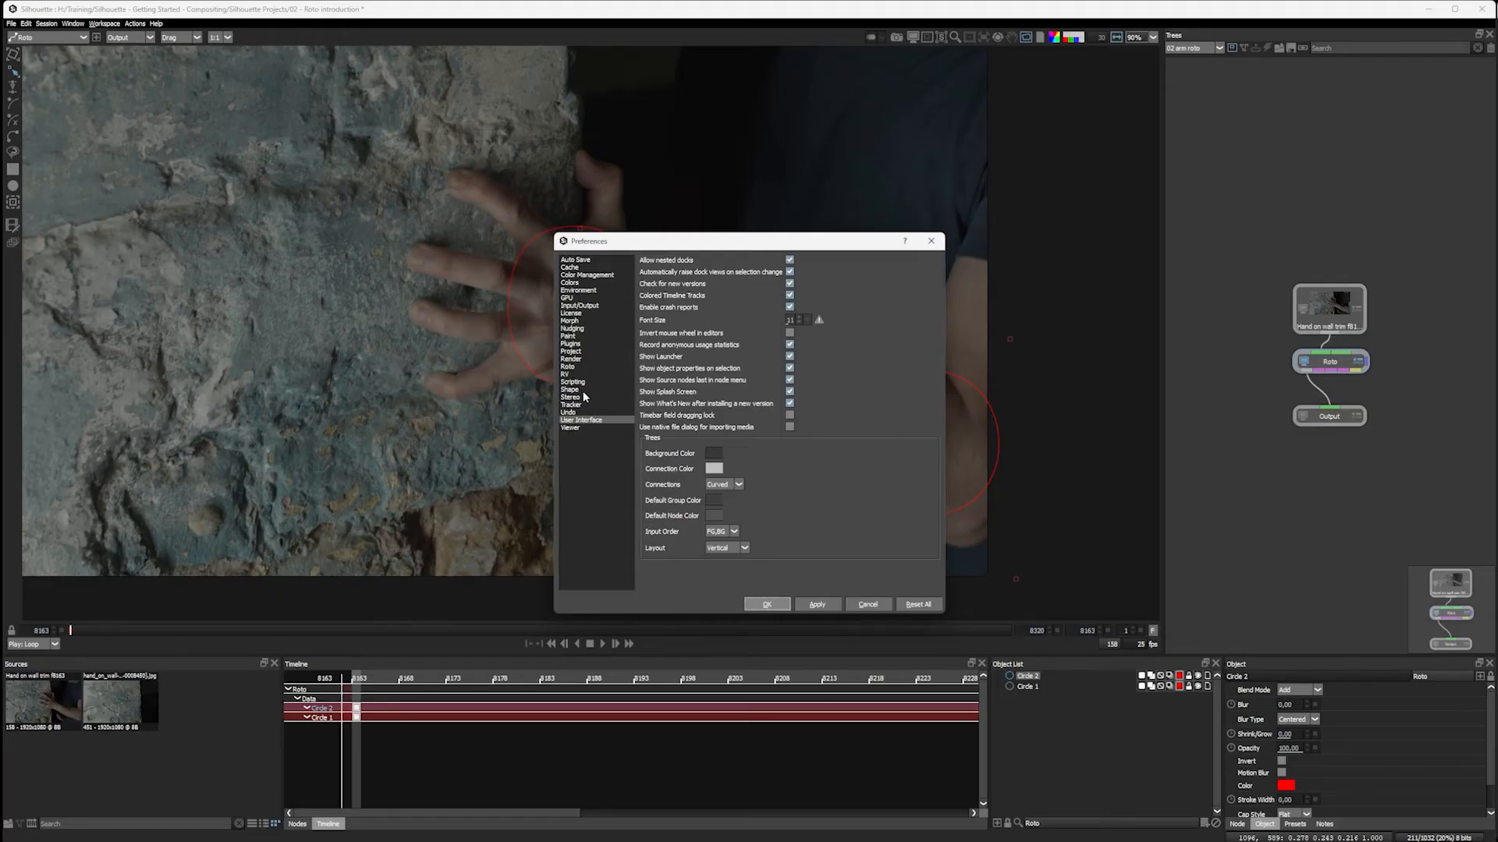
left_click(570, 390)
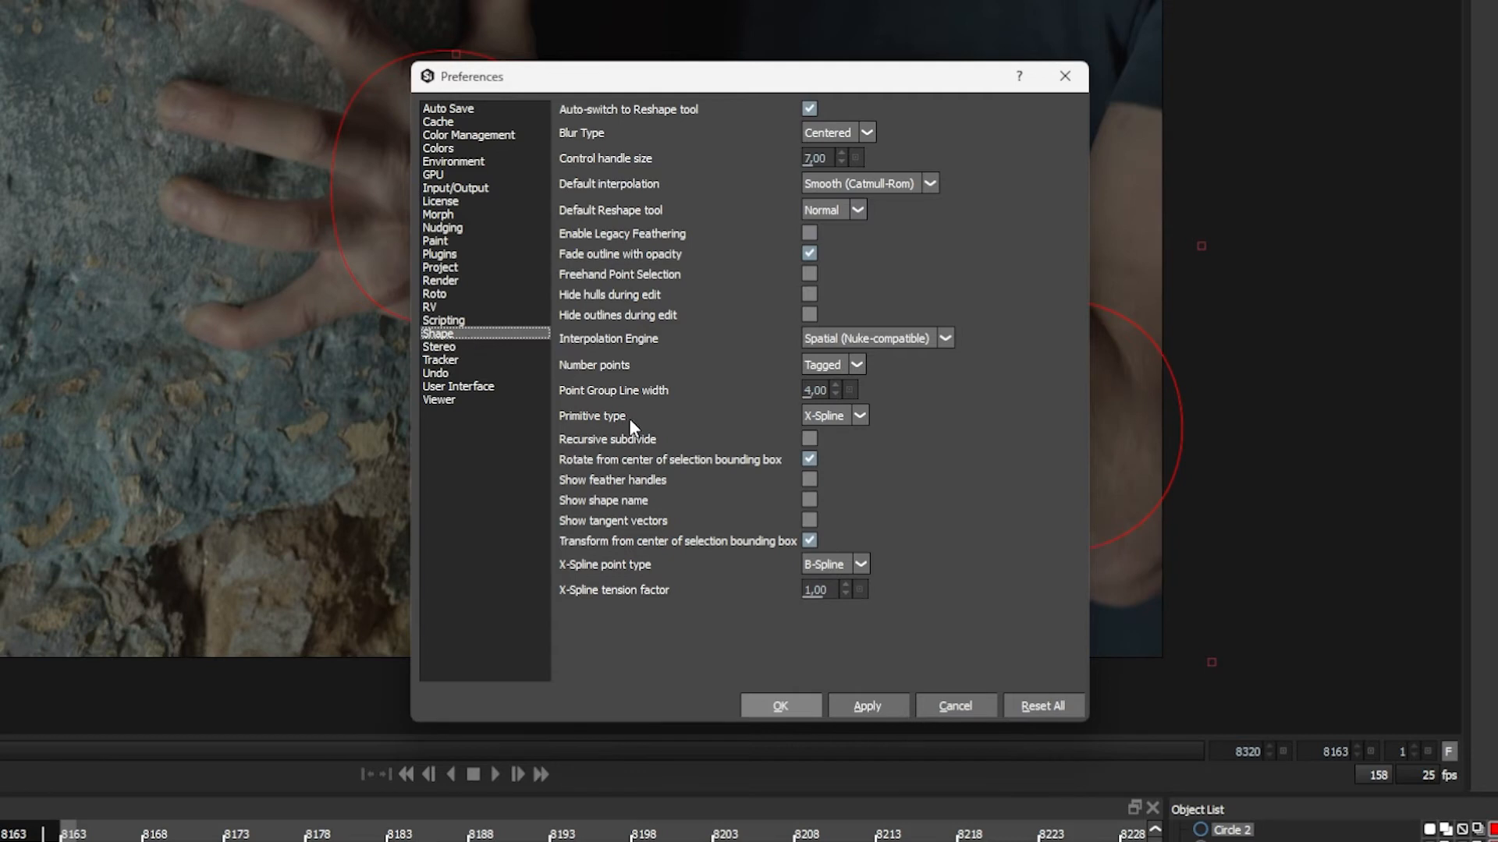
mouse_move(833, 414)
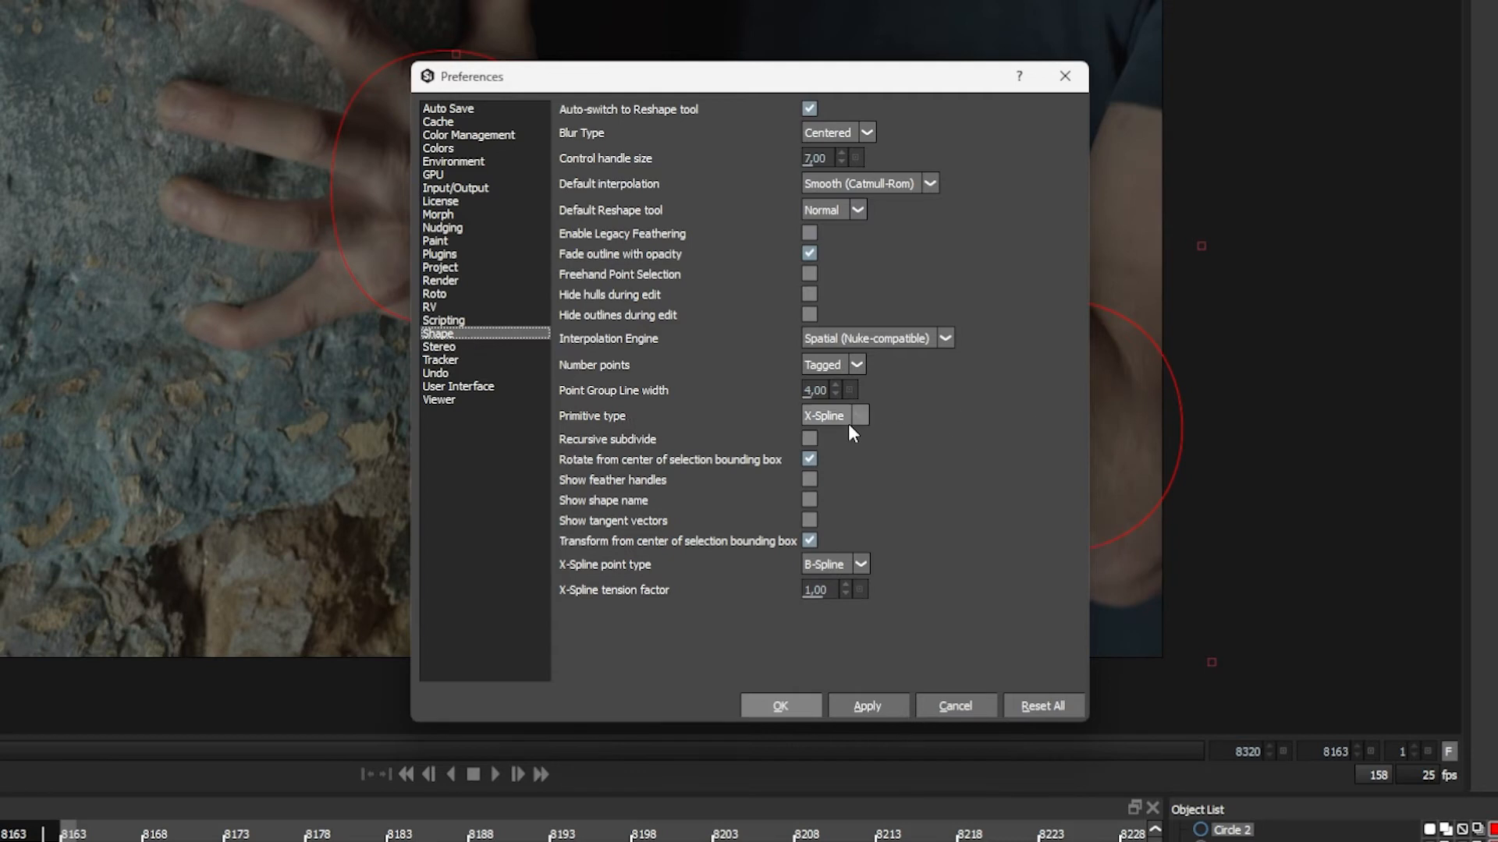
left_click(859, 416)
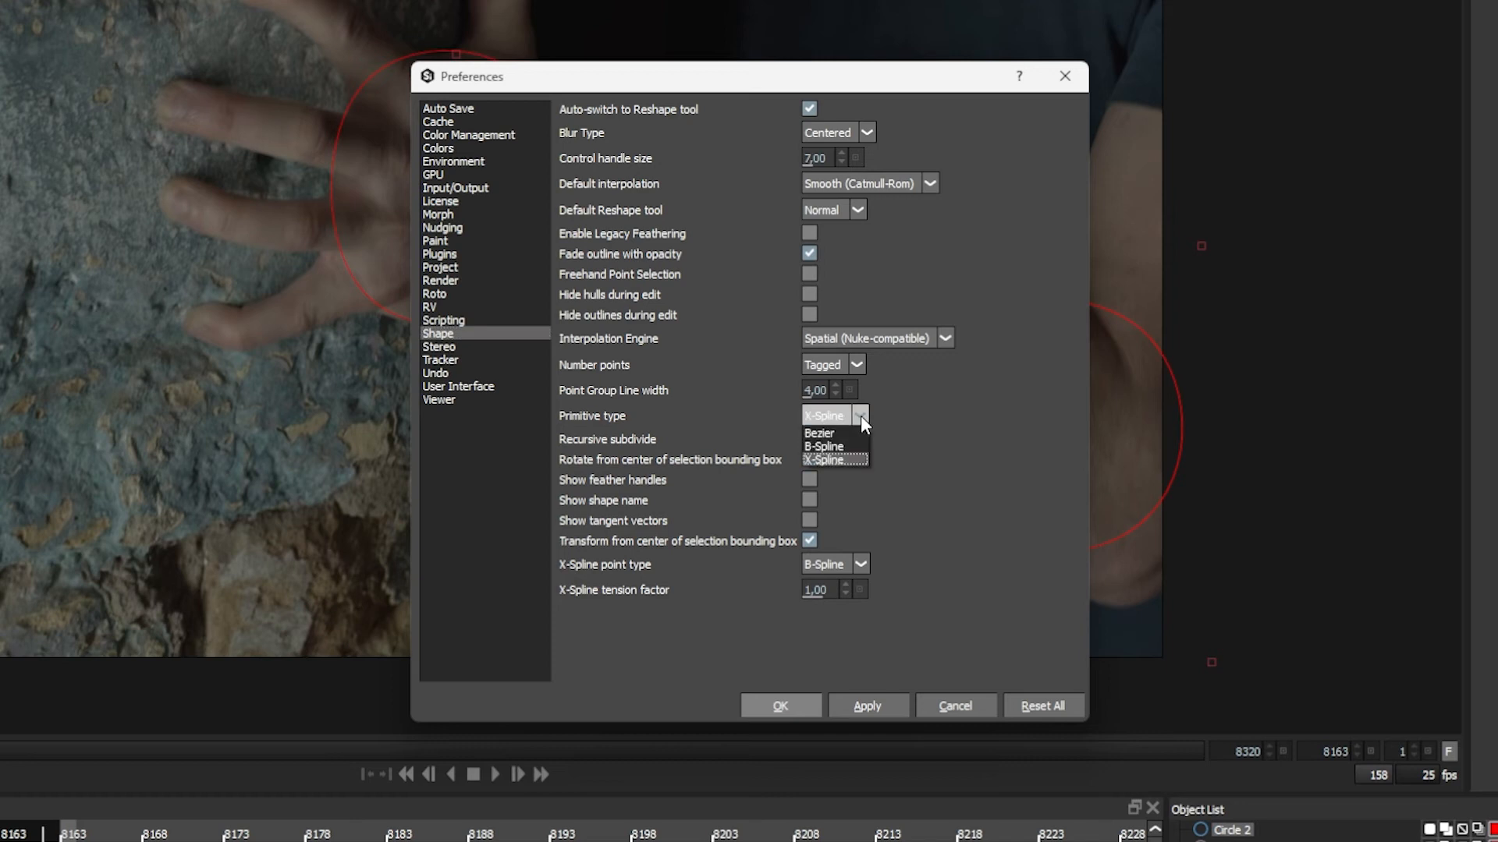
mouse_move(867, 449)
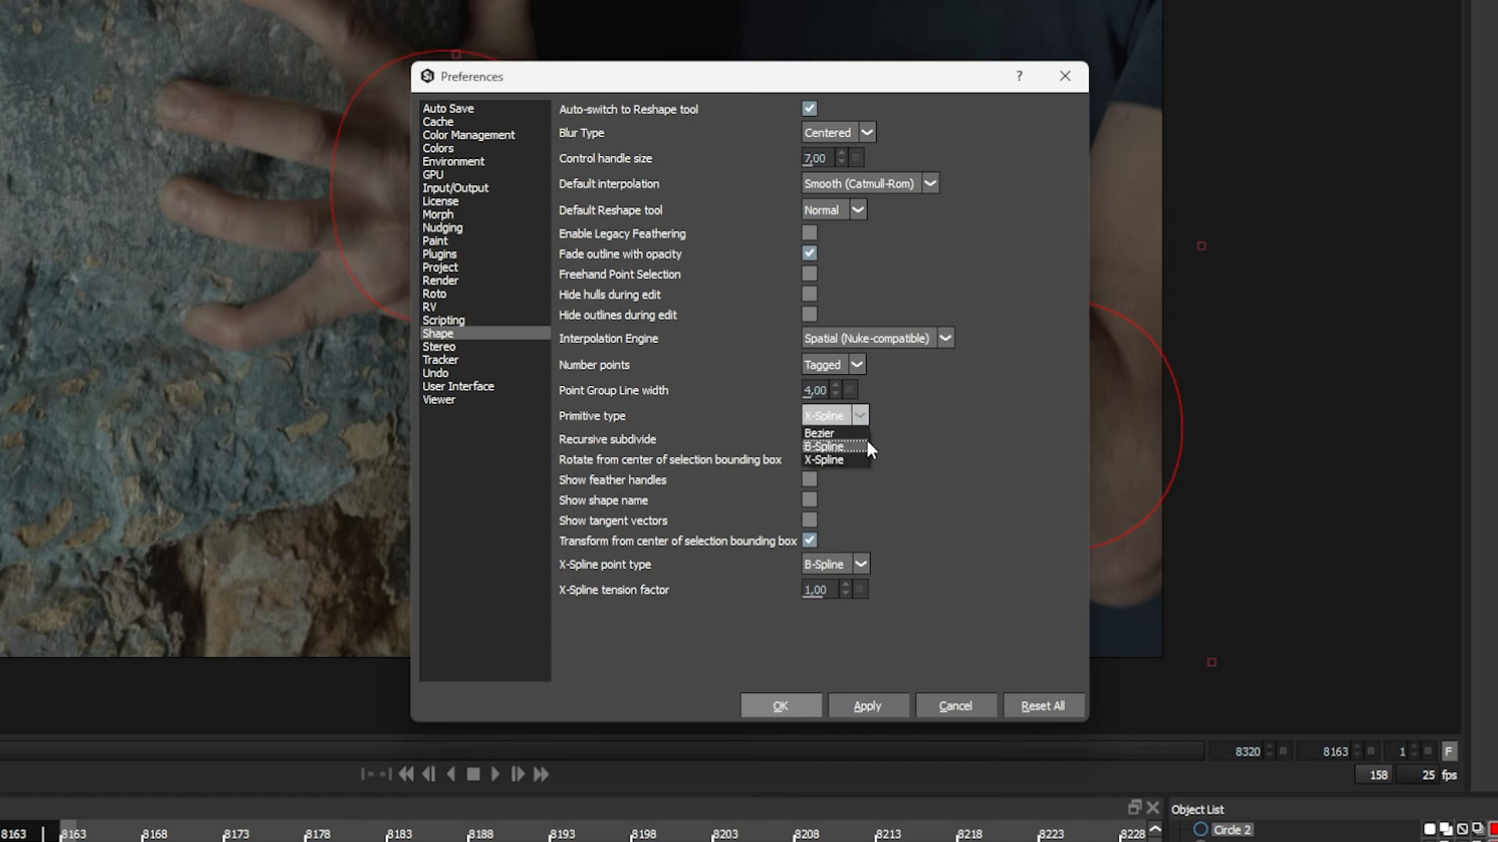
left_click(818, 433)
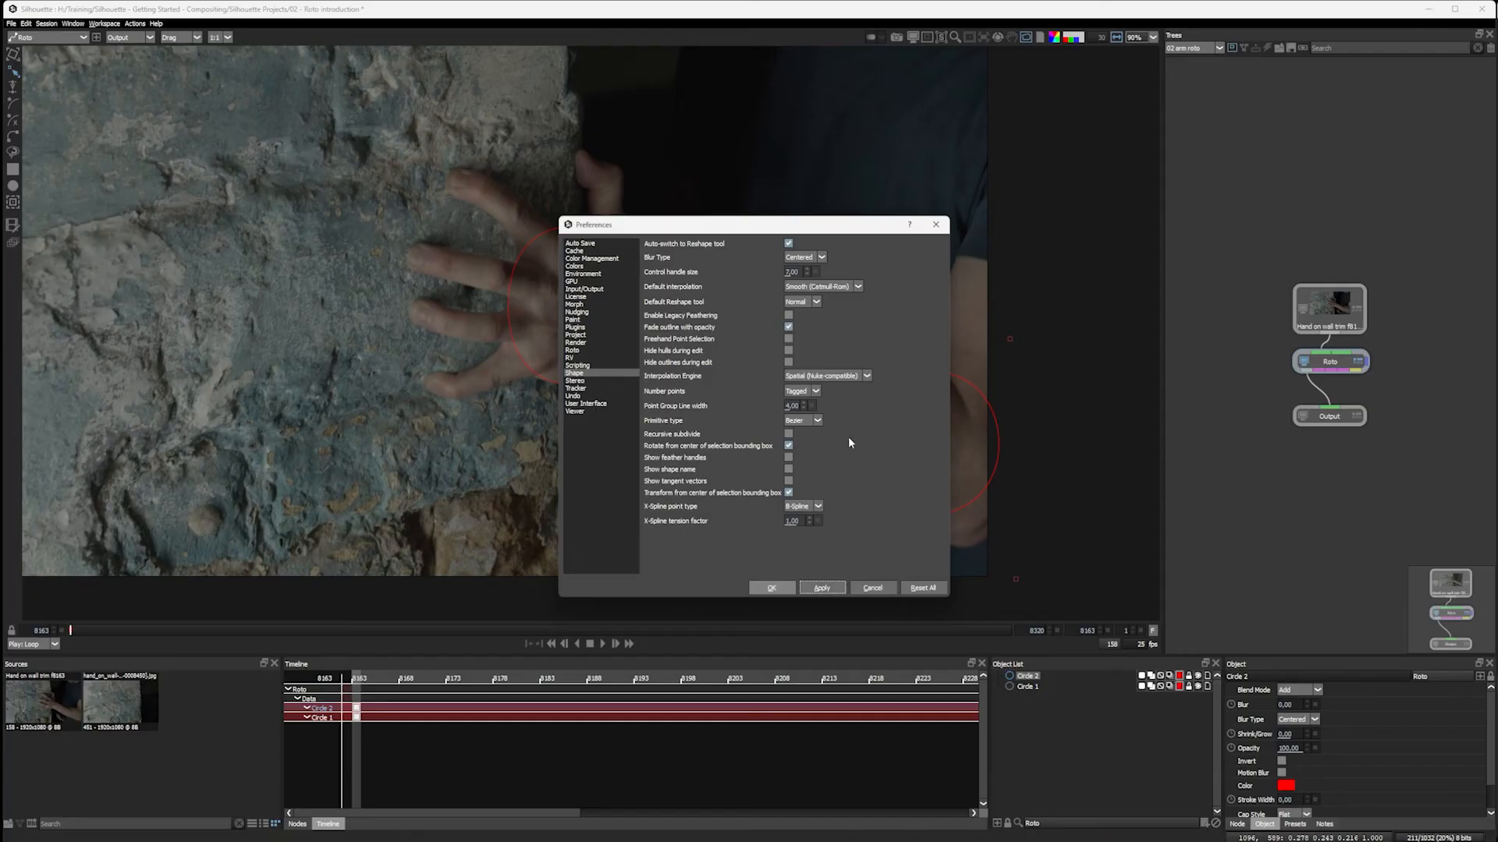
mouse_move(850, 438)
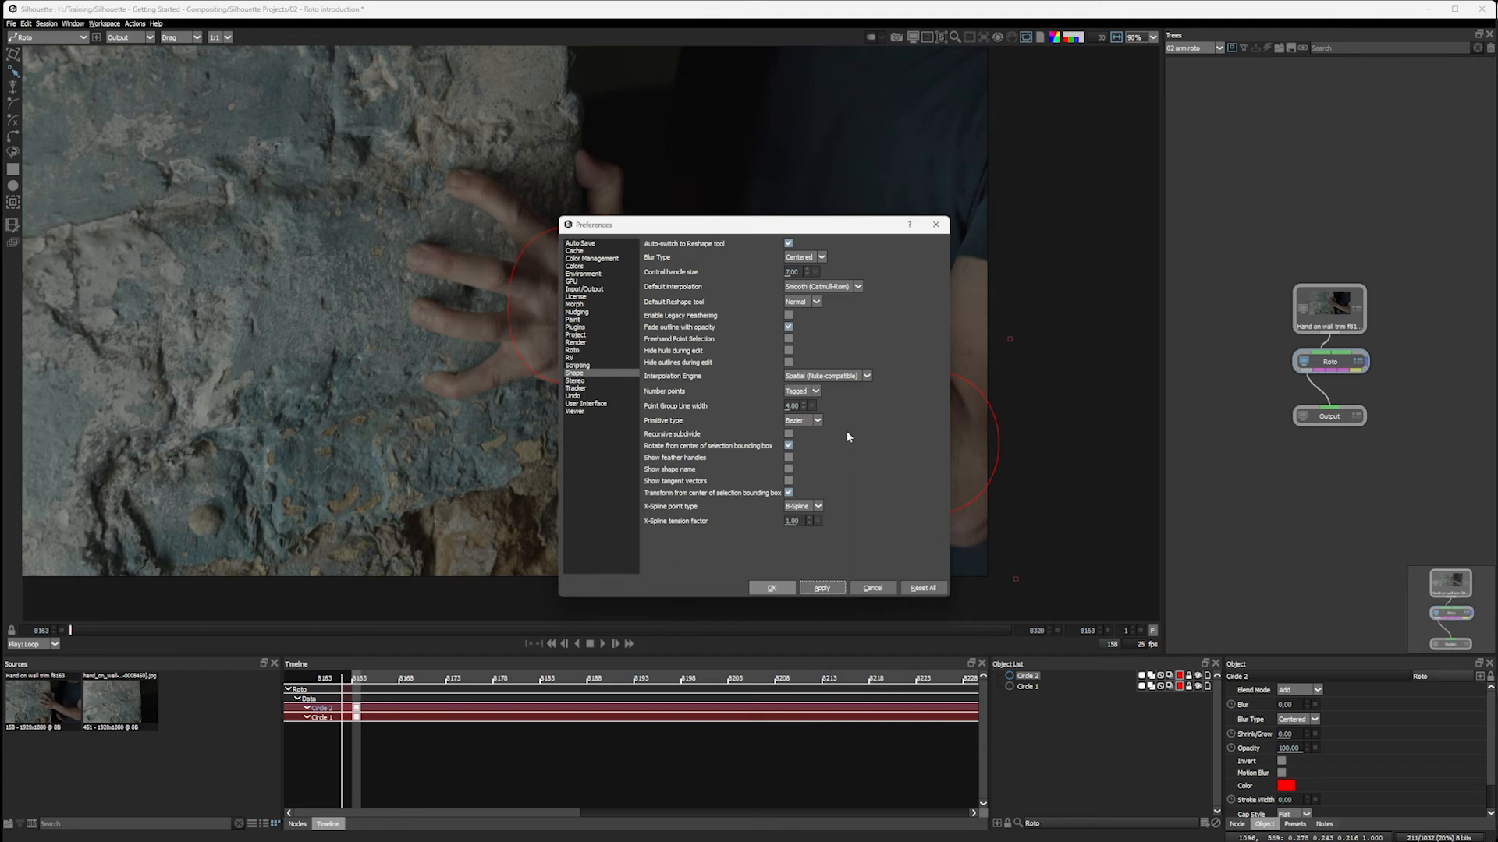
left_click(803, 420)
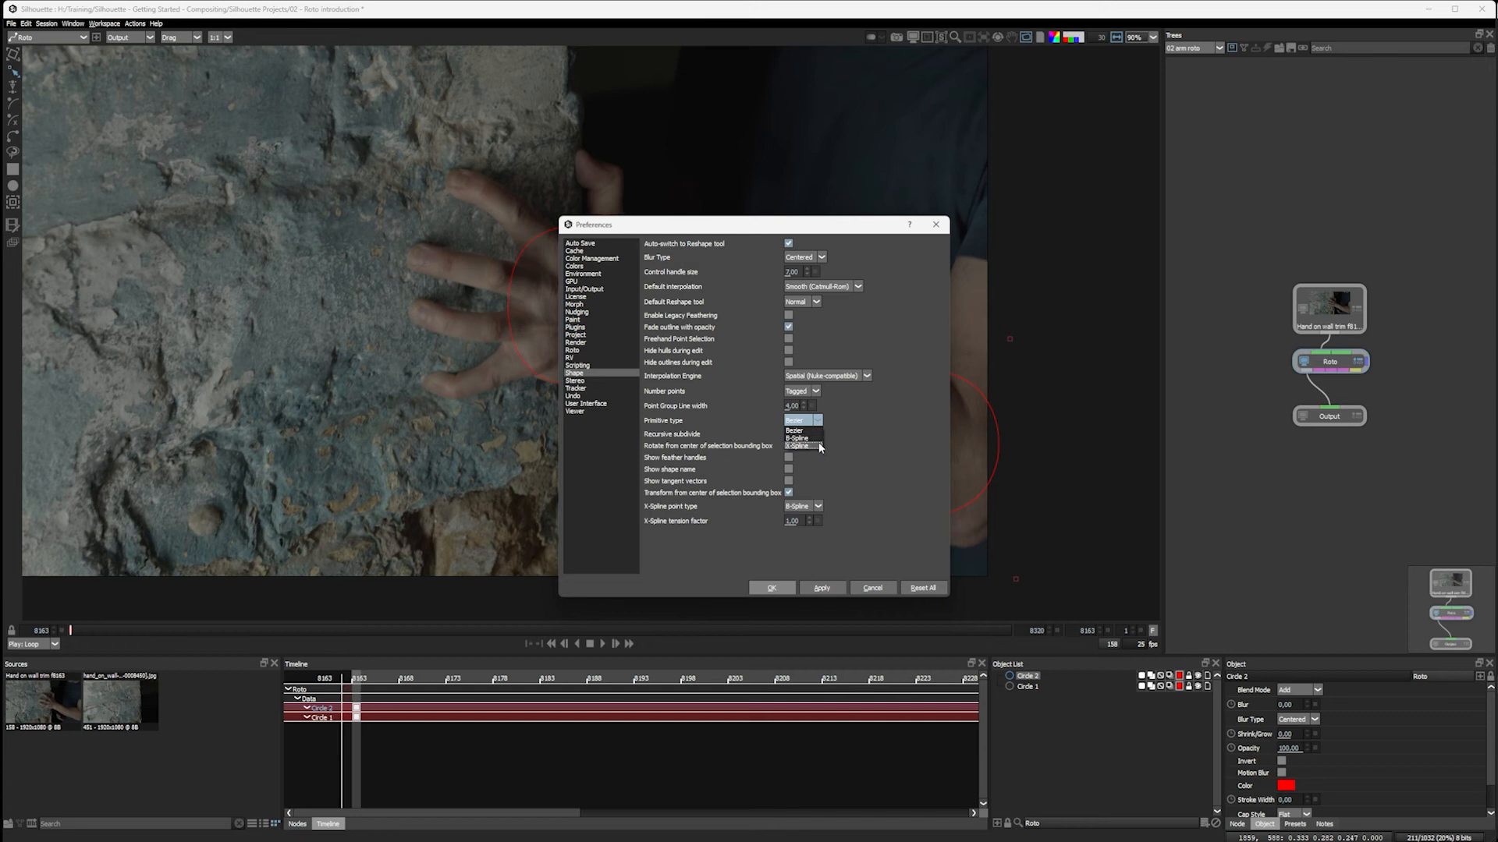
mouse_move(802, 446)
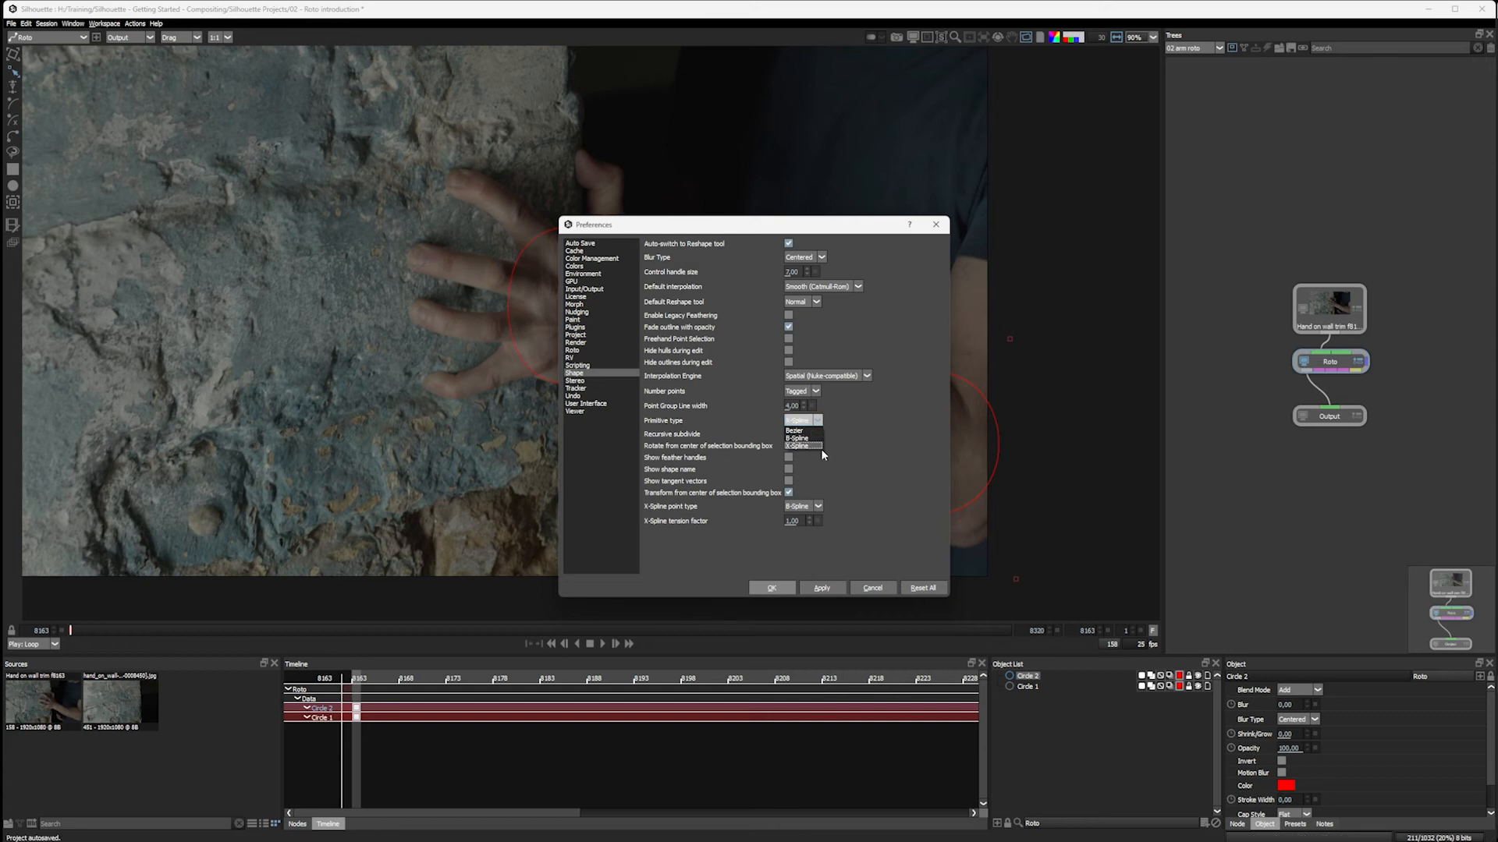
left_click(800, 446)
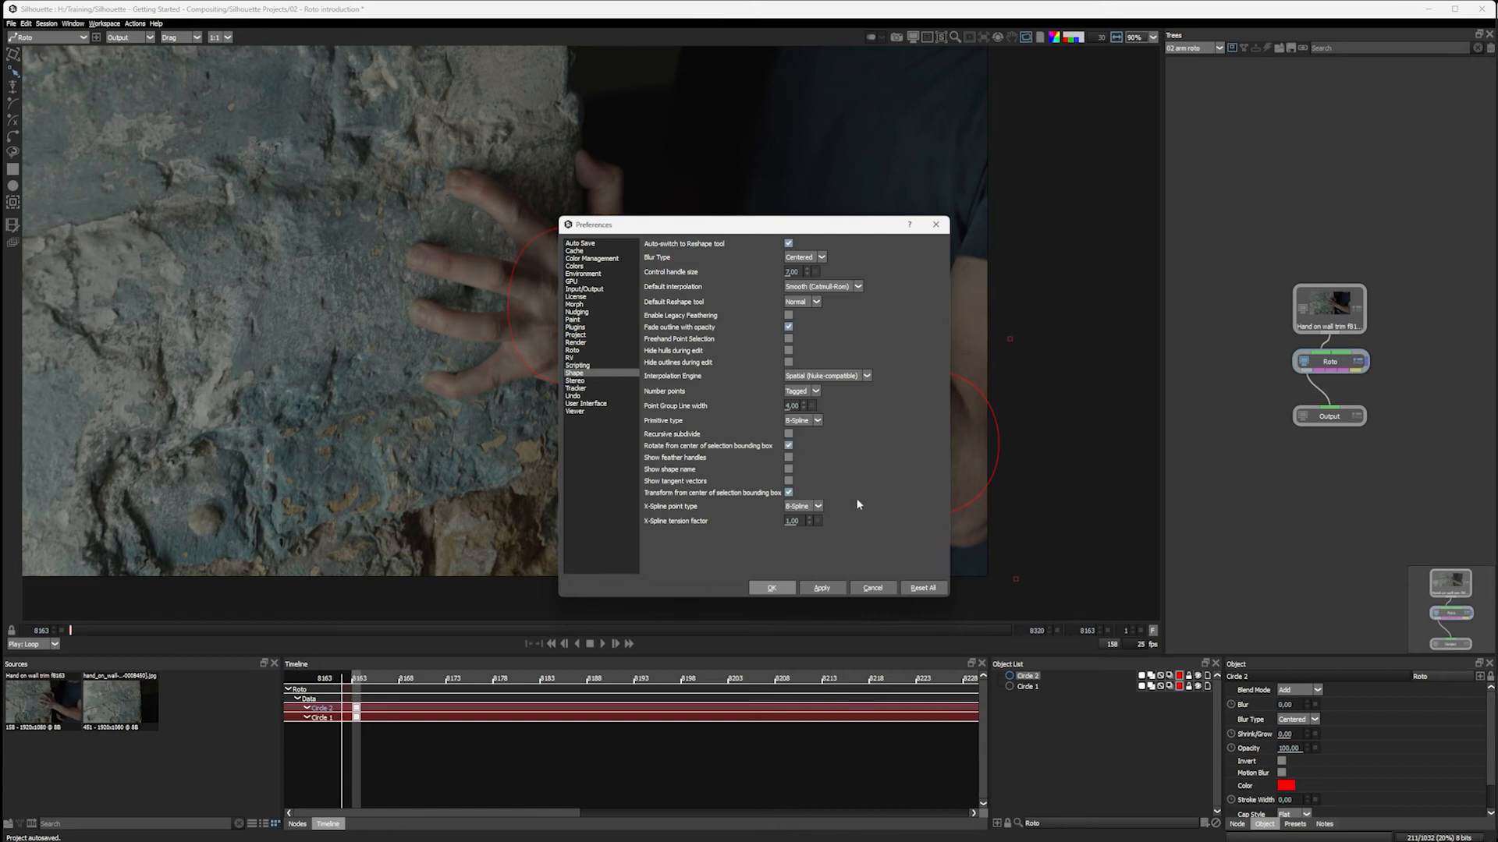
mouse_move(842, 451)
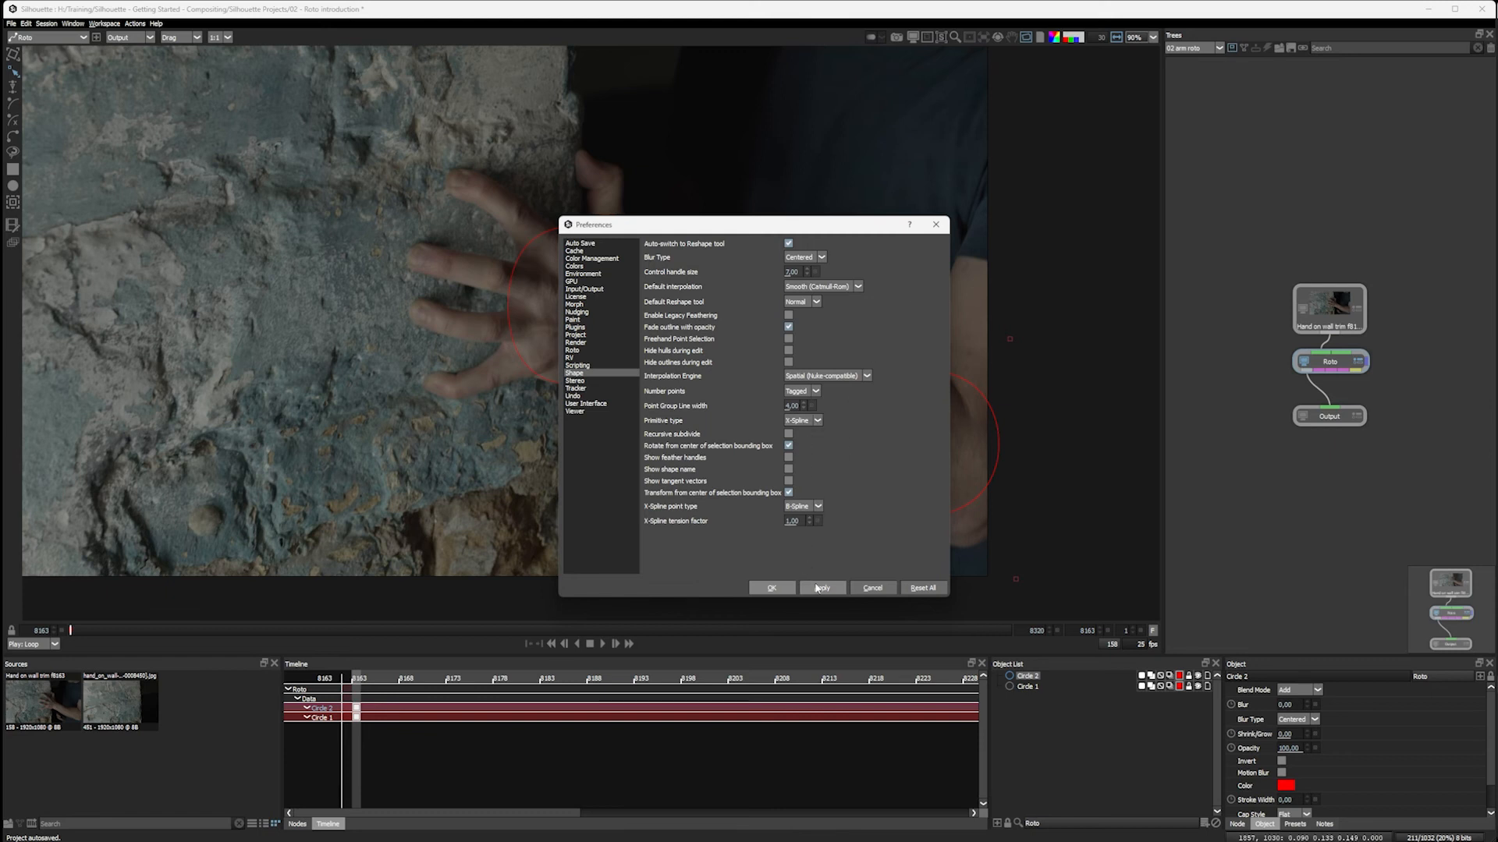
- Apply the shape preferences, then convert a forearm point to Cardinal, then B-Spline
left_click(771, 587)
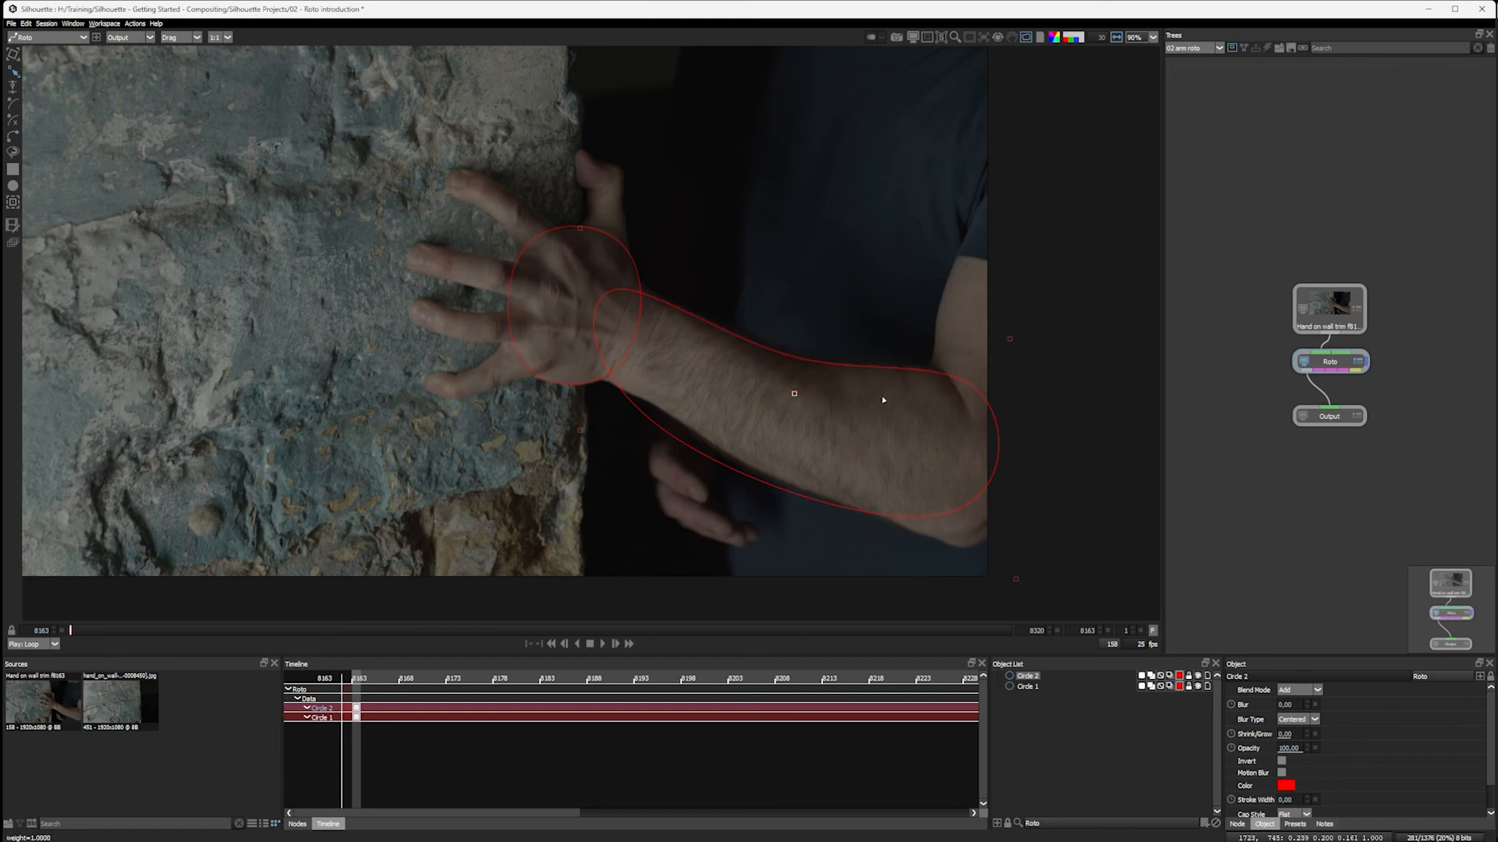
mouse_move(795, 395)
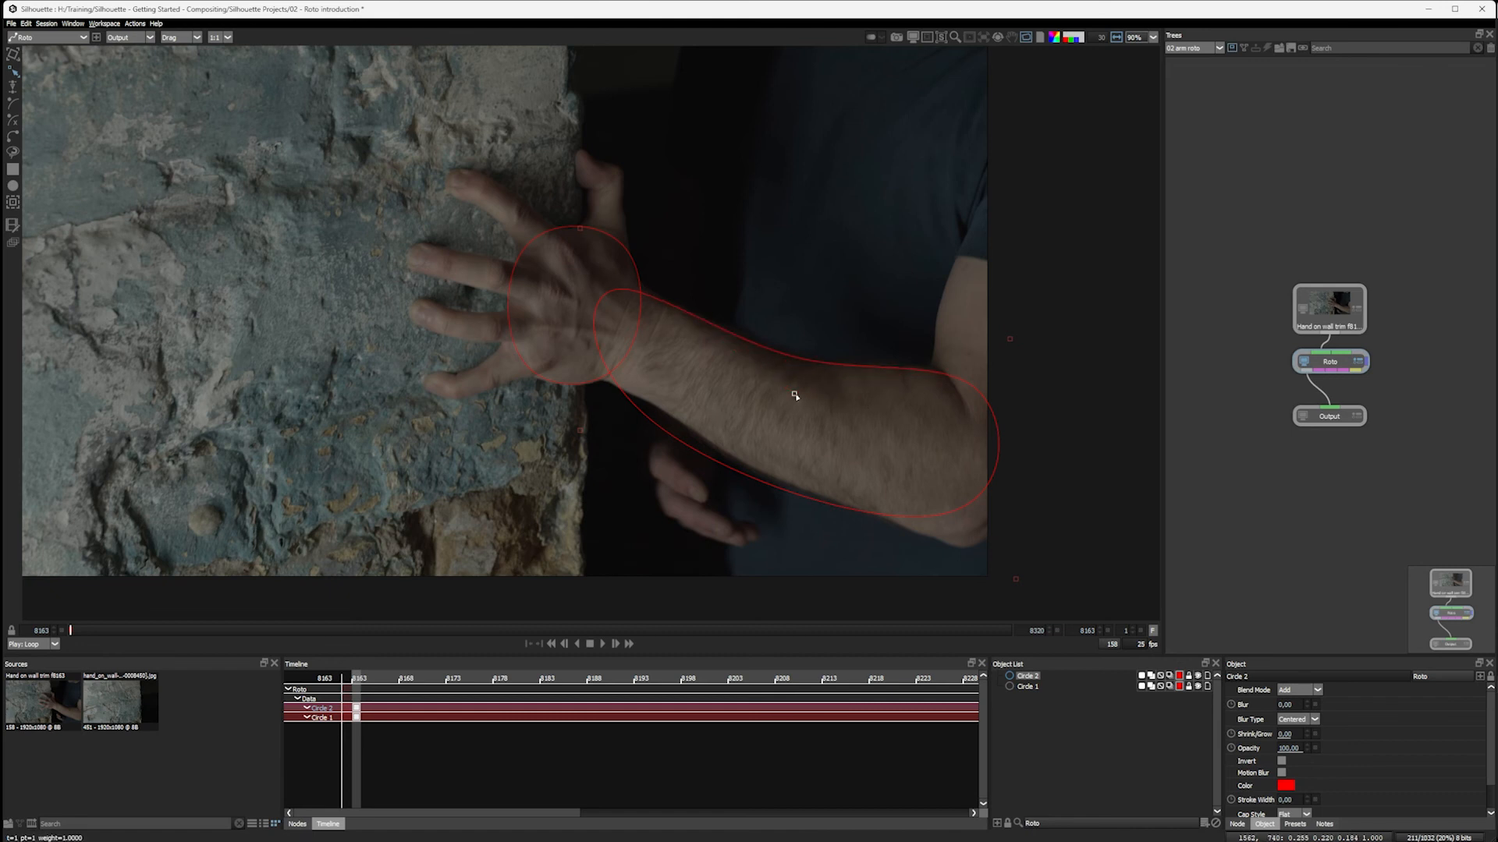
right_click(796, 395)
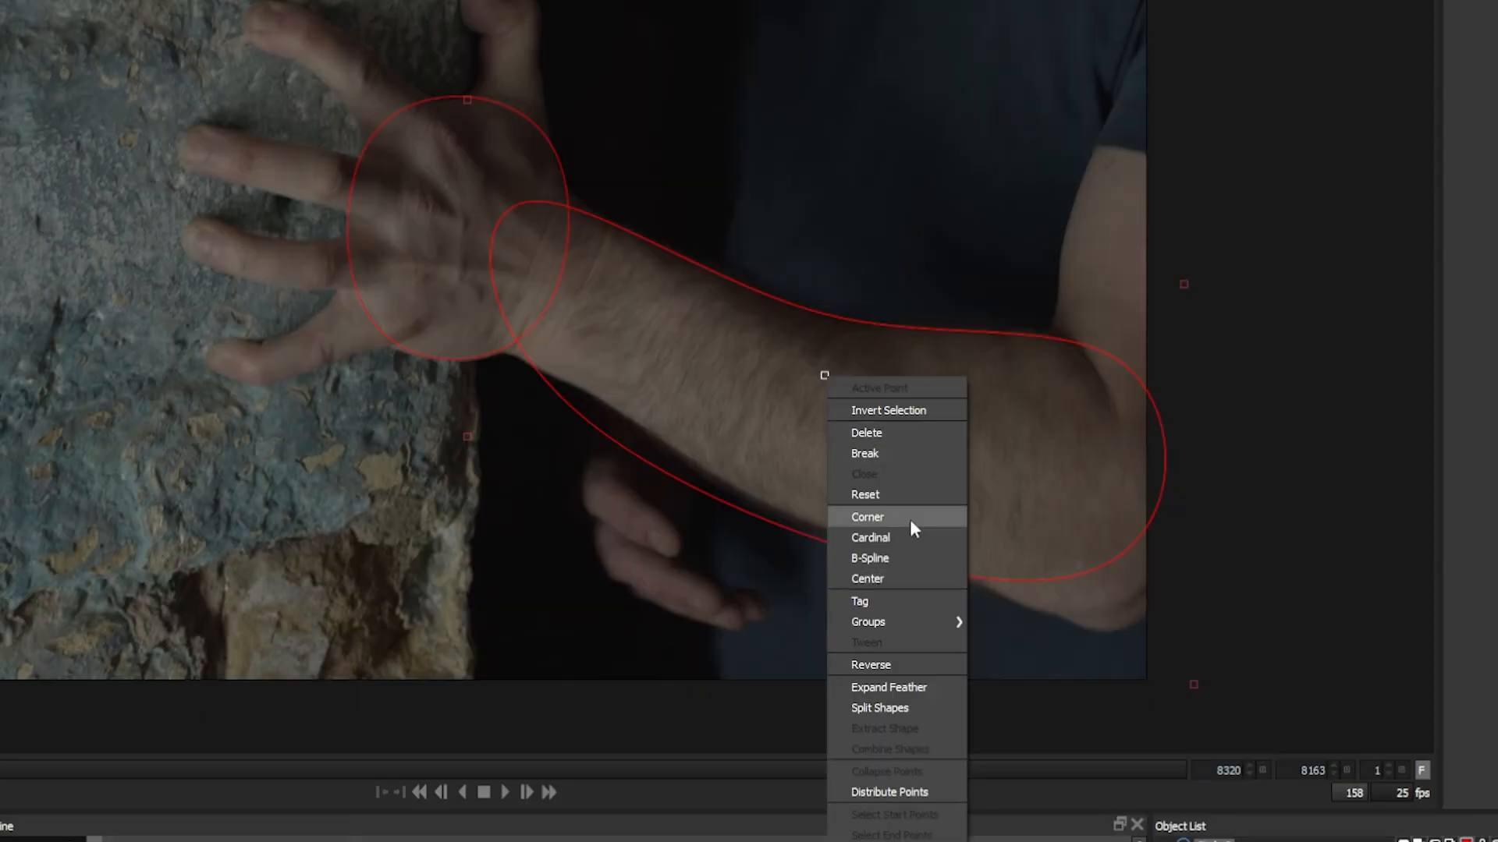
mouse_move(906, 536)
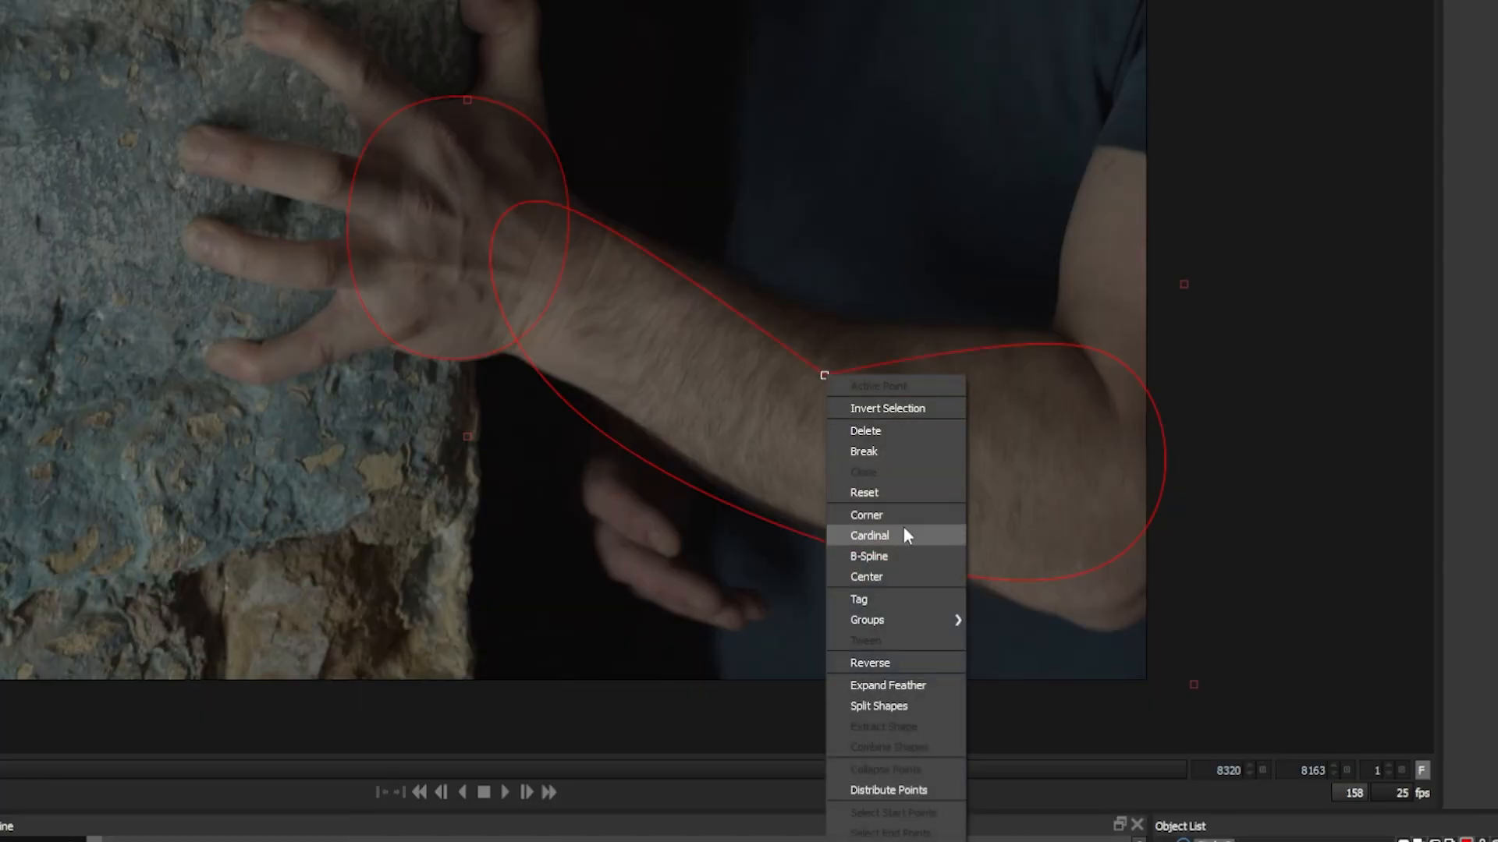
left_click(869, 535)
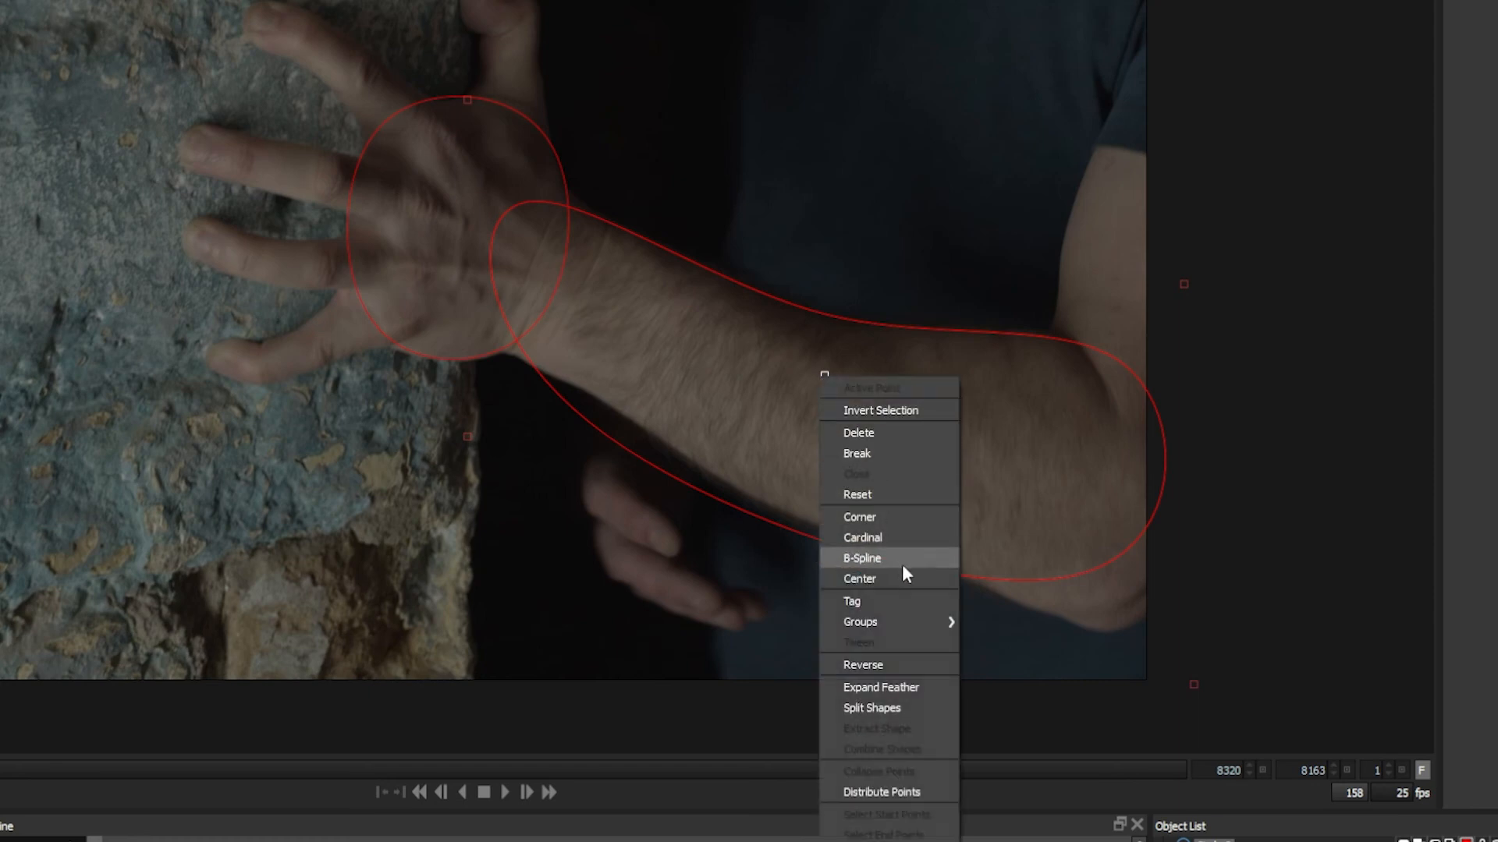
left_click(860, 557)
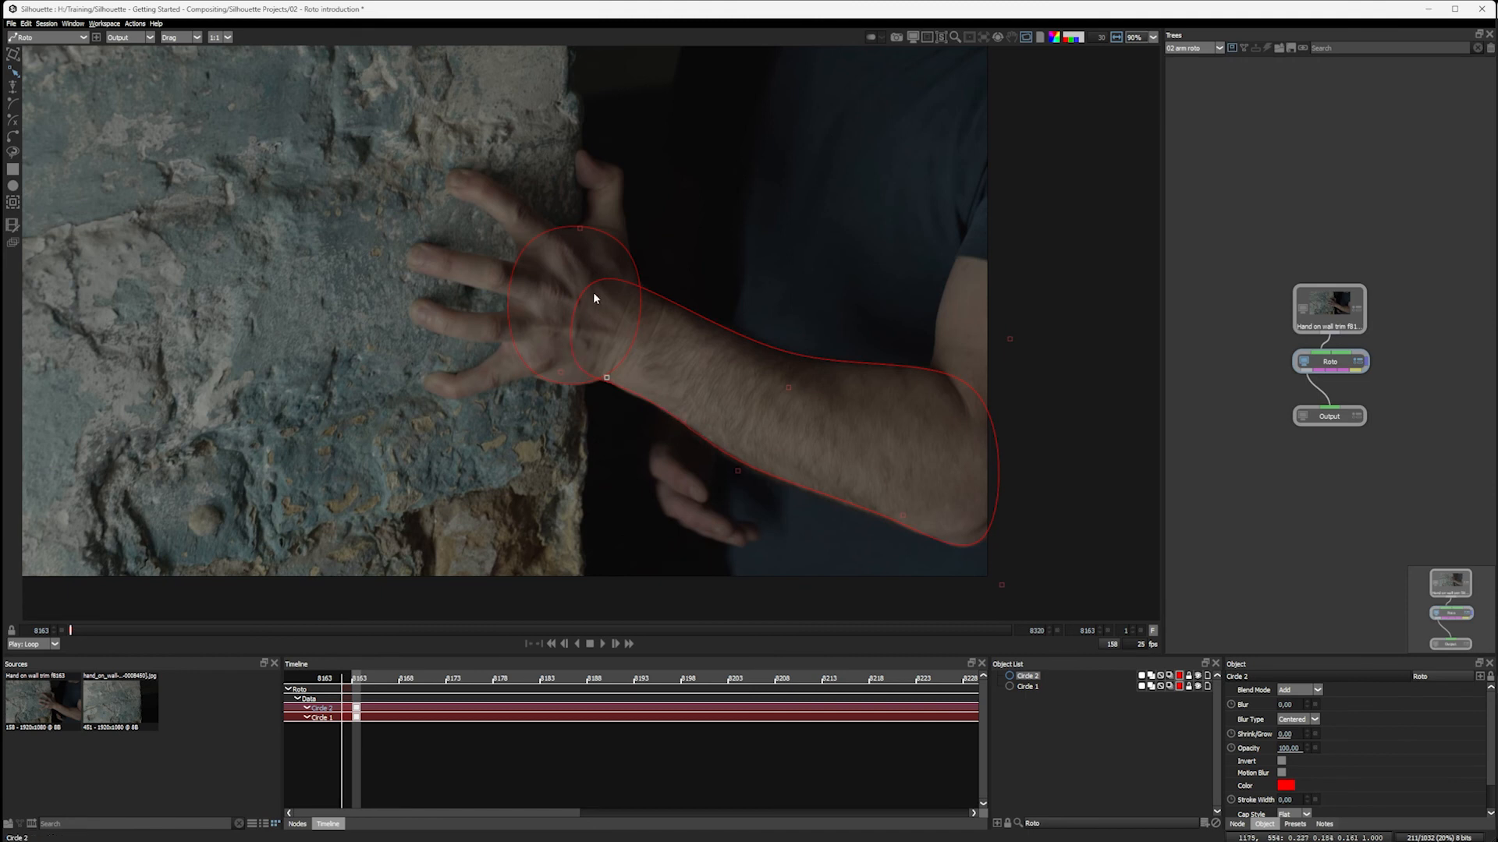
mouse_move(627, 289)
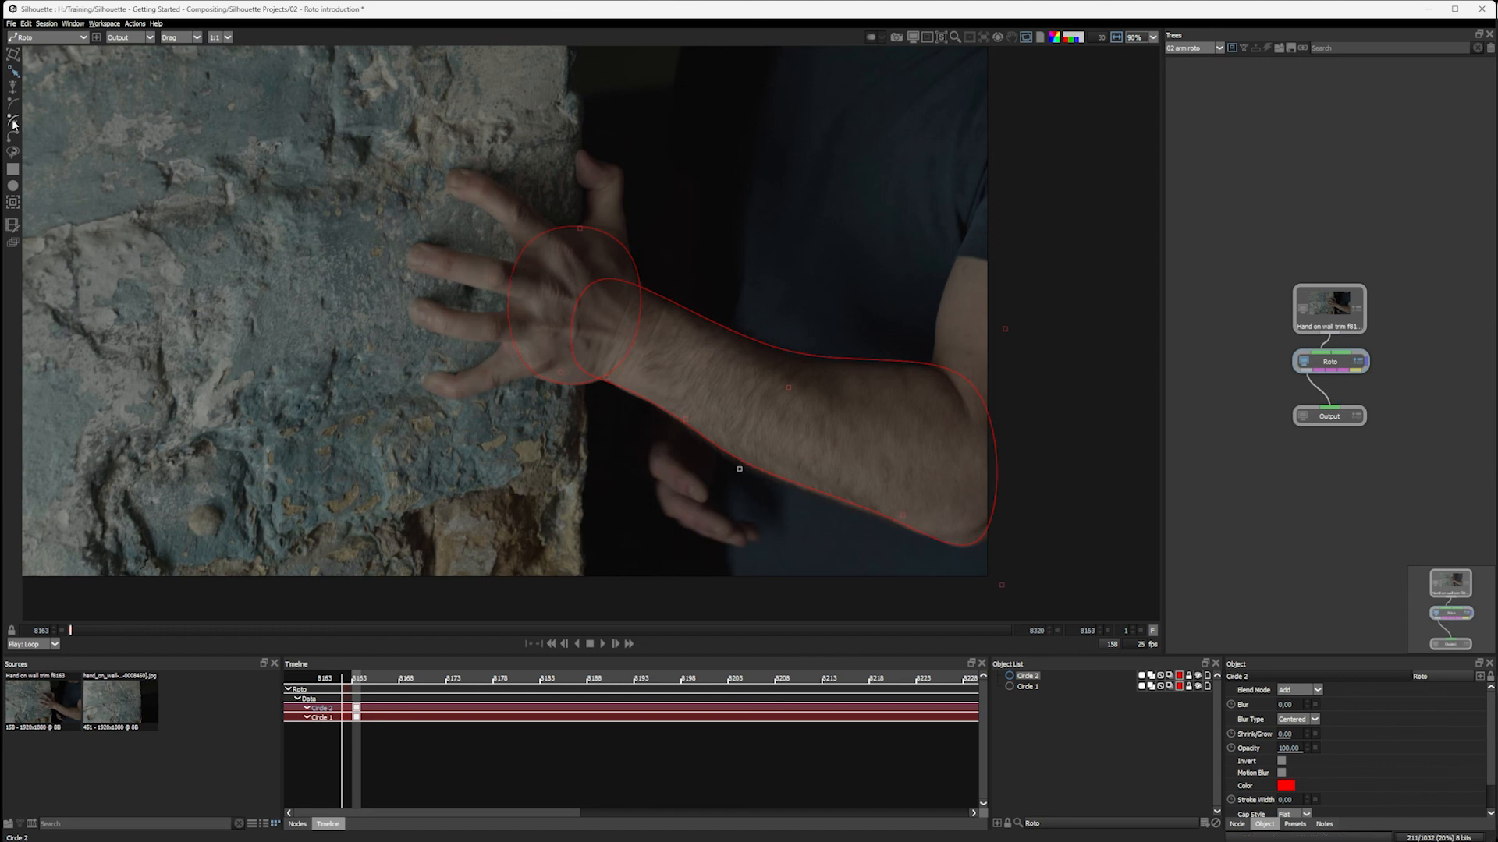
mouse_move(14, 151)
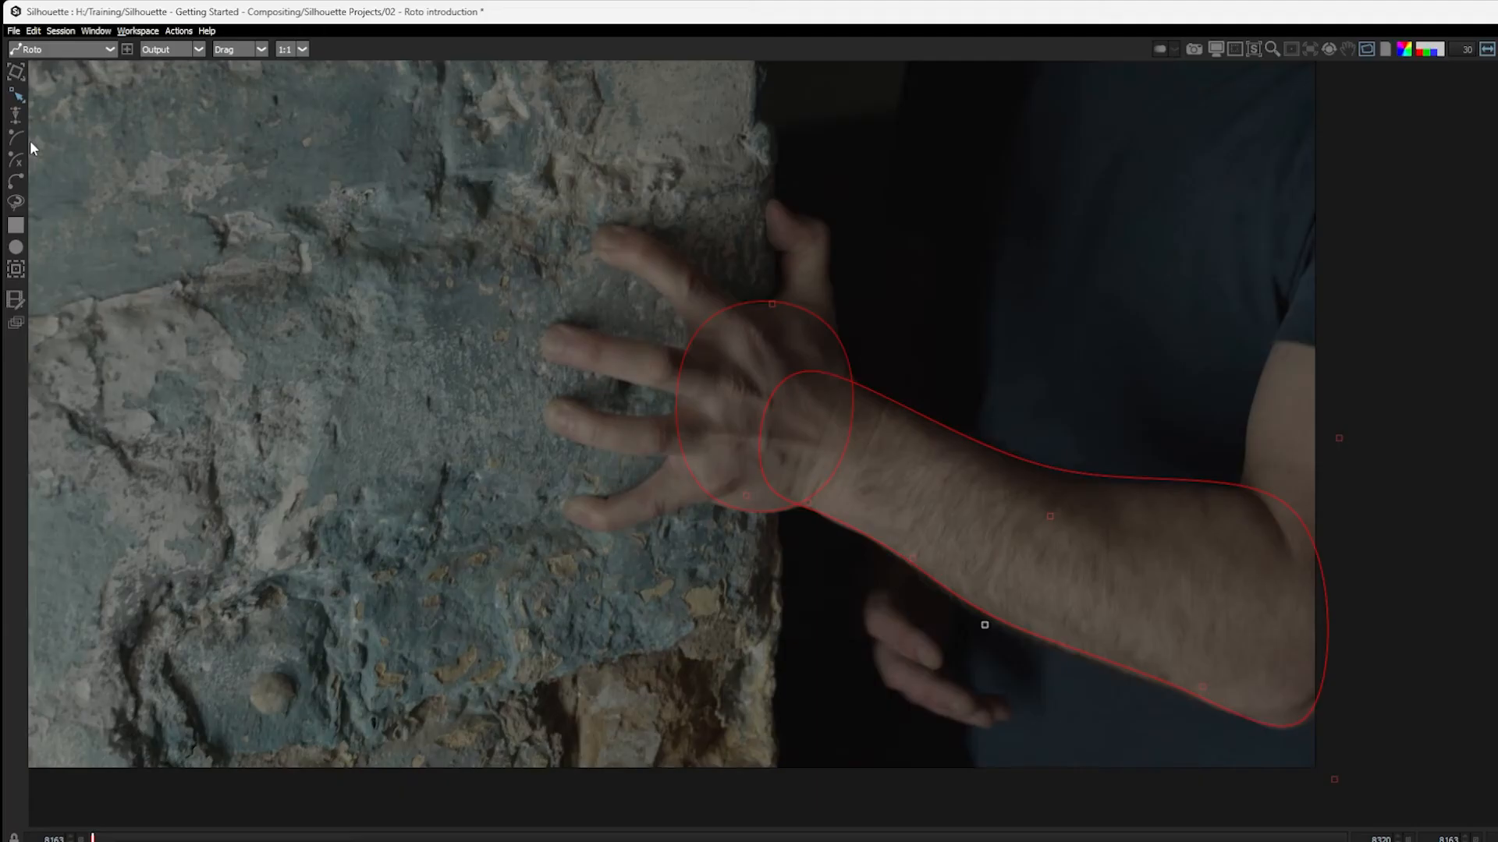
mouse_move(26, 148)
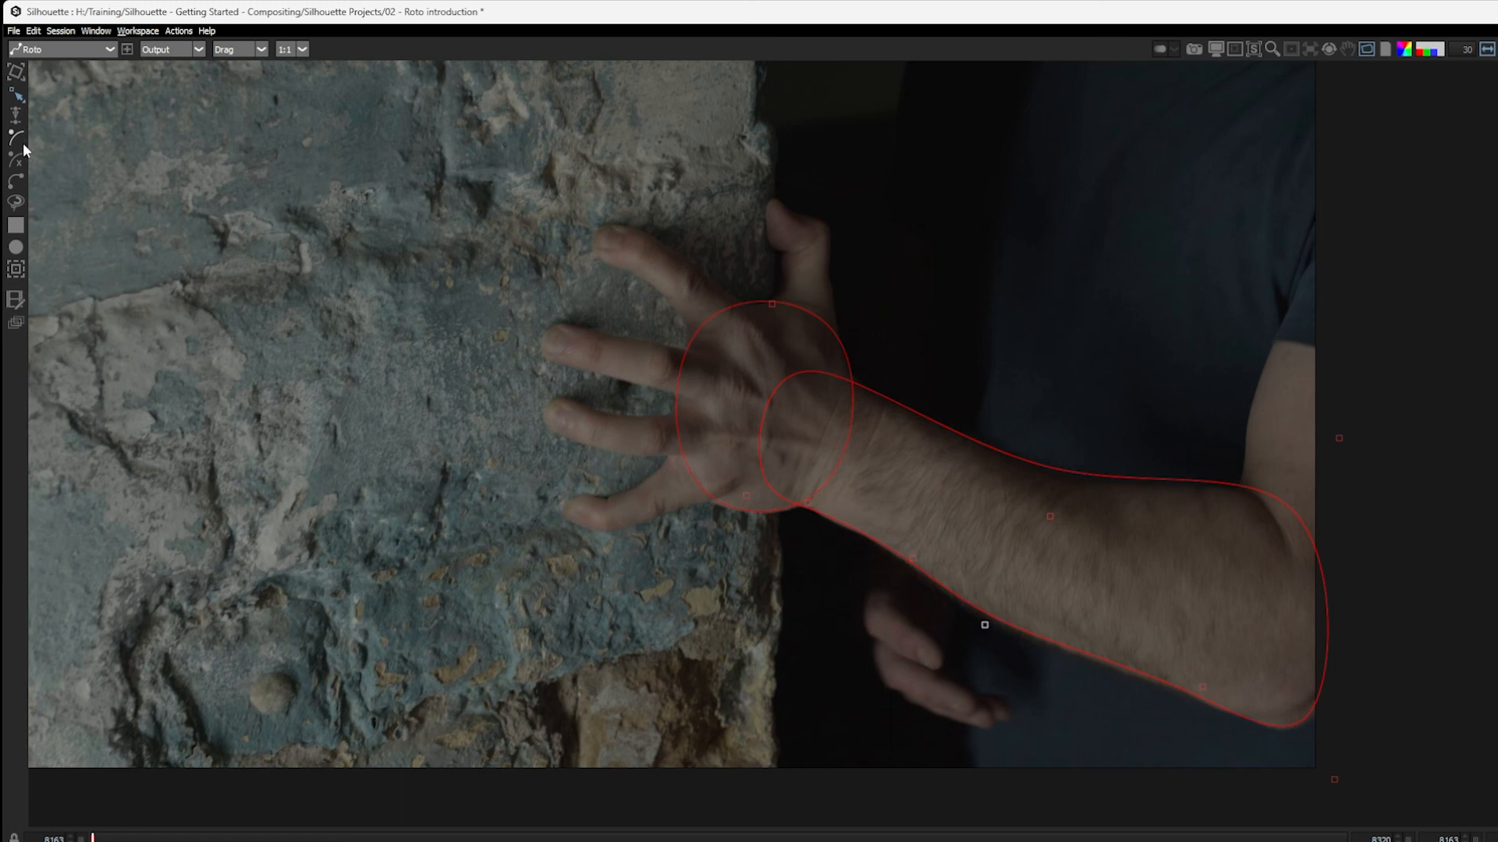
mouse_move(19, 170)
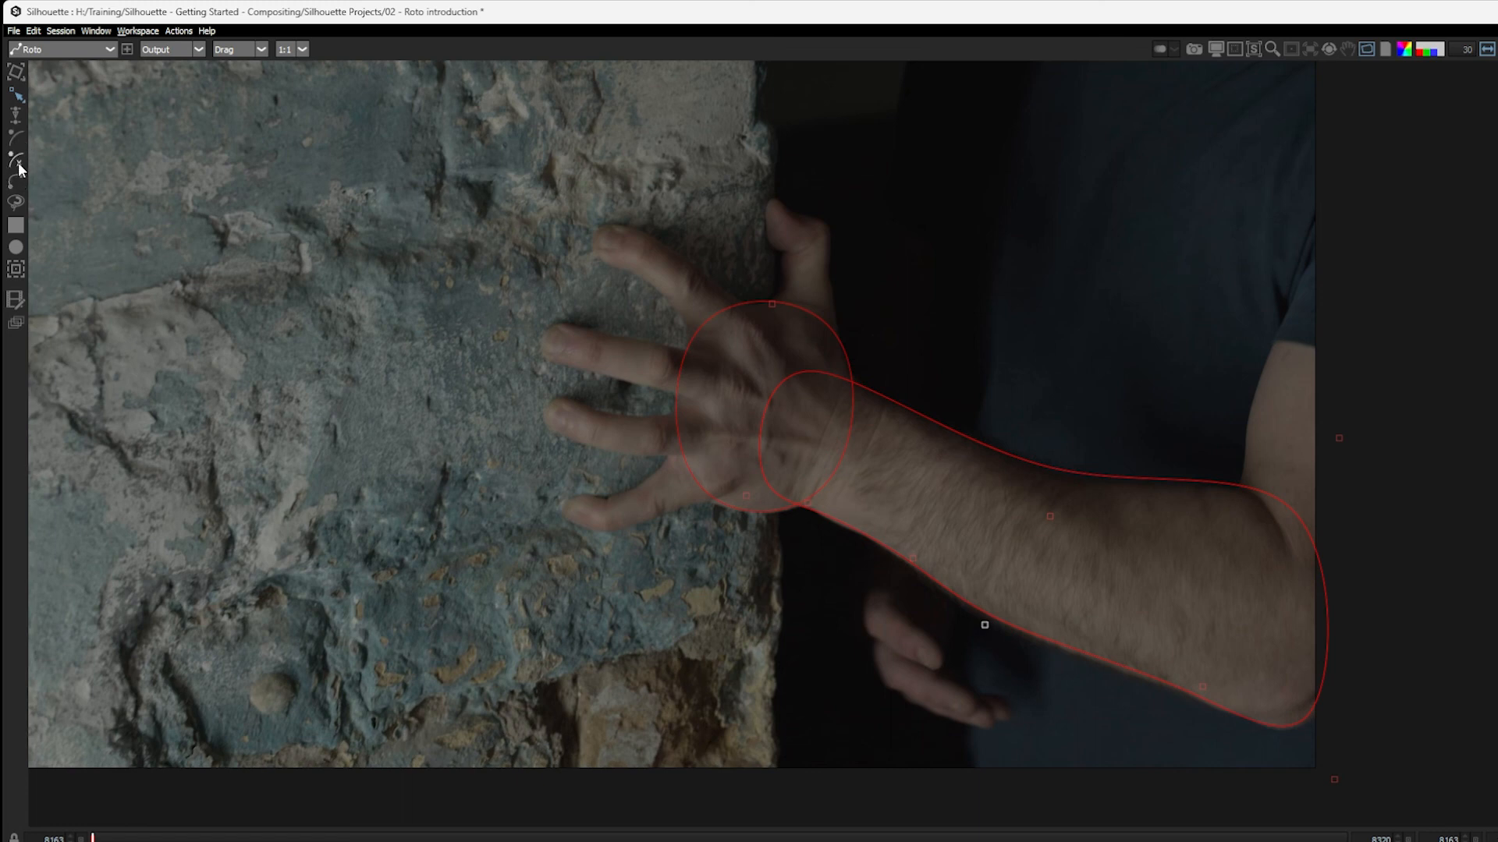